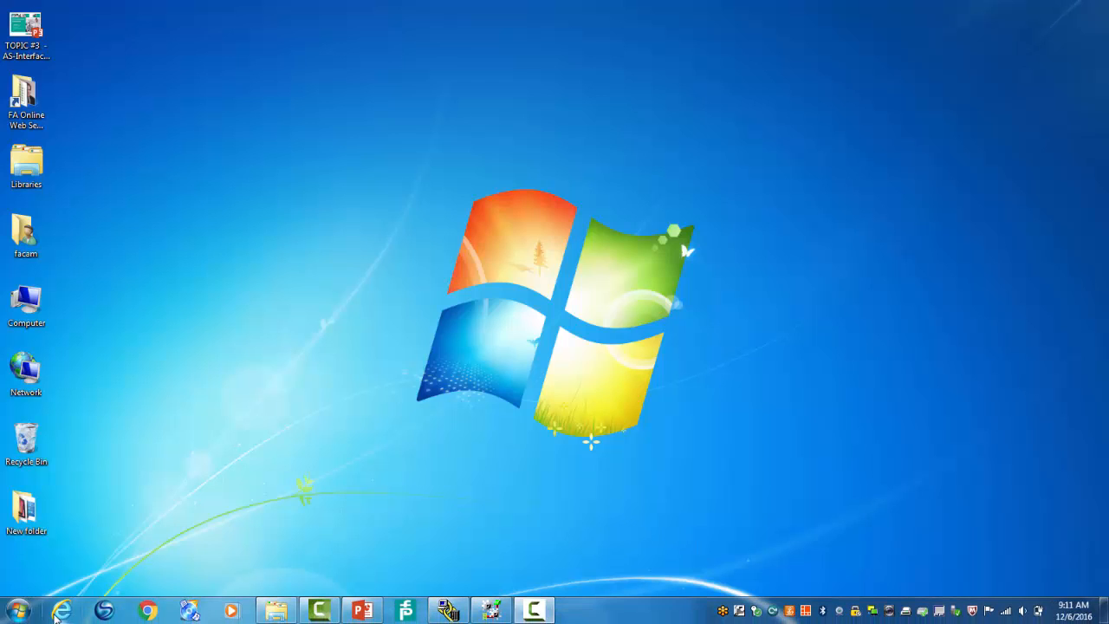
# Launch ASIMON Plus from the Start menu's All Programs list.
pyautogui.click(16, 610)
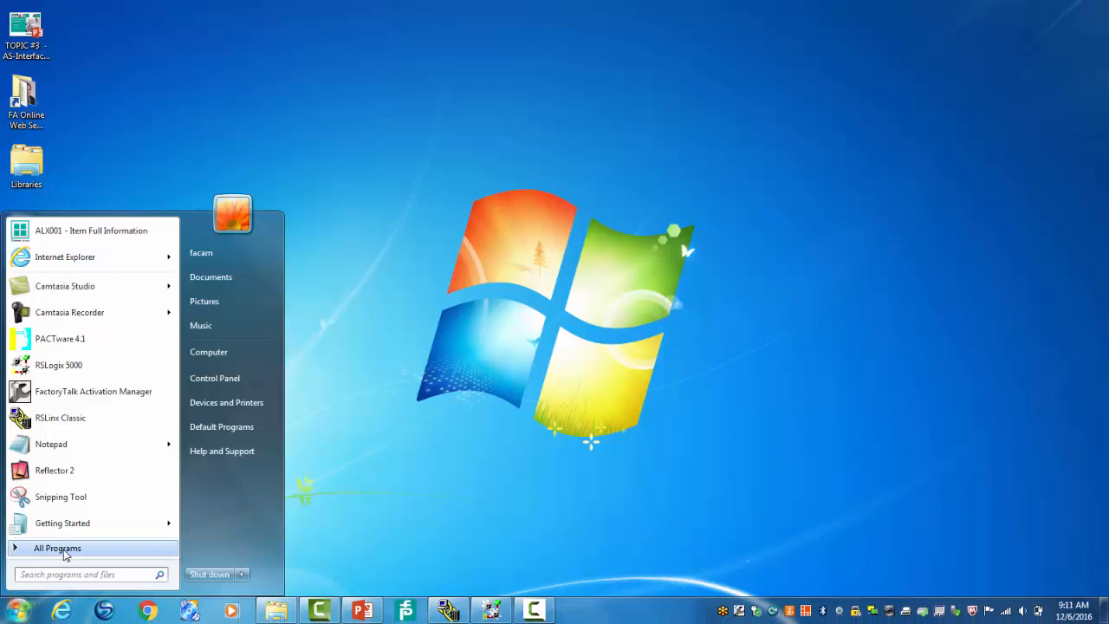
pyautogui.click(58, 547)
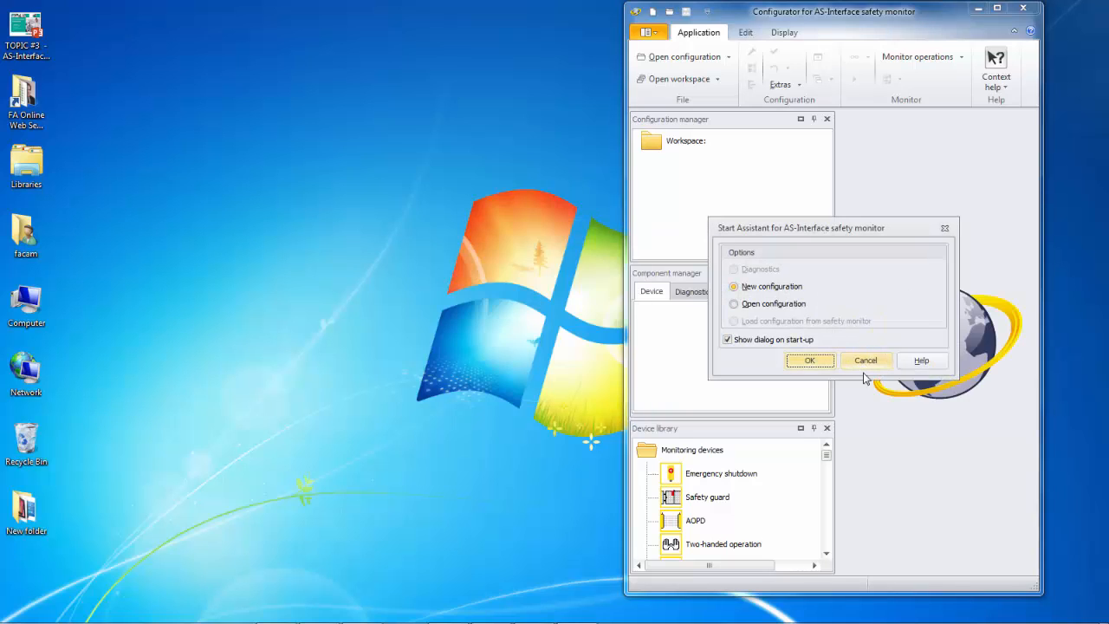
# Cancel the Start Assistant and bring up Monitor operations > Setup interface.
pyautogui.click(865, 358)
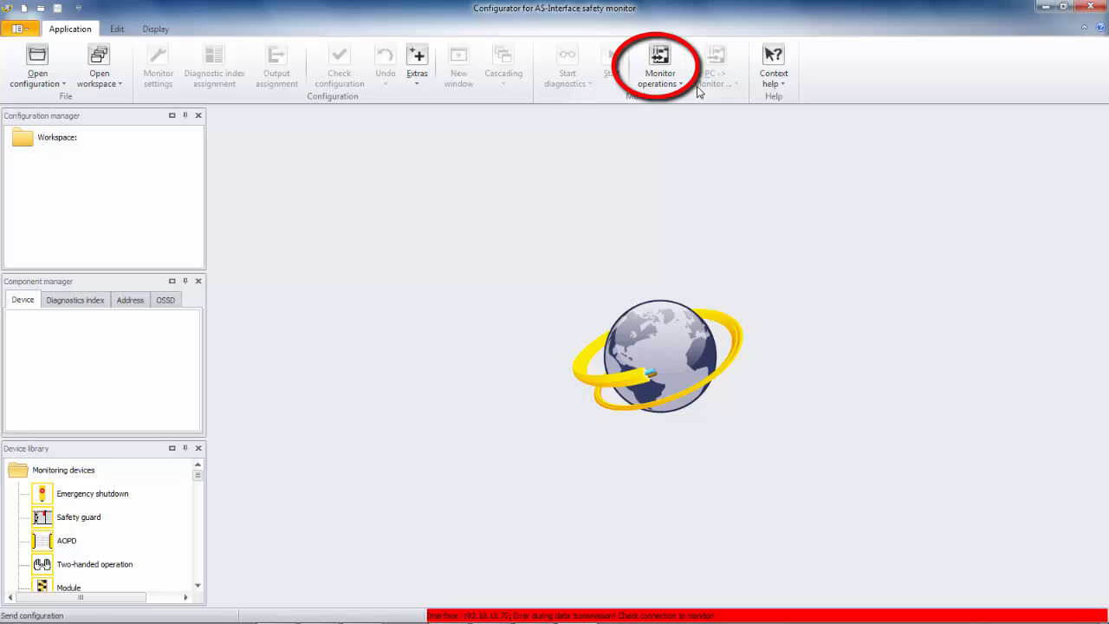
pyautogui.moveTo(659, 66)
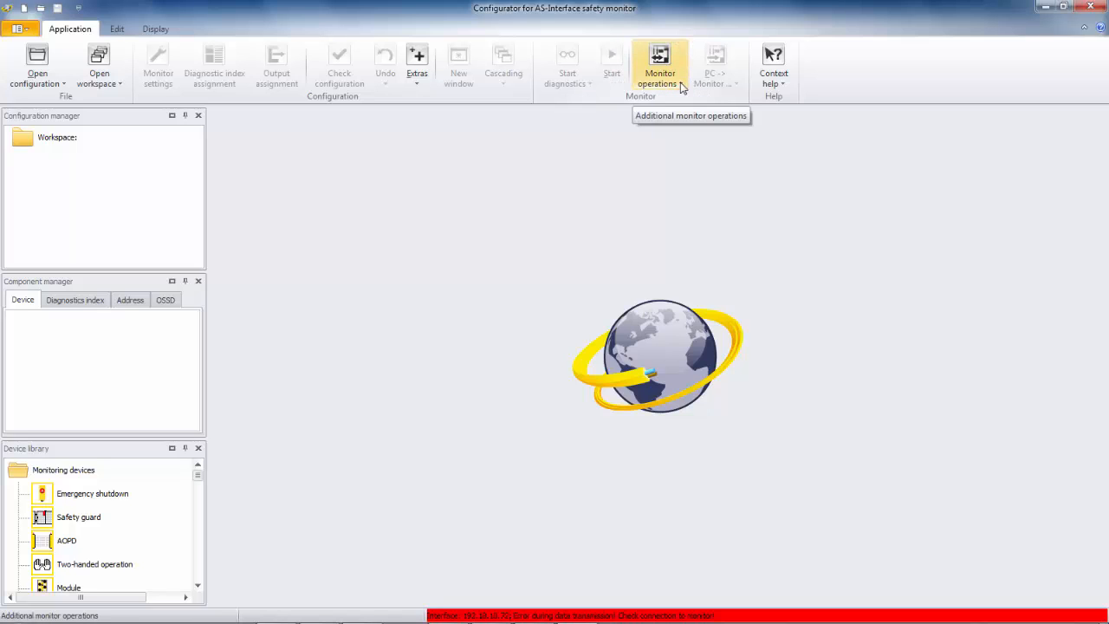
pyautogui.click(659, 66)
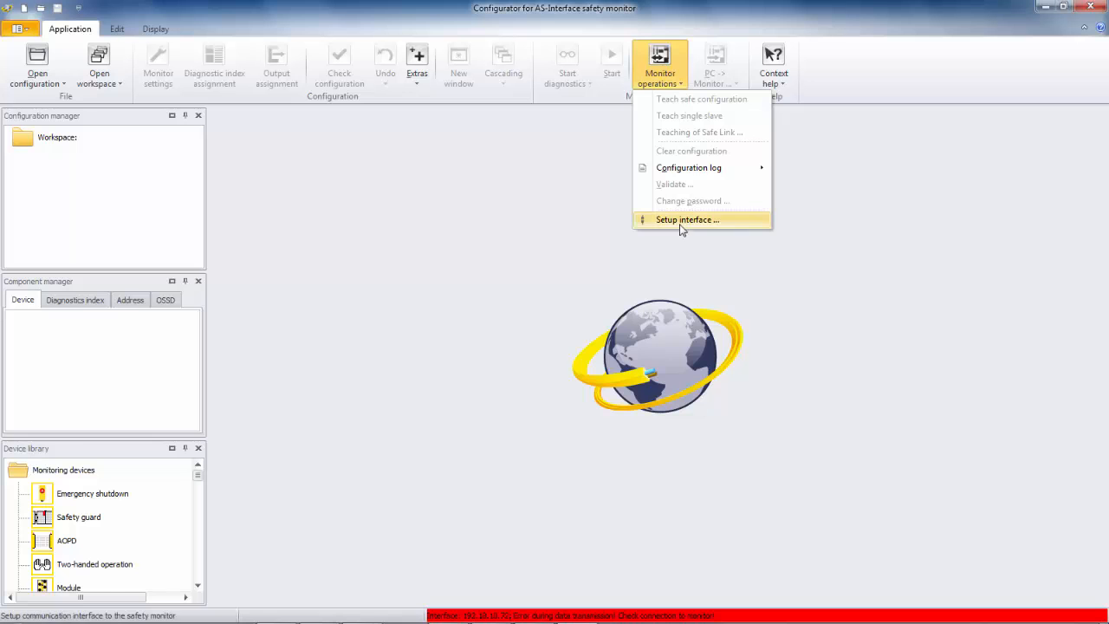
pyautogui.click(686, 218)
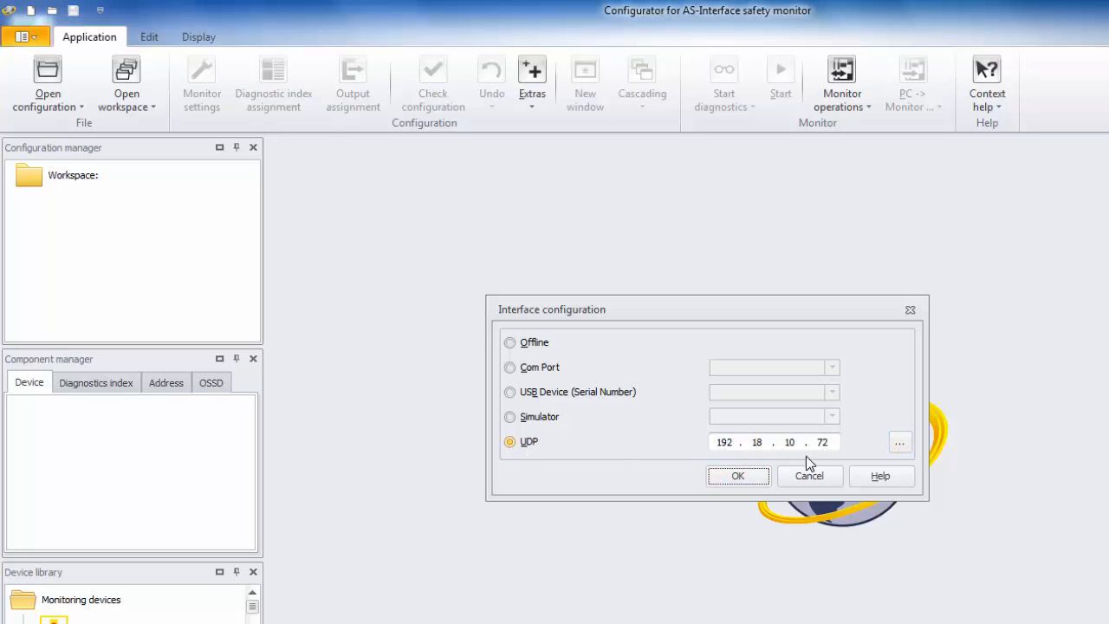
# Search the network for IP addresses, finding the Safety Monitor and the ASi-ENIP-GW gateway.
pyautogui.click(899, 444)
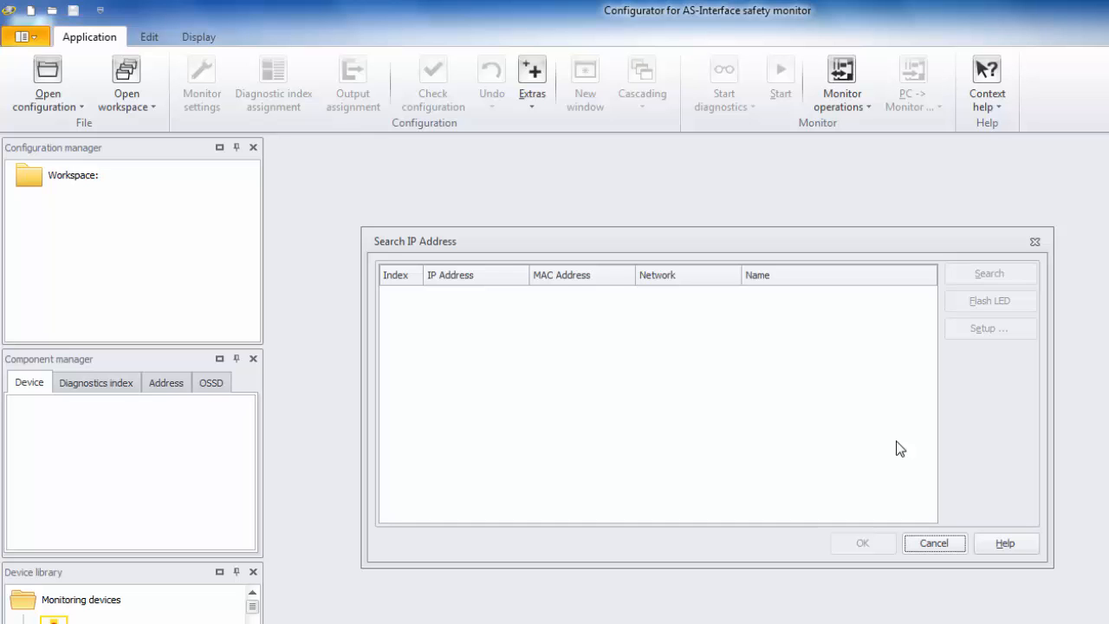
pyautogui.click(988, 274)
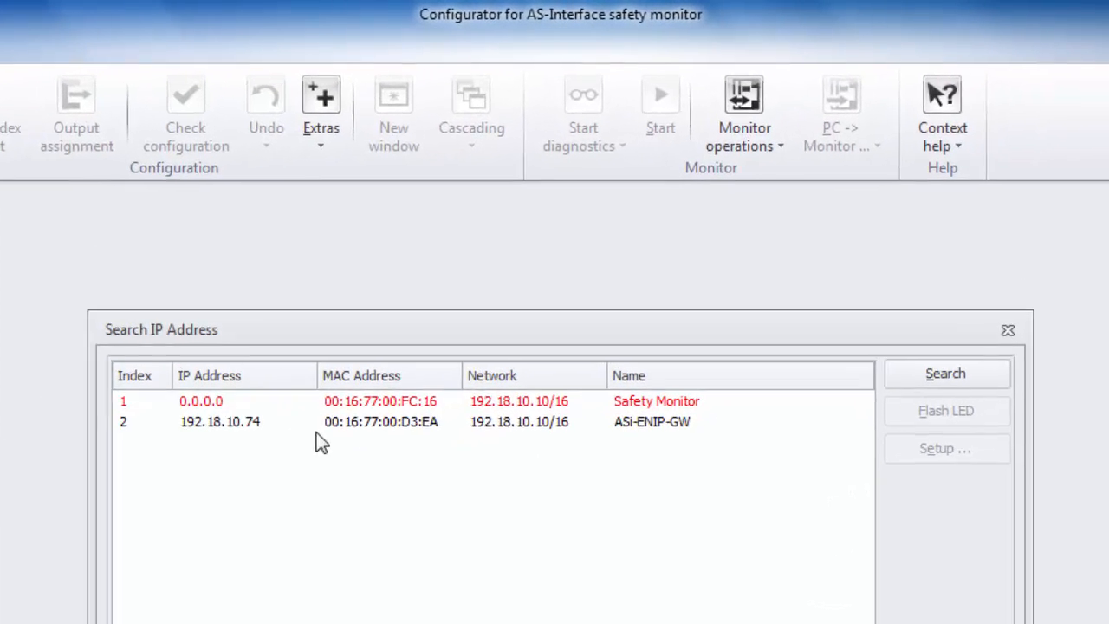
pyautogui.click(218, 421)
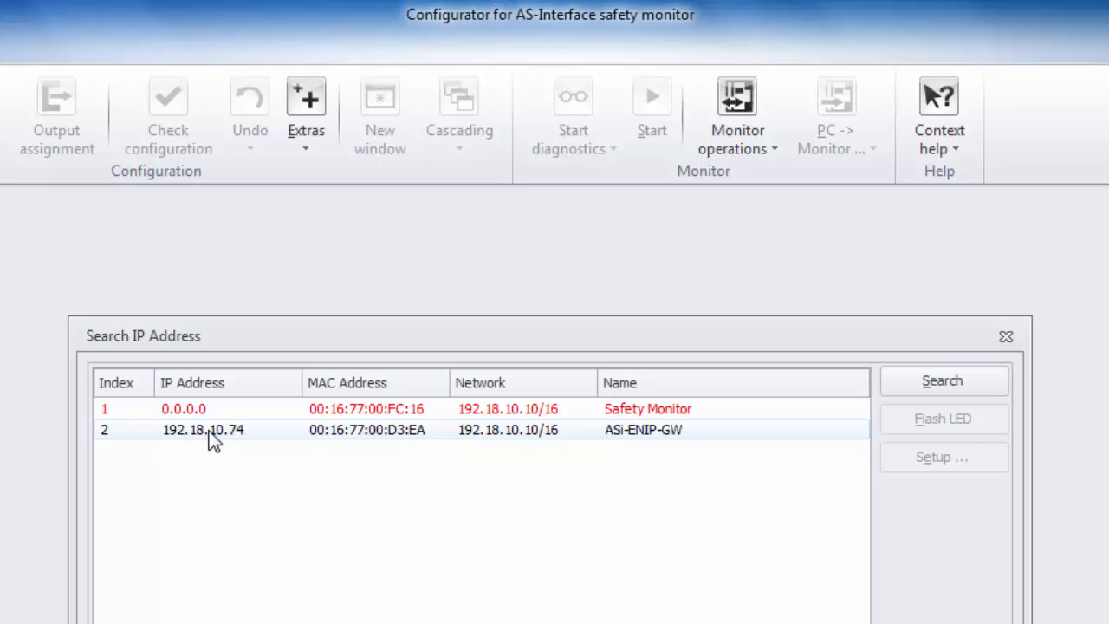
pyautogui.click(184, 409)
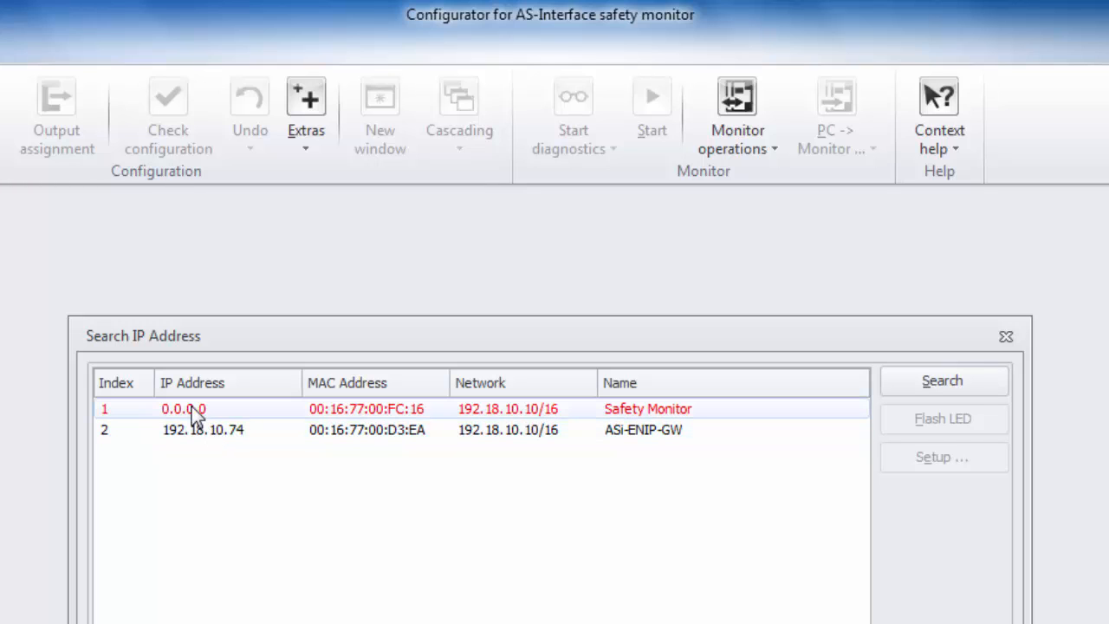
pyautogui.moveTo(224, 423)
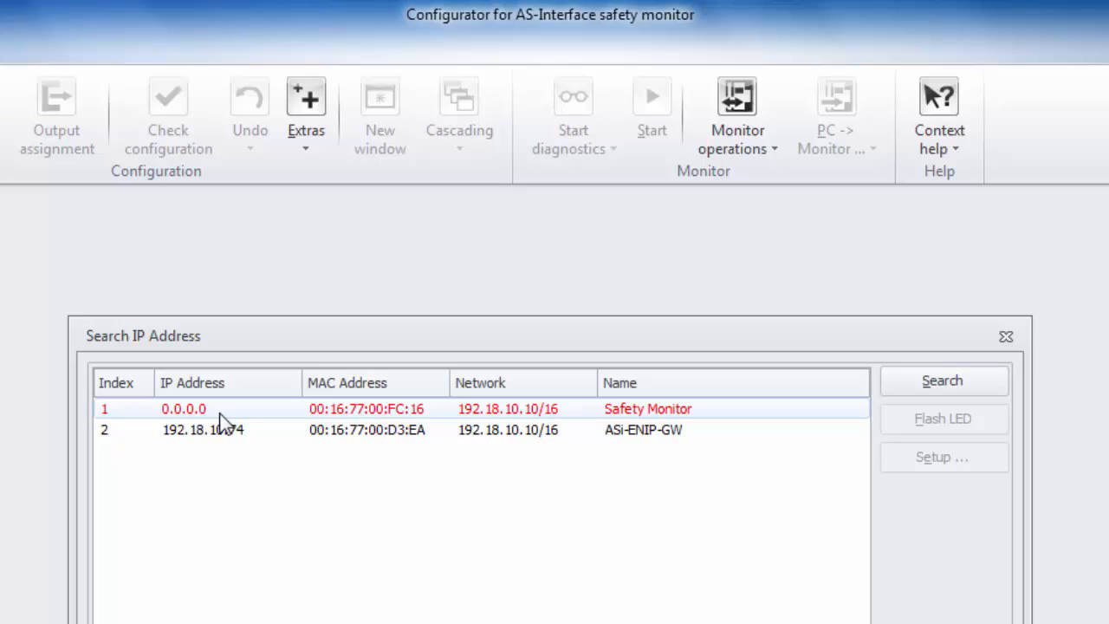
pyautogui.moveTo(224, 412)
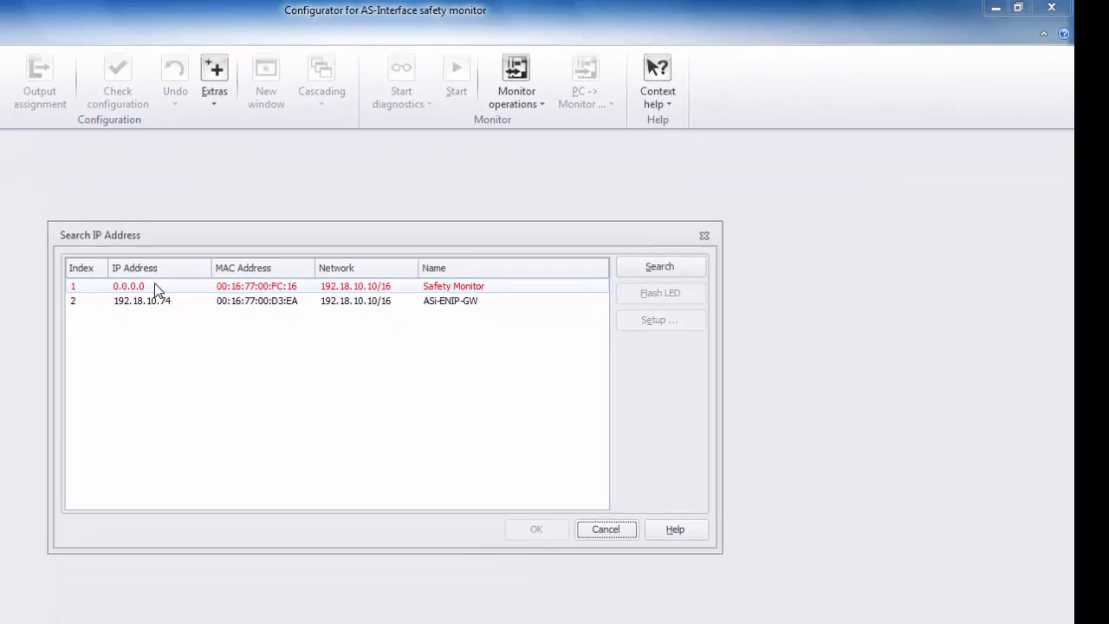
# Apply static IP 192.18.10.13, mask 255.255.0.0, gateway 192.168.0.1 to the Safety Monitor.
pyautogui.click(156, 286)
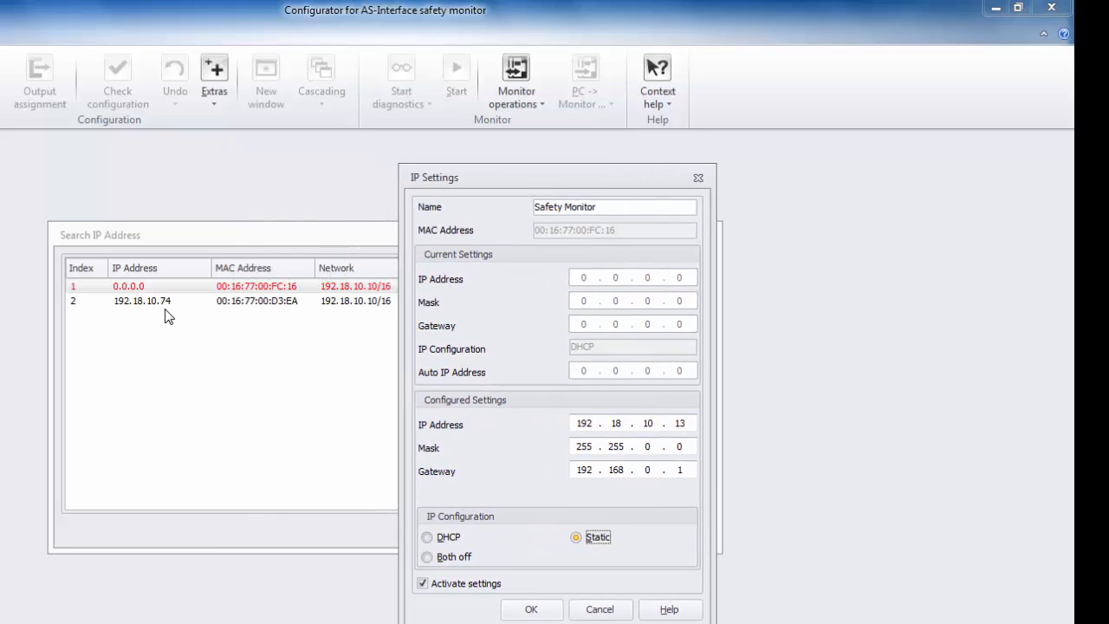
pyautogui.moveTo(148, 311)
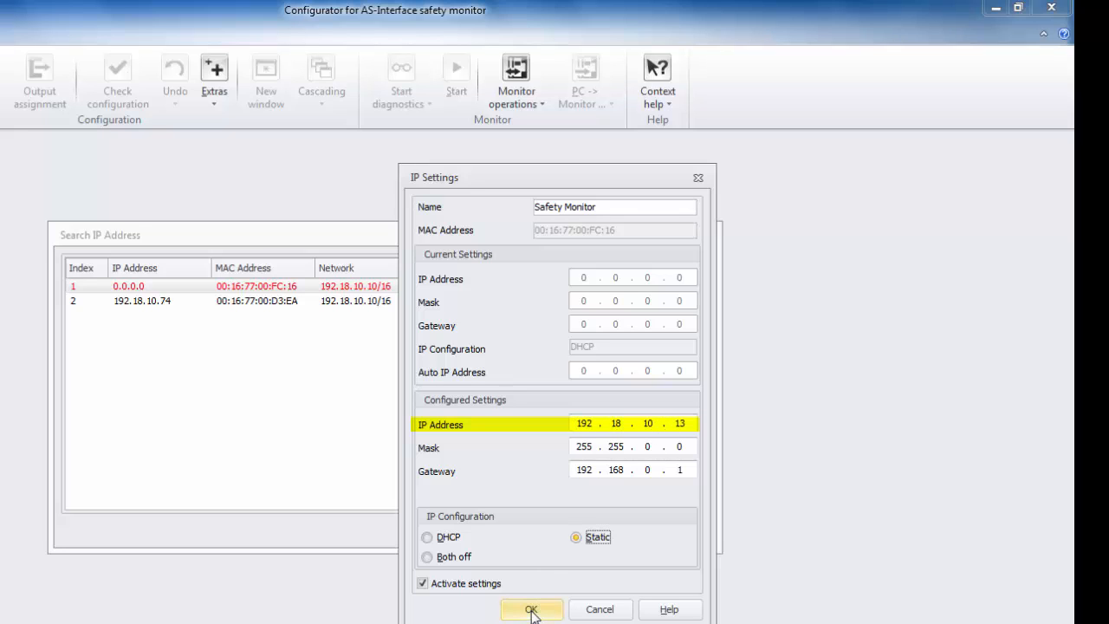
pyautogui.click(530, 610)
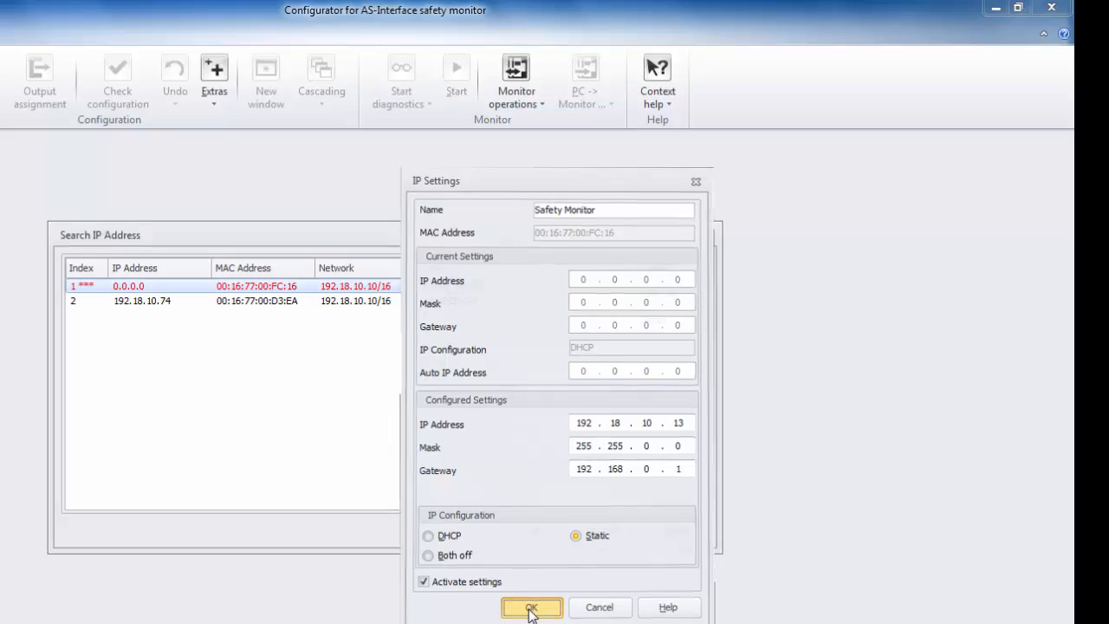
pyautogui.click(530, 606)
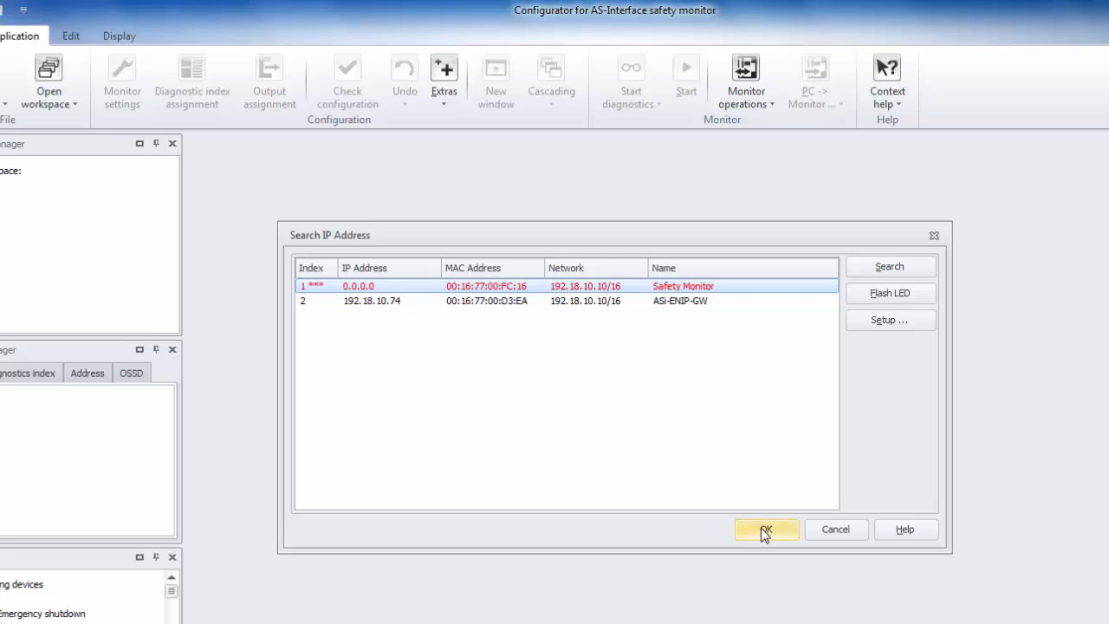
# Reopen the interface setup and rescan the network for devices.
pyautogui.click(766, 530)
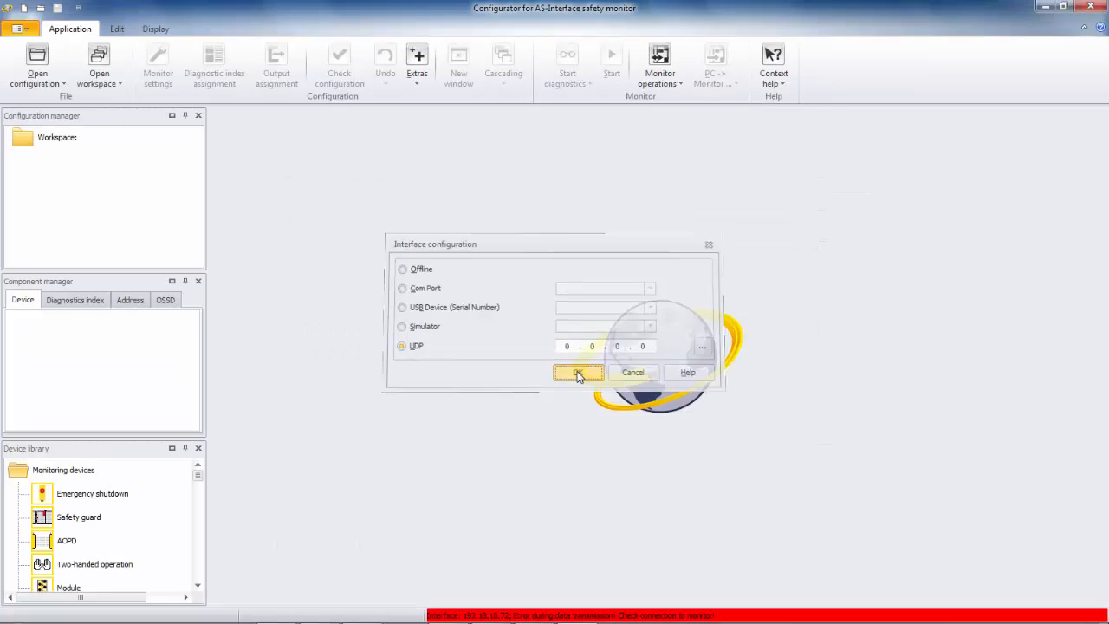
pyautogui.click(579, 373)
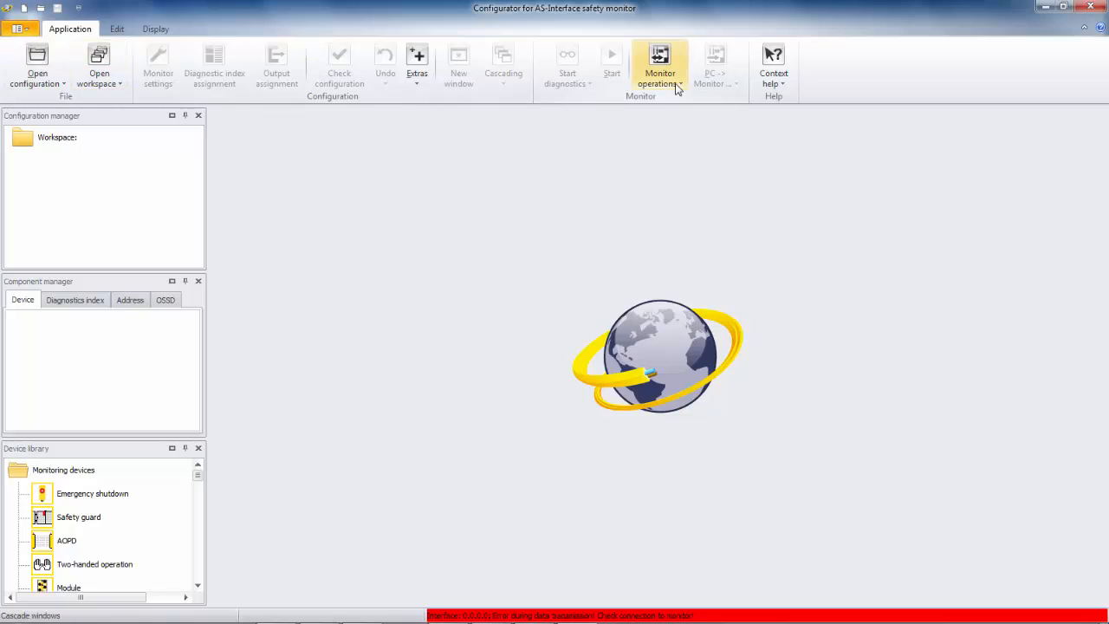
pyautogui.click(659, 66)
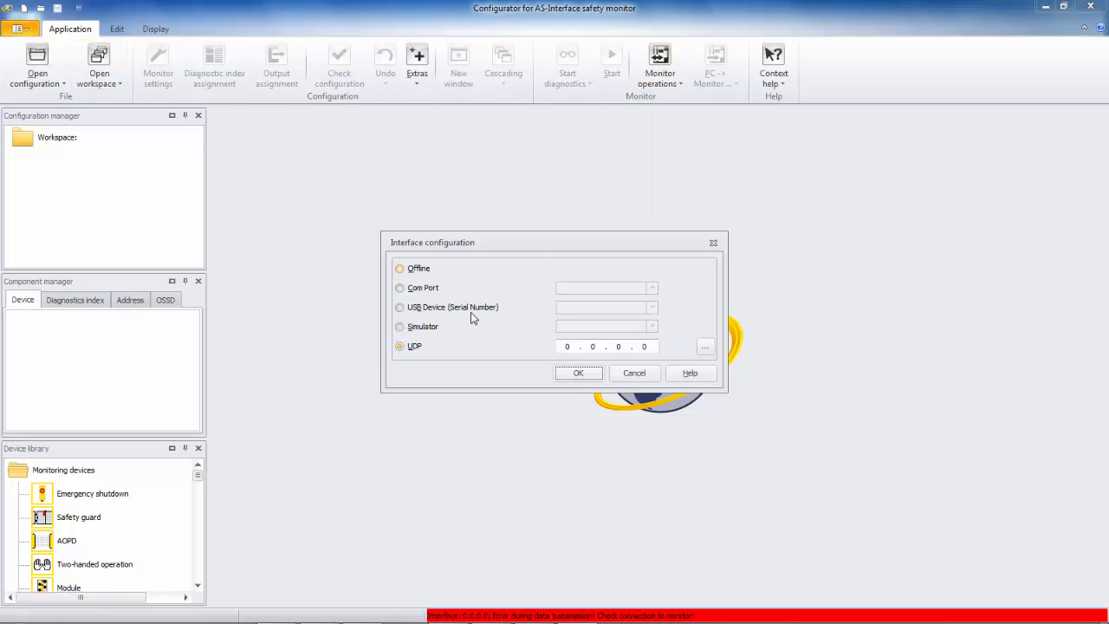
pyautogui.click(704, 347)
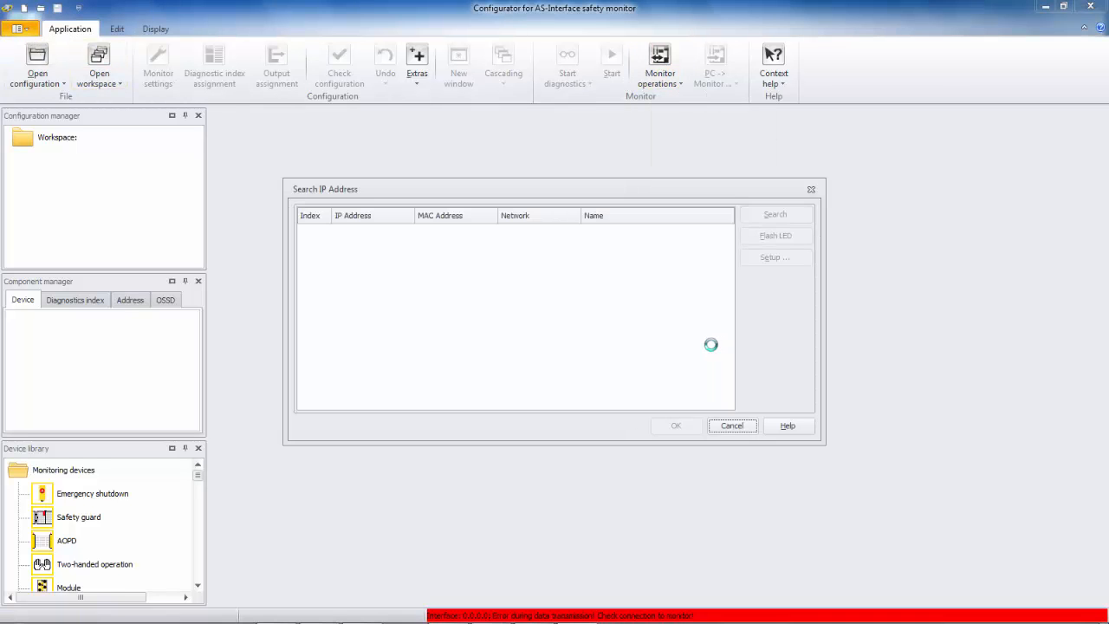
pyautogui.click(773, 215)
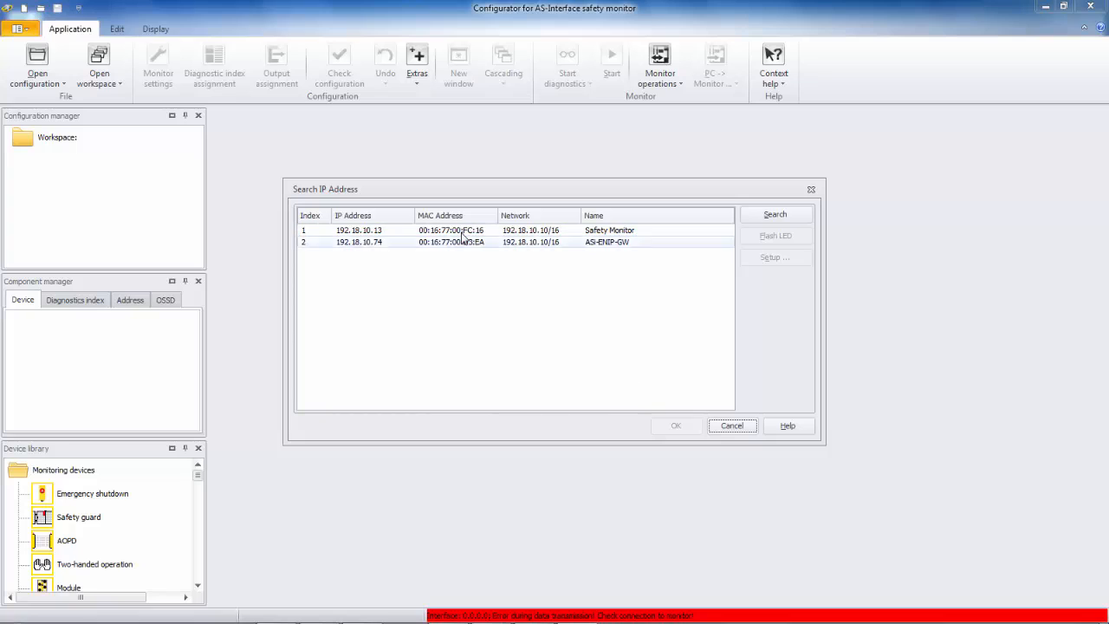
# Use the Safety Monitor at 192.18.10.13 as the UDP interface address.
pyautogui.click(357, 229)
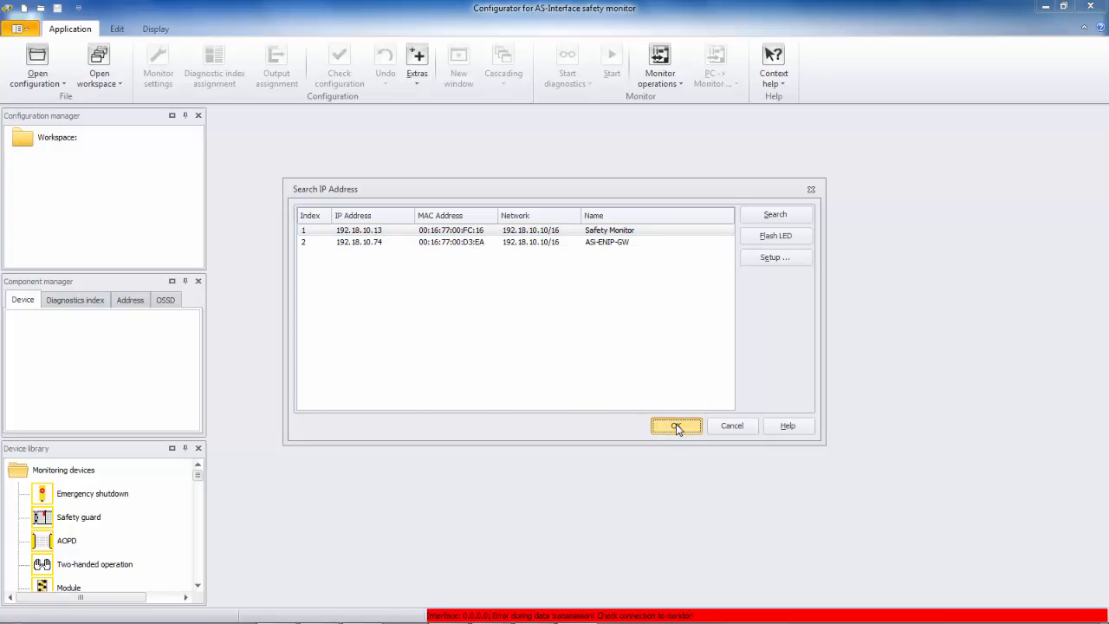
pyautogui.click(676, 426)
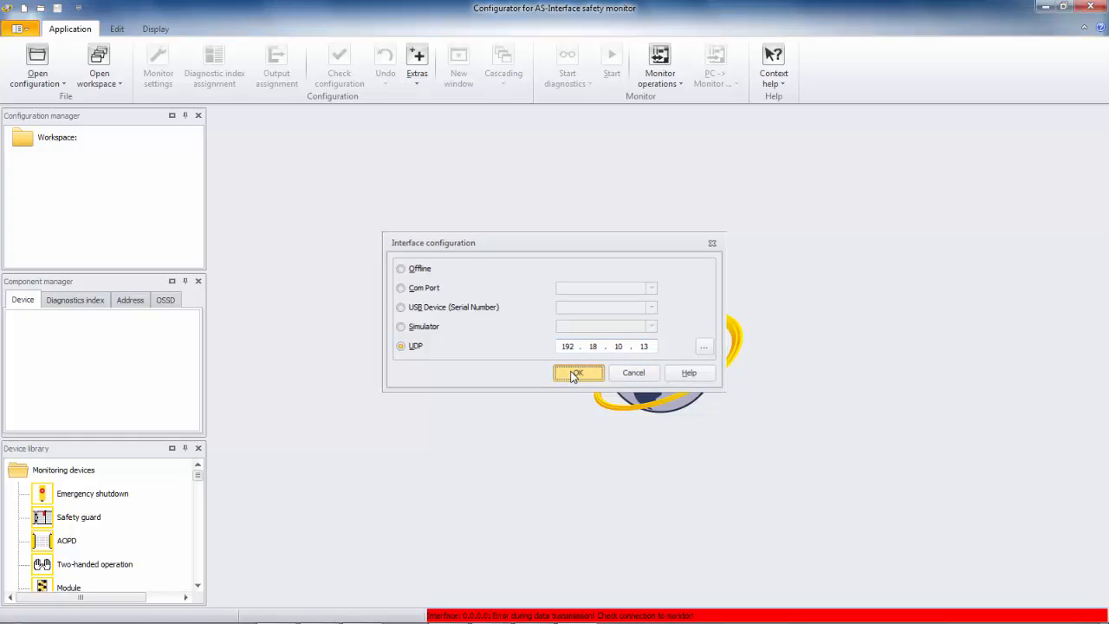
# Confirm the UDP interface and ignore the missing AS-i power supply warning.
pyautogui.click(578, 373)
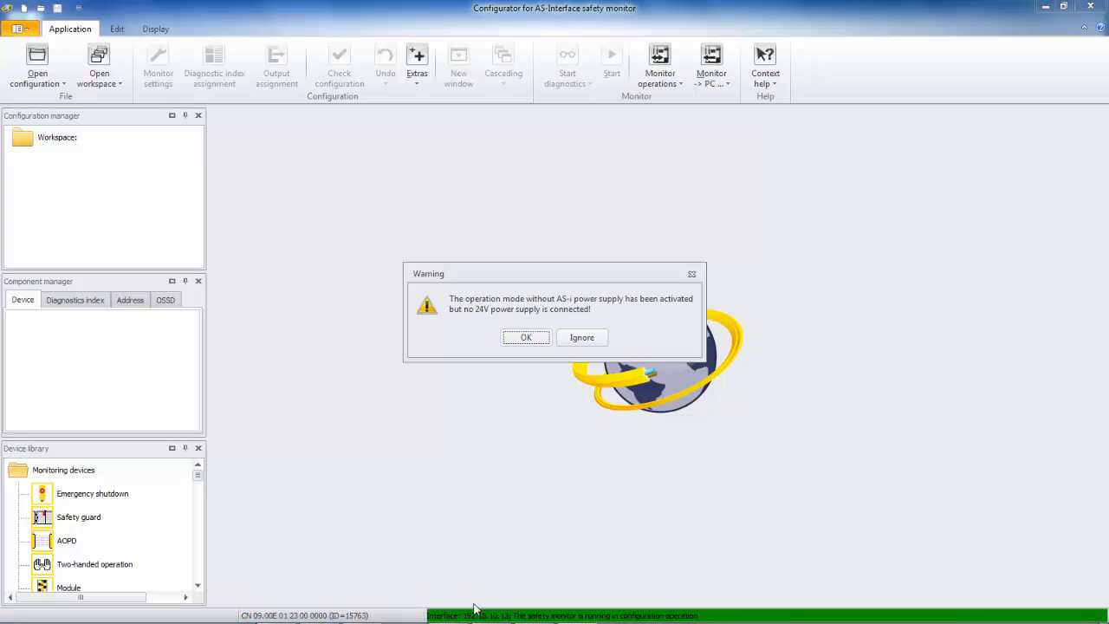
pyautogui.moveTo(1040, 582)
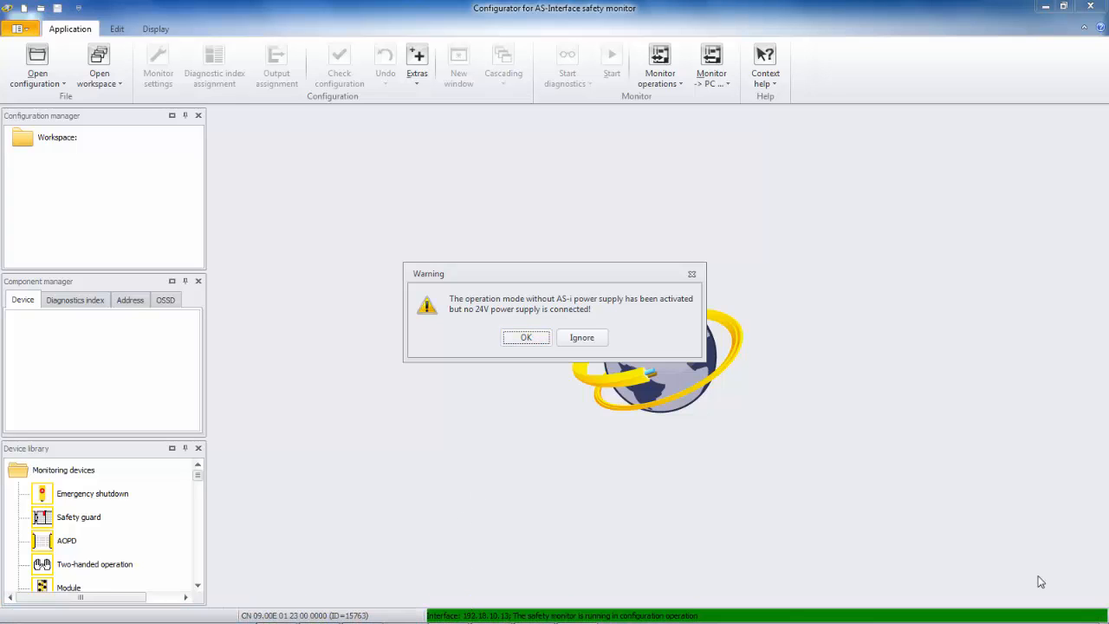
pyautogui.moveTo(685, 418)
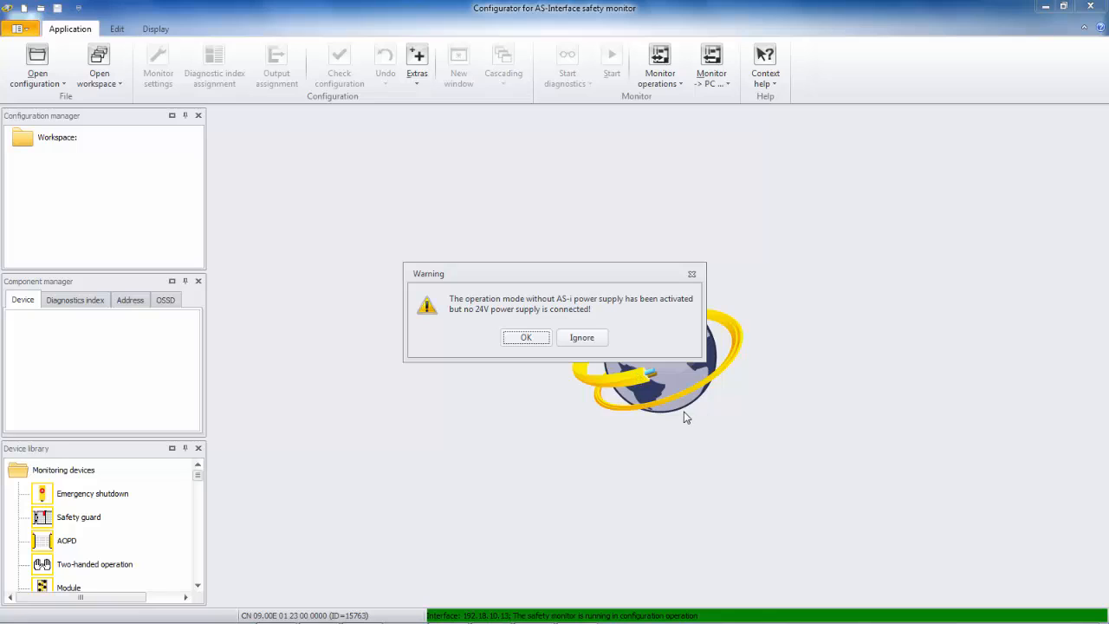
pyautogui.moveTo(572, 326)
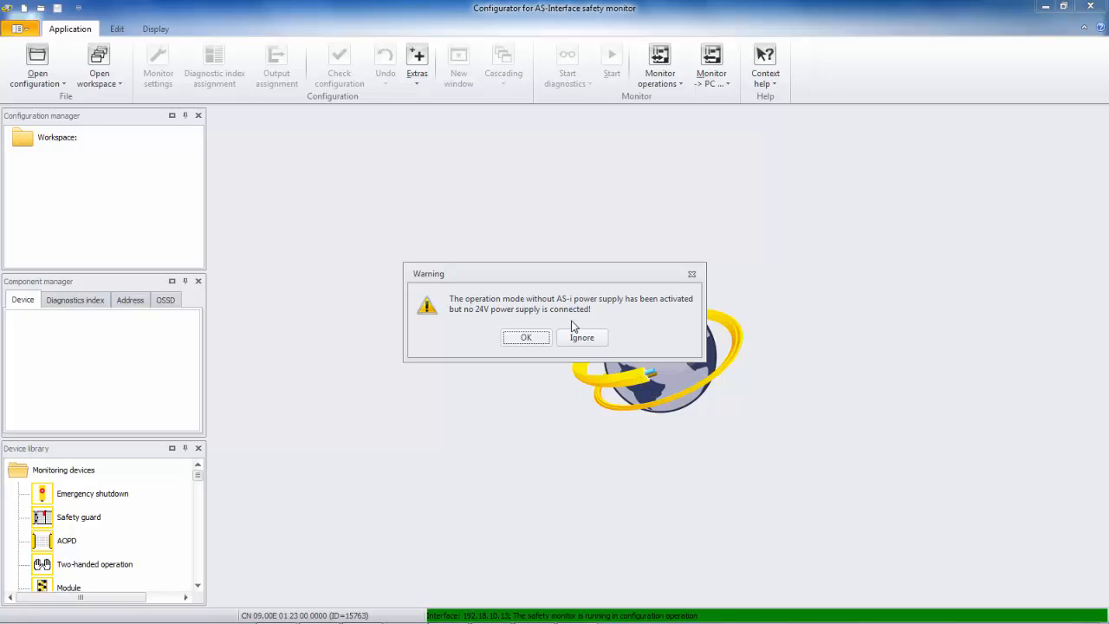
pyautogui.moveTo(624, 316)
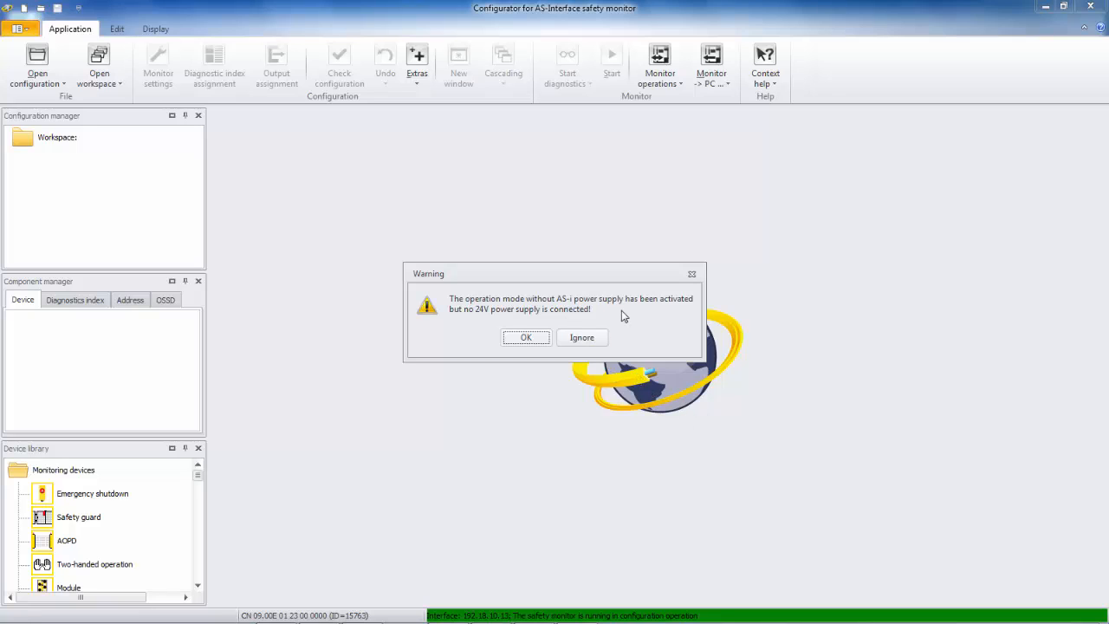
pyautogui.moveTo(506, 324)
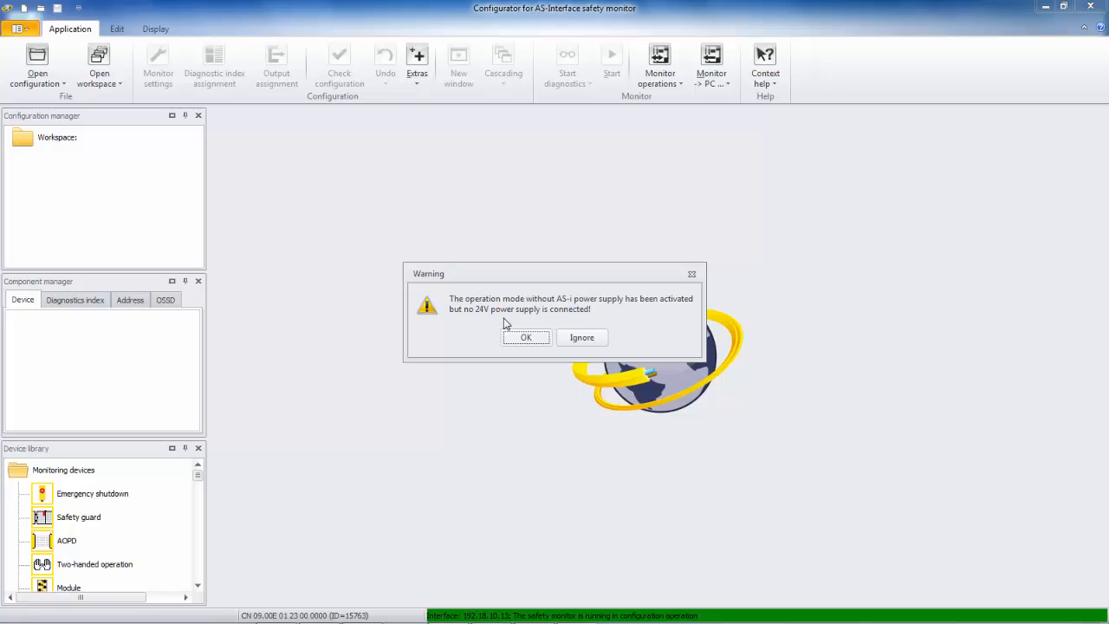
pyautogui.moveTo(538, 319)
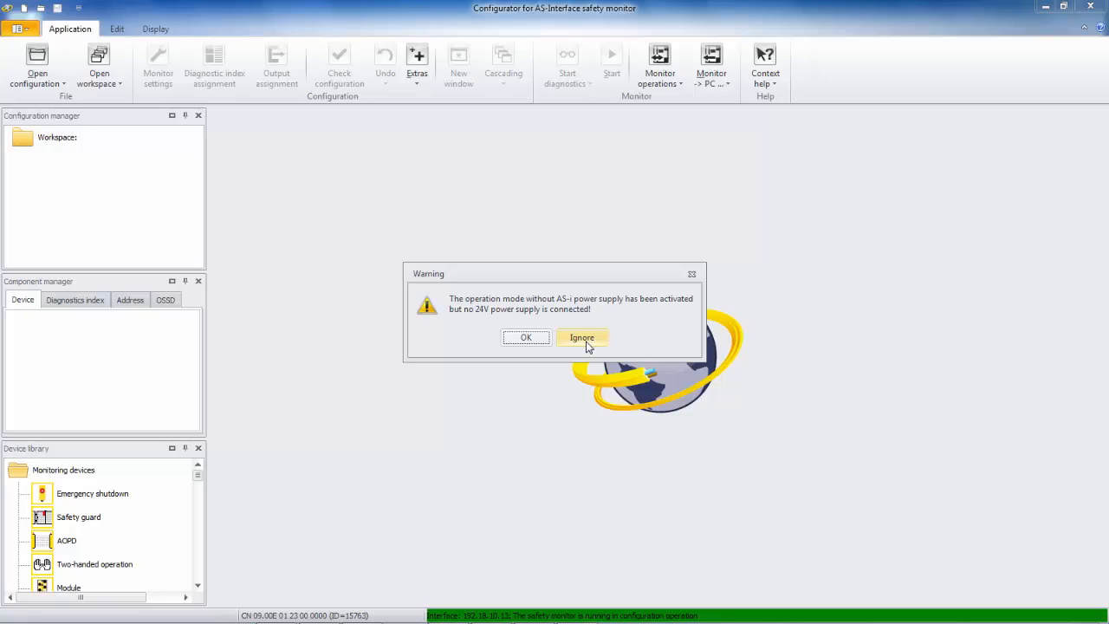
pyautogui.click(583, 336)
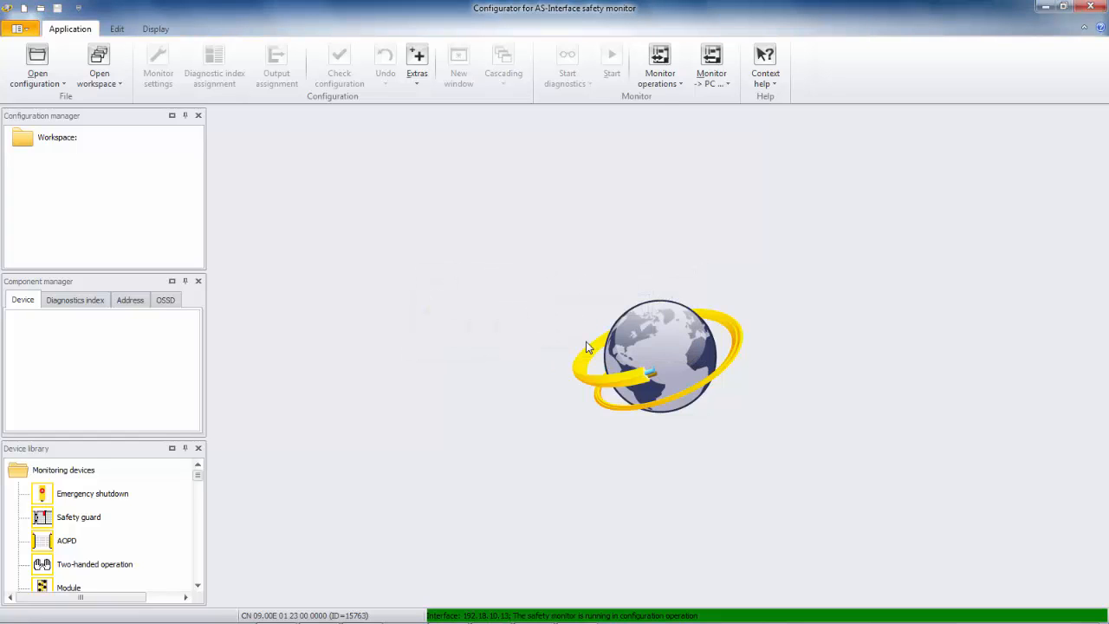
pyautogui.moveTo(700, 154)
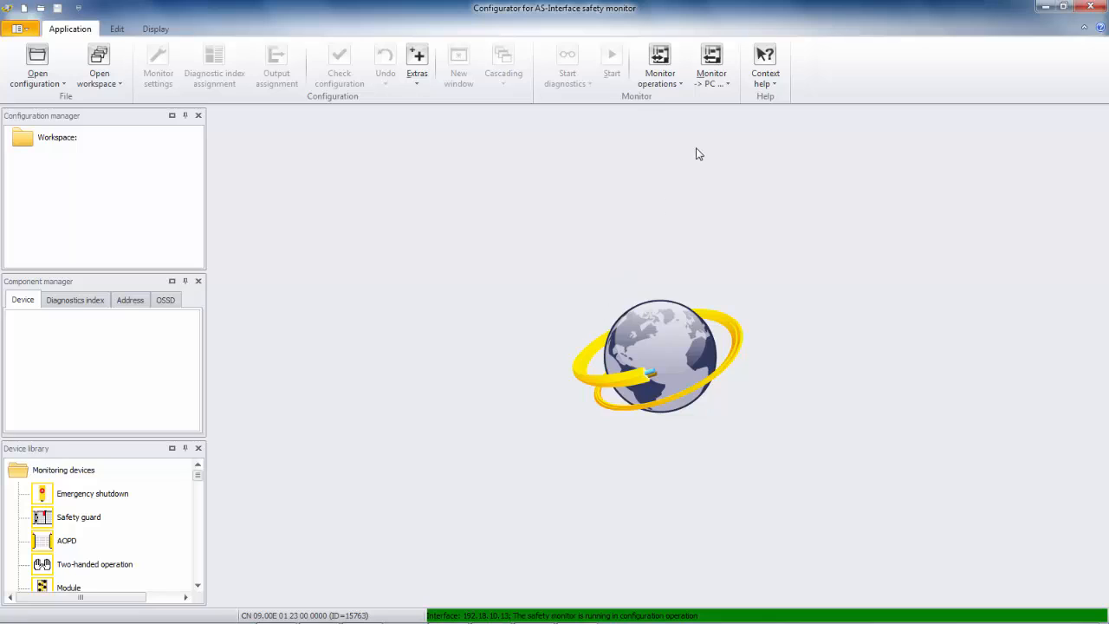
pyautogui.moveTo(701, 145)
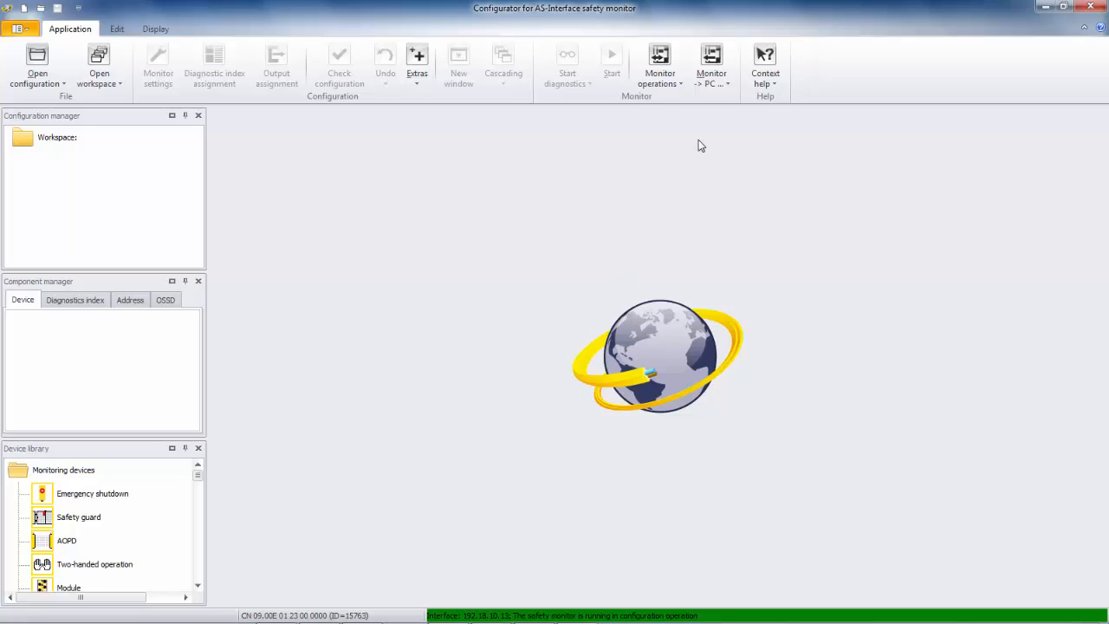
# Receive the configuration from the monitor (Monitor -> PC) and maximize the configuration window.
pyautogui.click(710, 66)
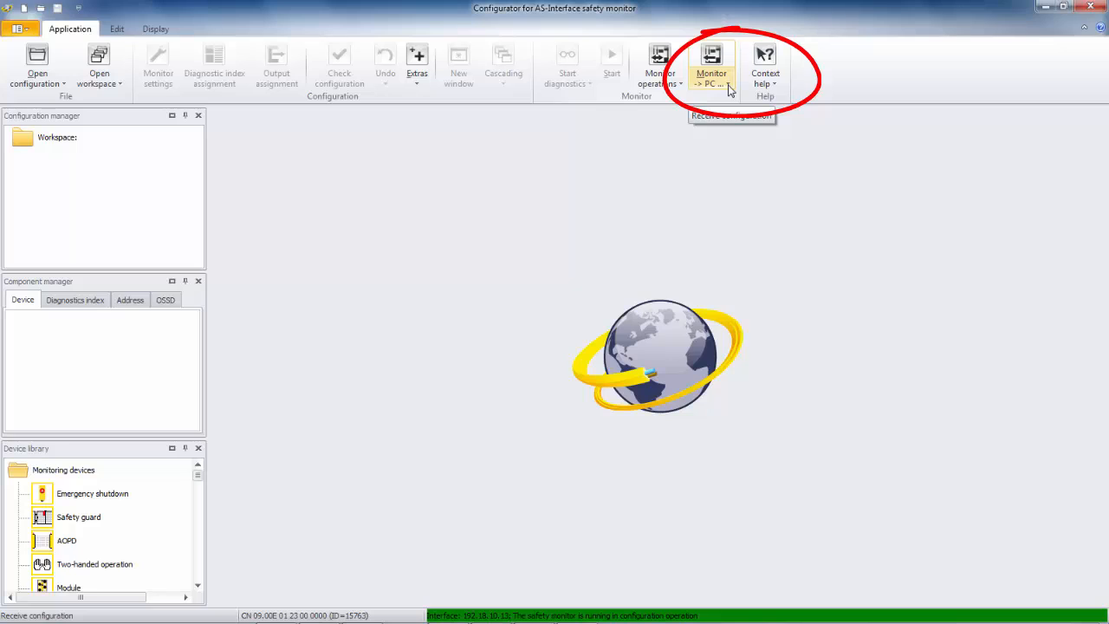
pyautogui.click(711, 66)
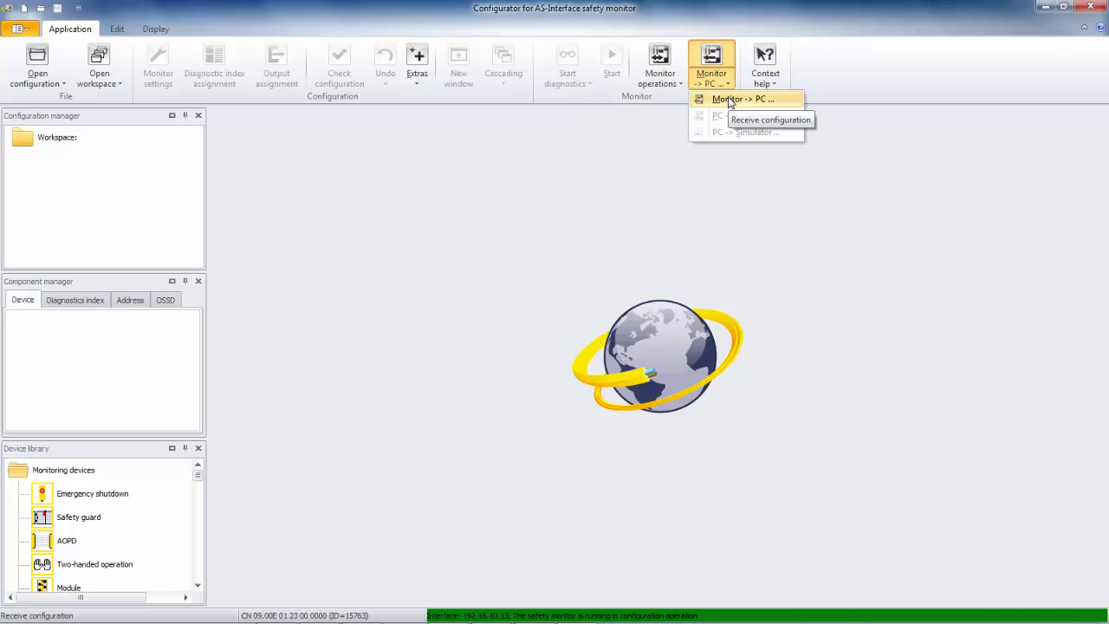
pyautogui.click(742, 97)
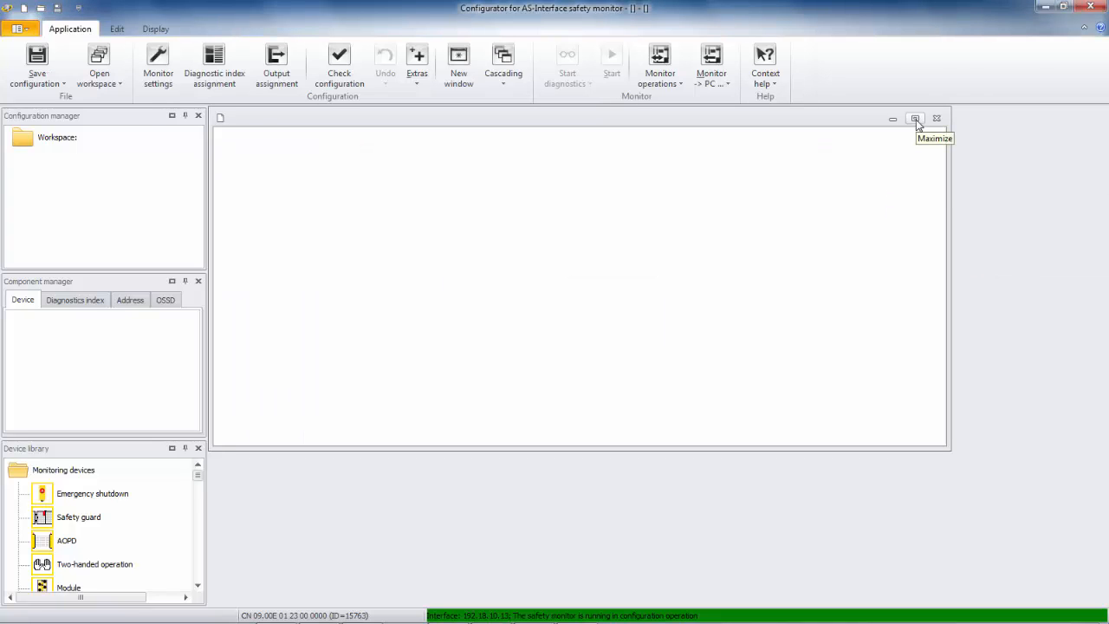
pyautogui.click(915, 118)
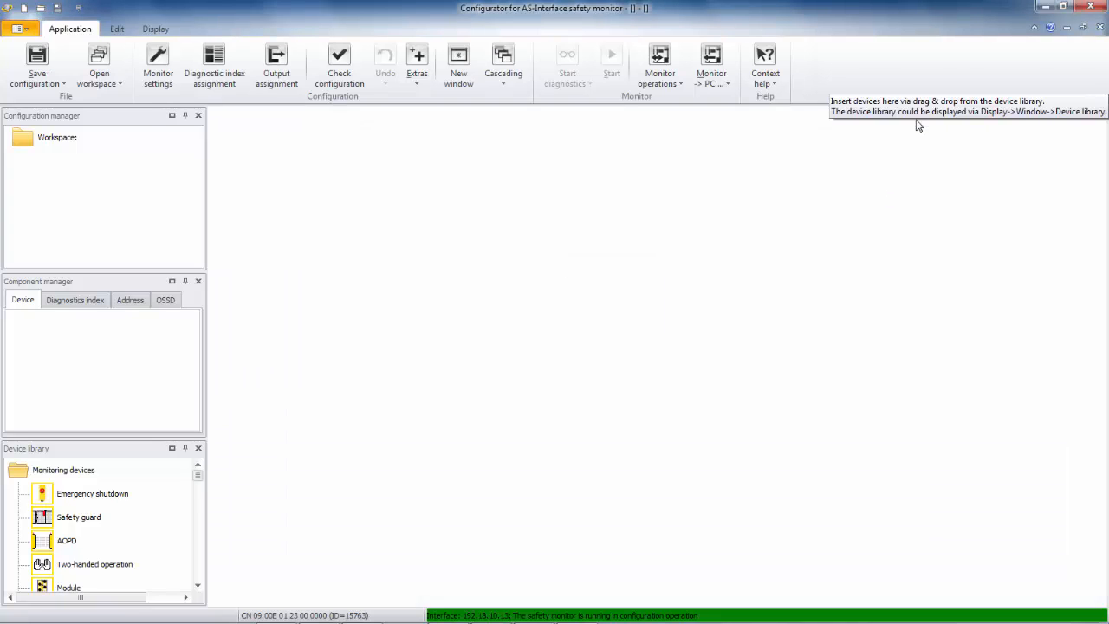
pyautogui.moveTo(552, 163)
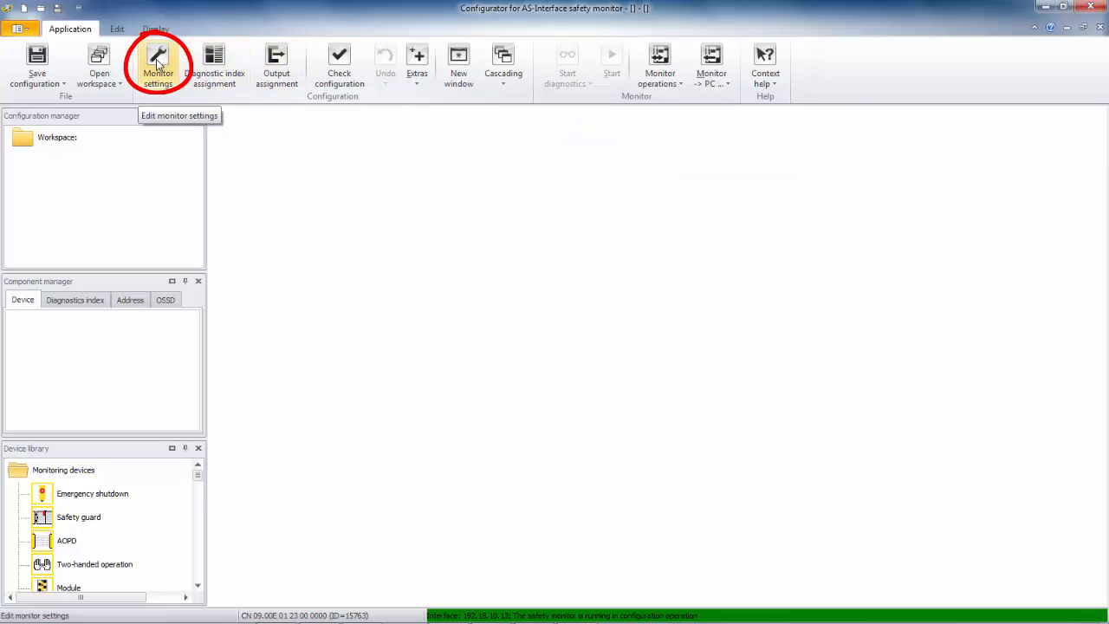
# Bring up the Monitor settings dialog with Safety Basic Monitor as function range.
pyautogui.click(157, 66)
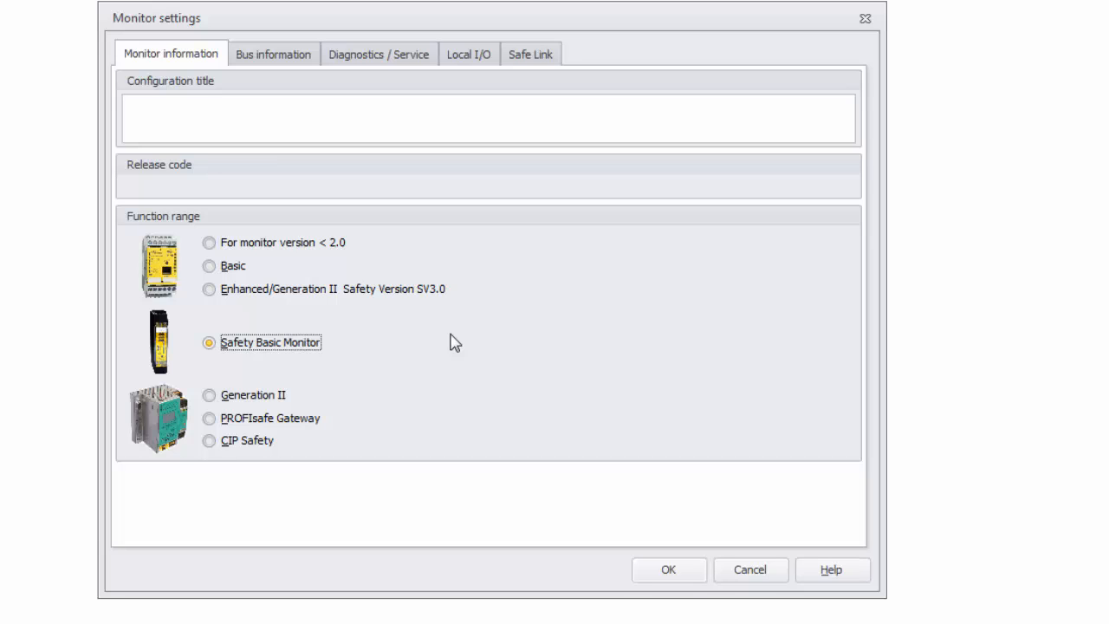
pyautogui.moveTo(274, 54)
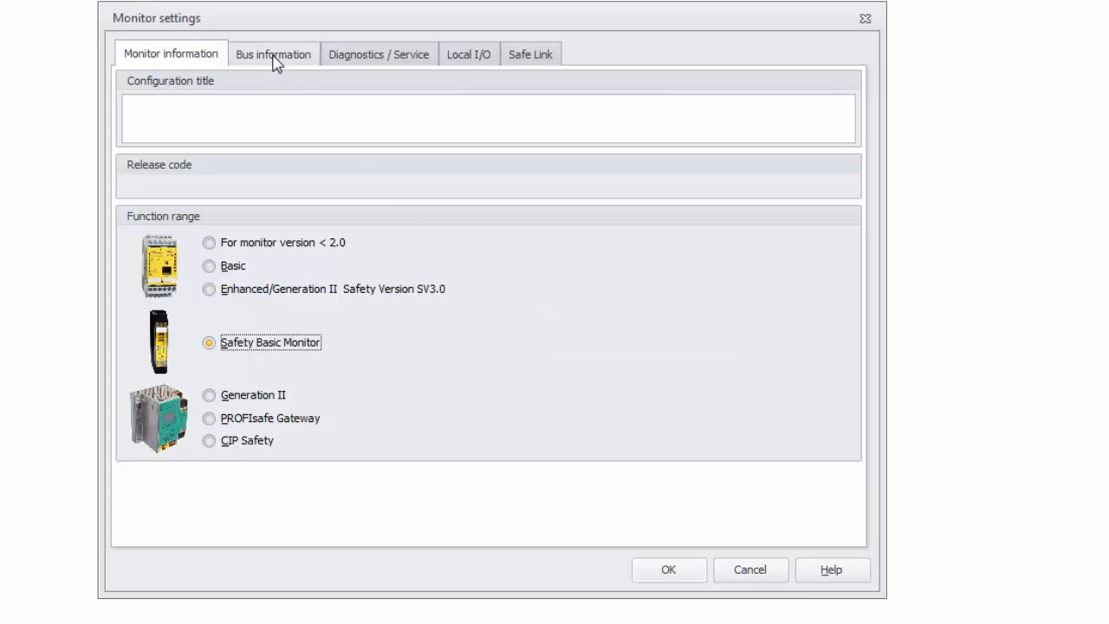
# Search the bus under Bus information, finding ASi-1 slaves 1–3, and ignore the projecting prompt.
pyautogui.click(274, 53)
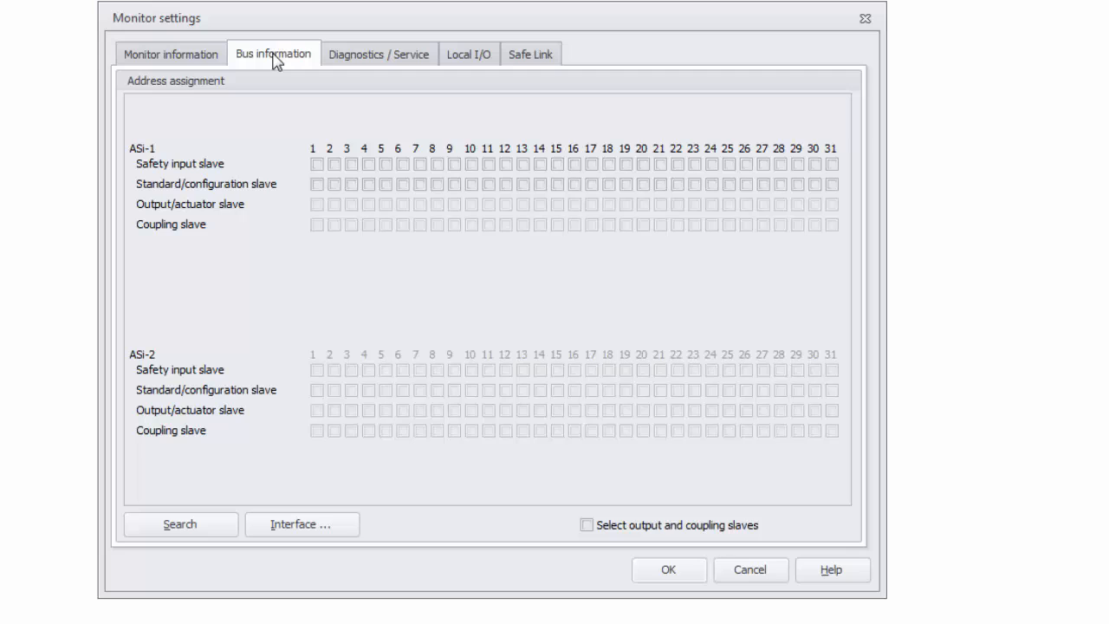
pyautogui.moveTo(222, 472)
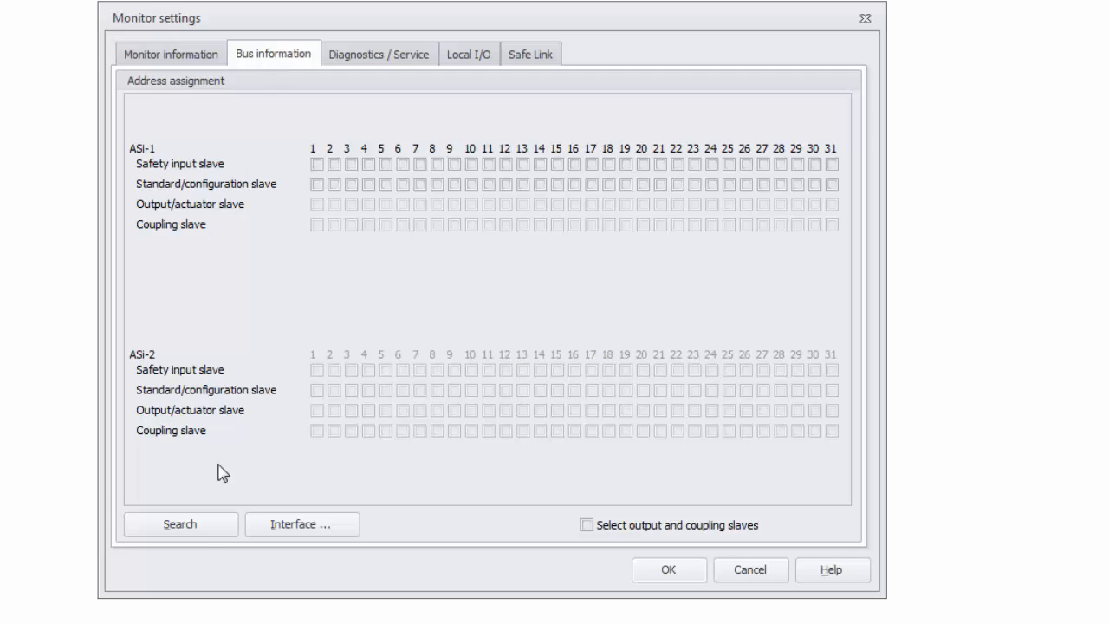
pyautogui.click(180, 524)
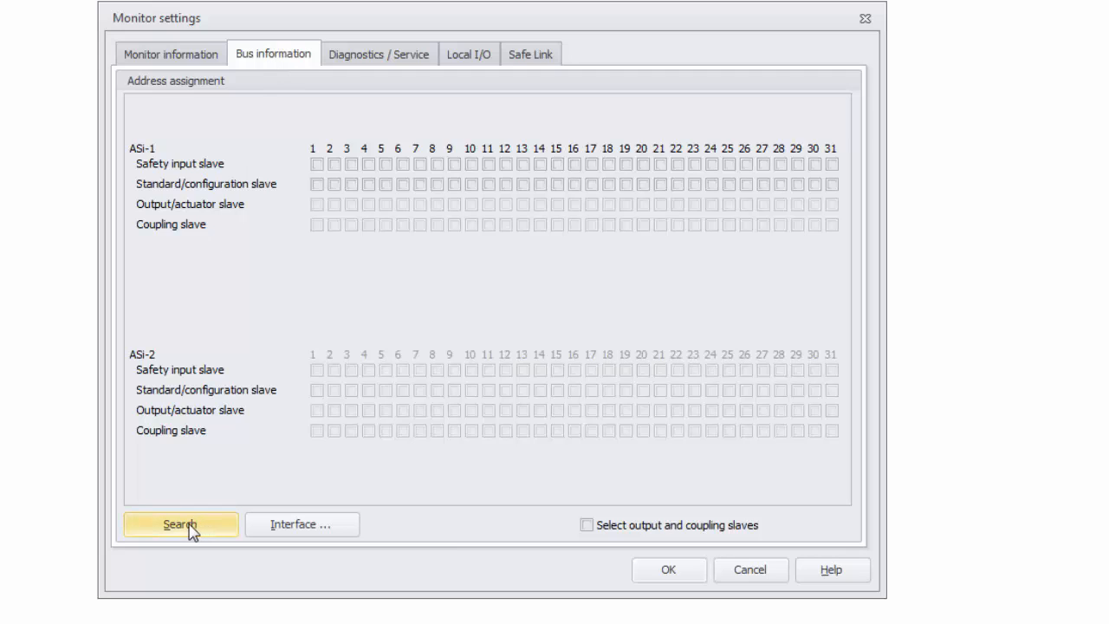
pyautogui.click(181, 523)
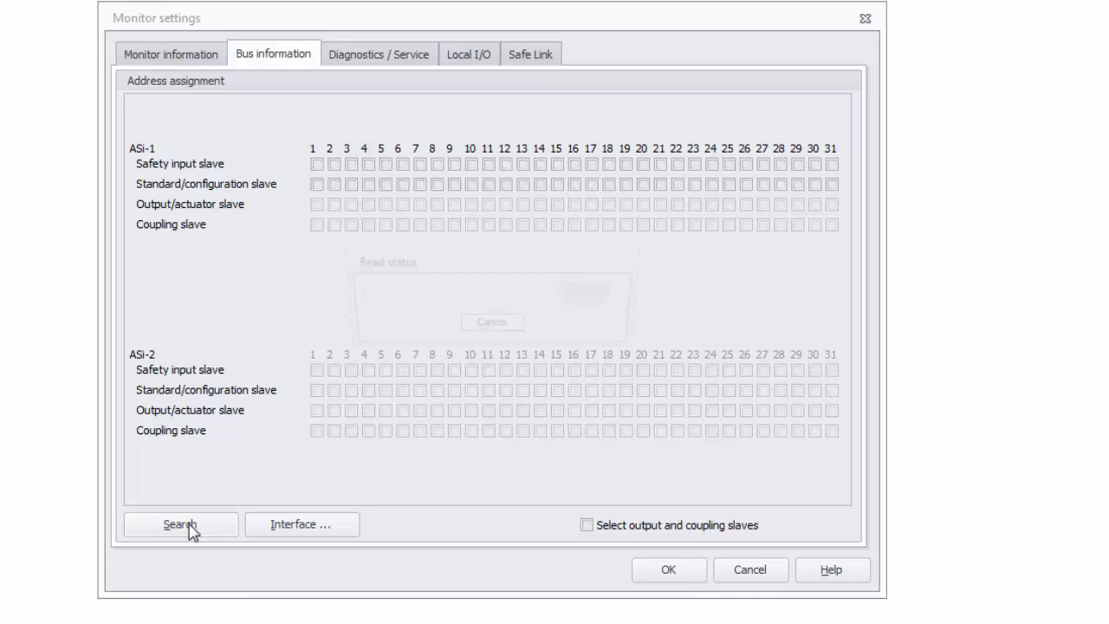
pyautogui.click(181, 524)
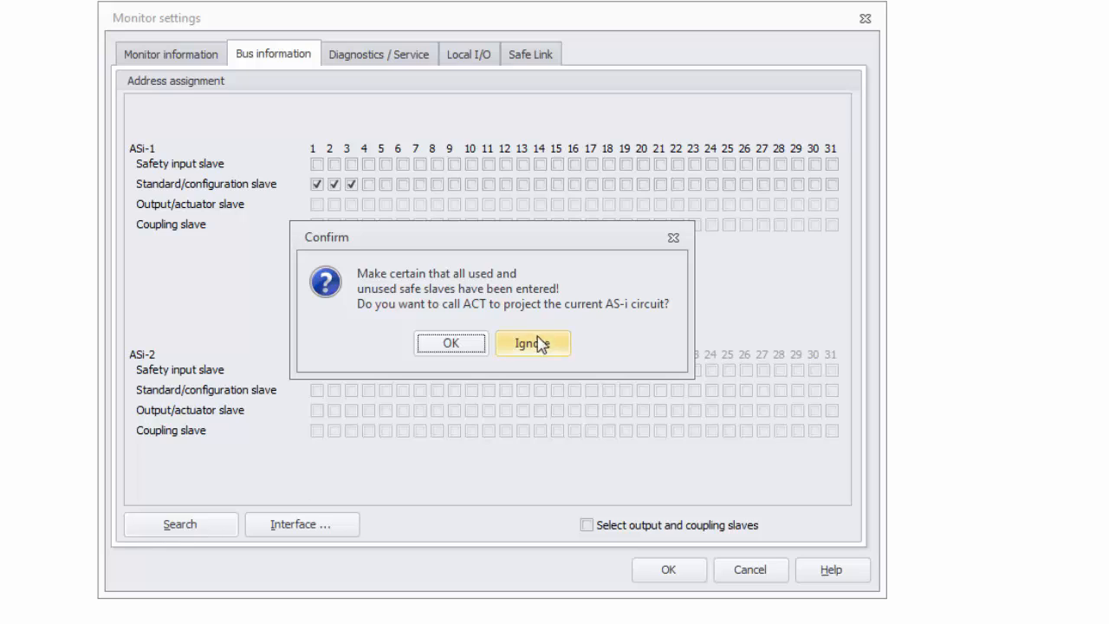
pyautogui.moveTo(539, 347)
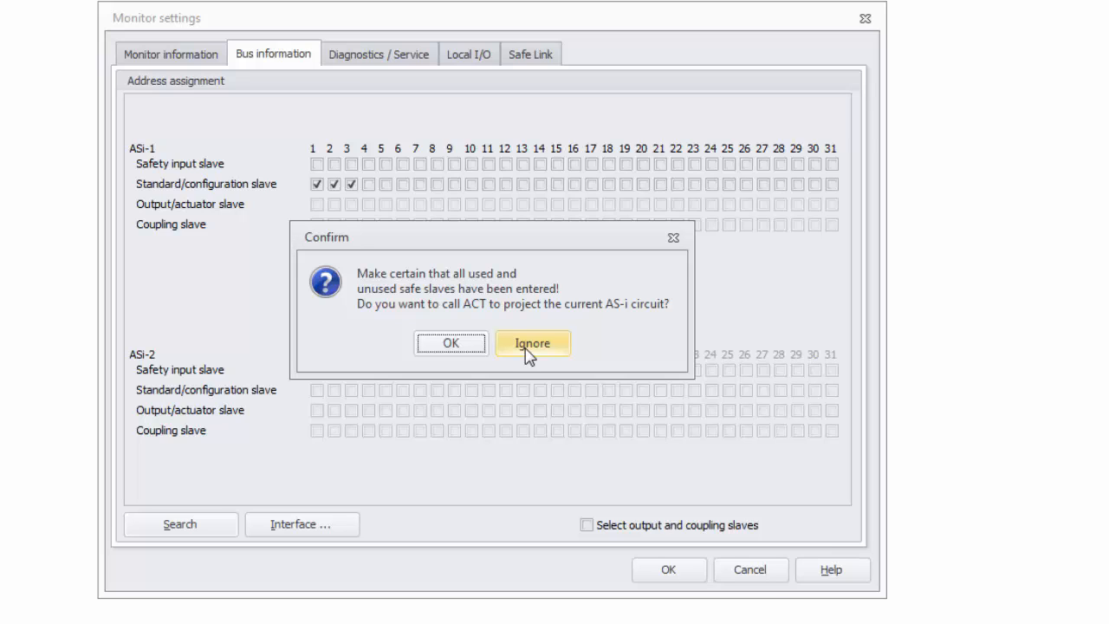
pyautogui.click(532, 343)
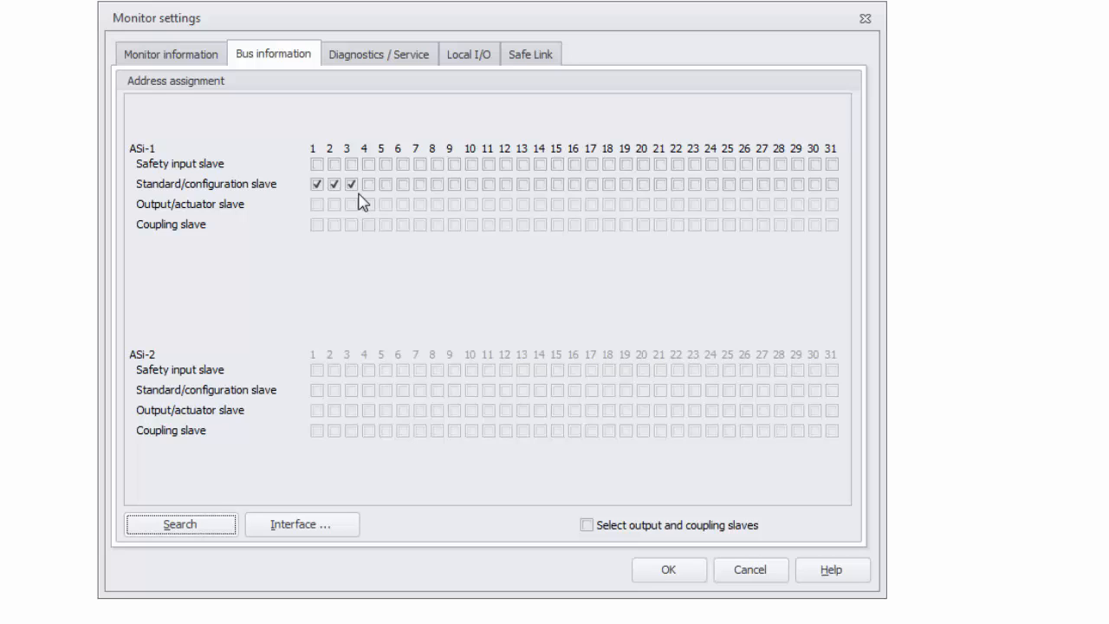
# Reassign ASi-1 address 3 from standard/configuration slave to safety input slave.
pyautogui.click(350, 184)
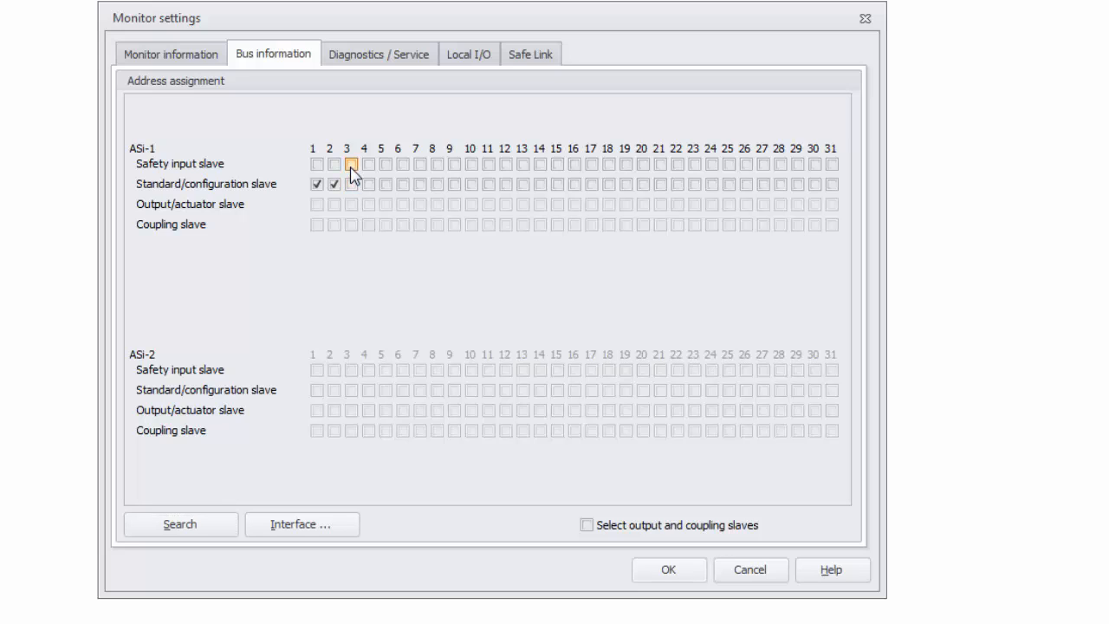
pyautogui.click(350, 163)
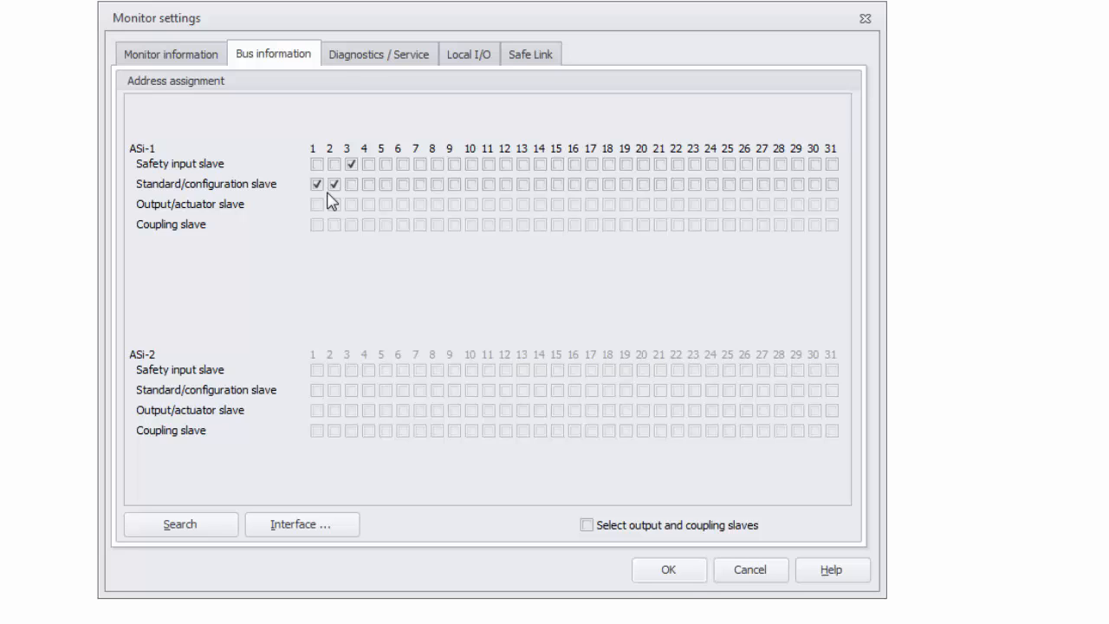
pyautogui.moveTo(378, 54)
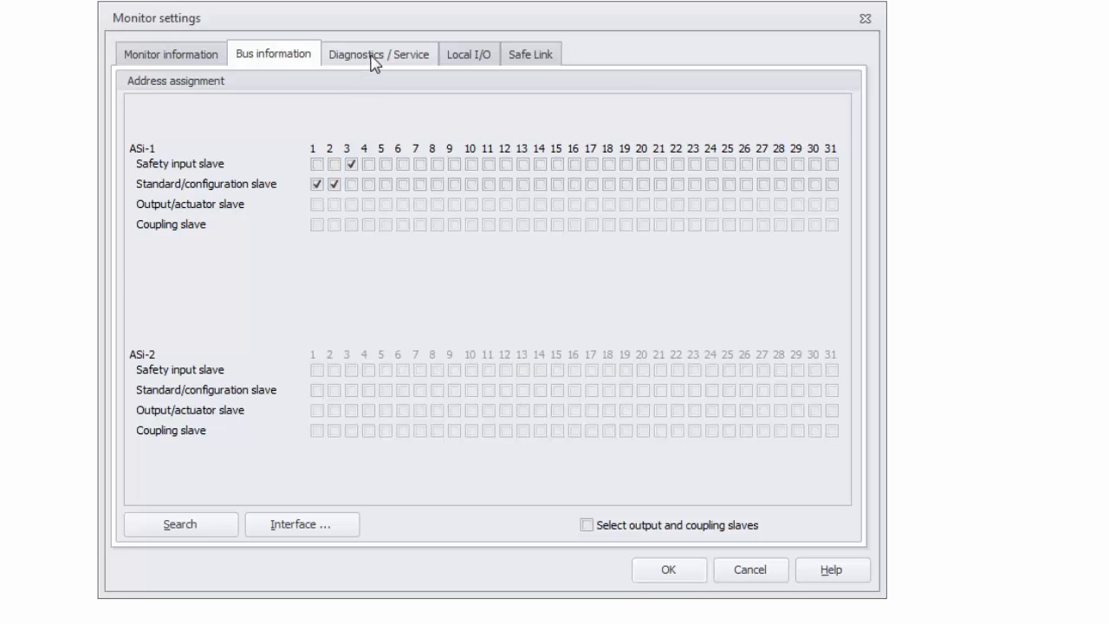
# Set the ASi-1 monitor base address to 14 under Diagnostics / Service, then view the Local I/O terminals.
pyautogui.click(380, 53)
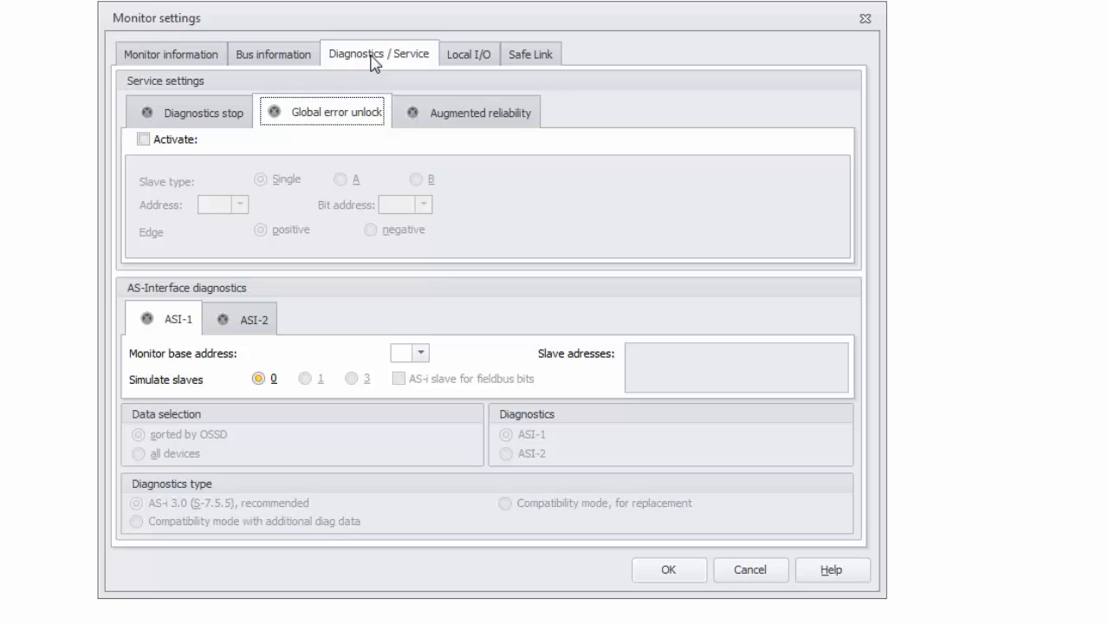
pyautogui.moveTo(409, 249)
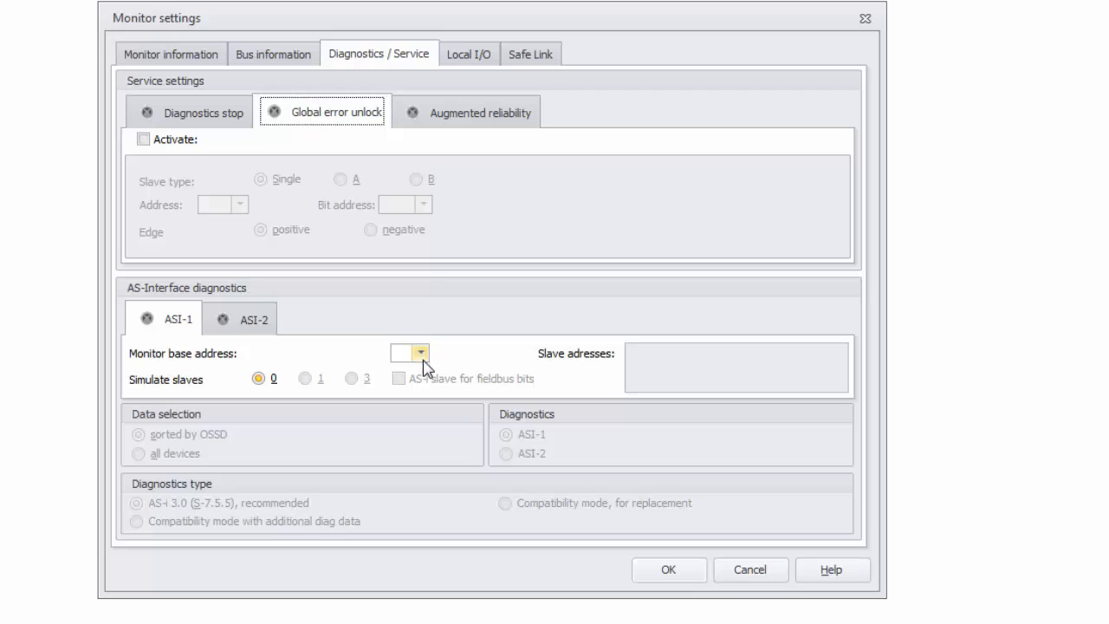
pyautogui.click(419, 354)
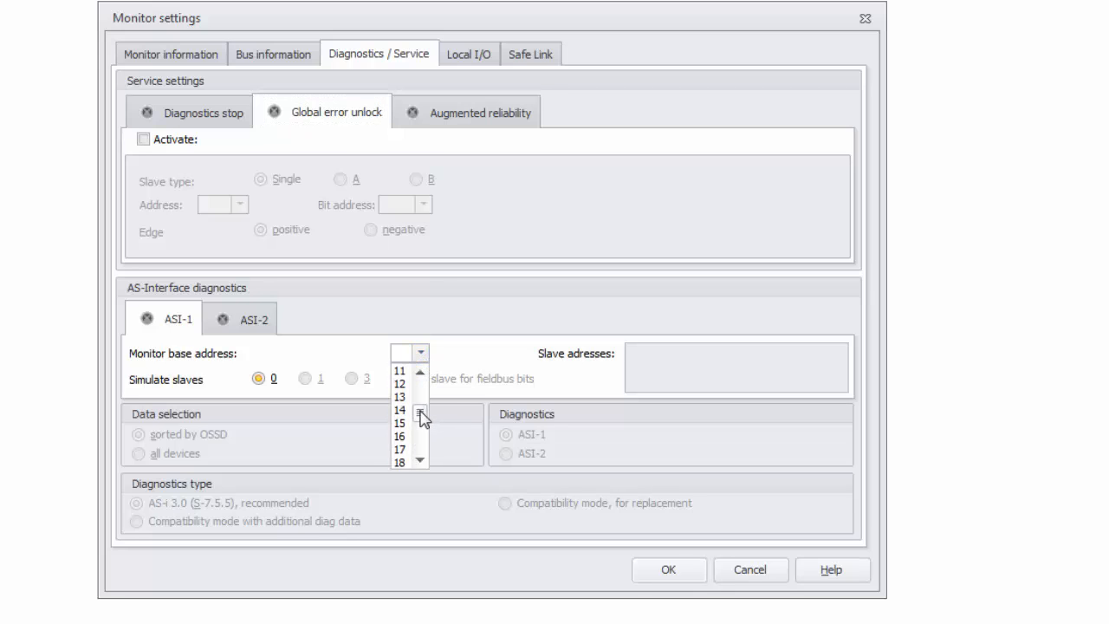
pyautogui.click(399, 409)
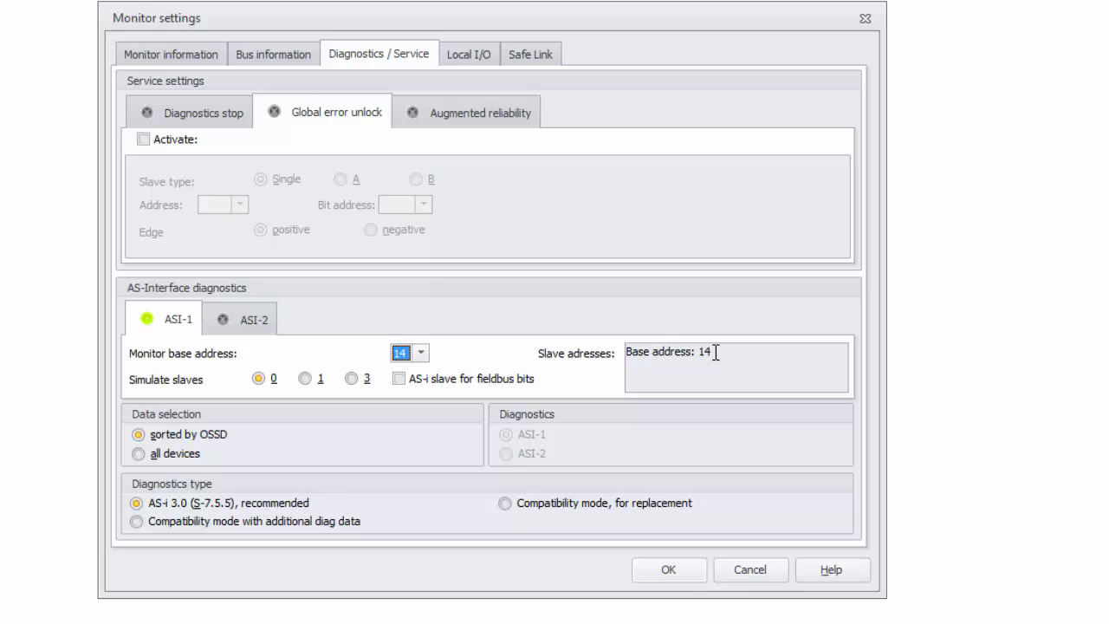
pyautogui.click(468, 54)
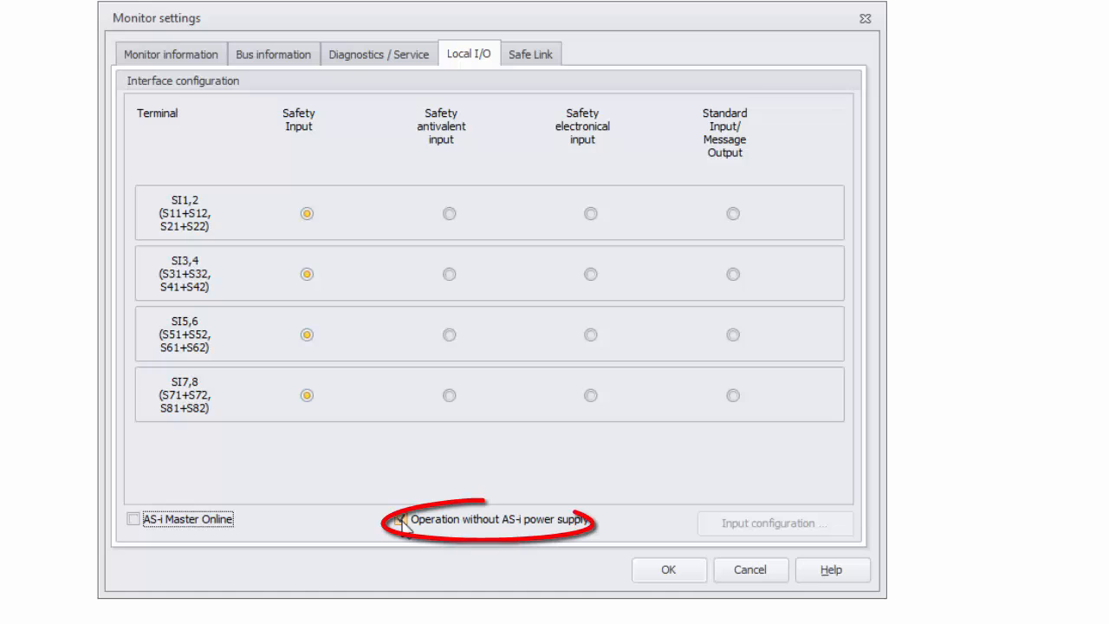
# Disable operation without AS-i power, confirm, and enter the configuration title test_project after the missing-title error.
pyautogui.click(402, 520)
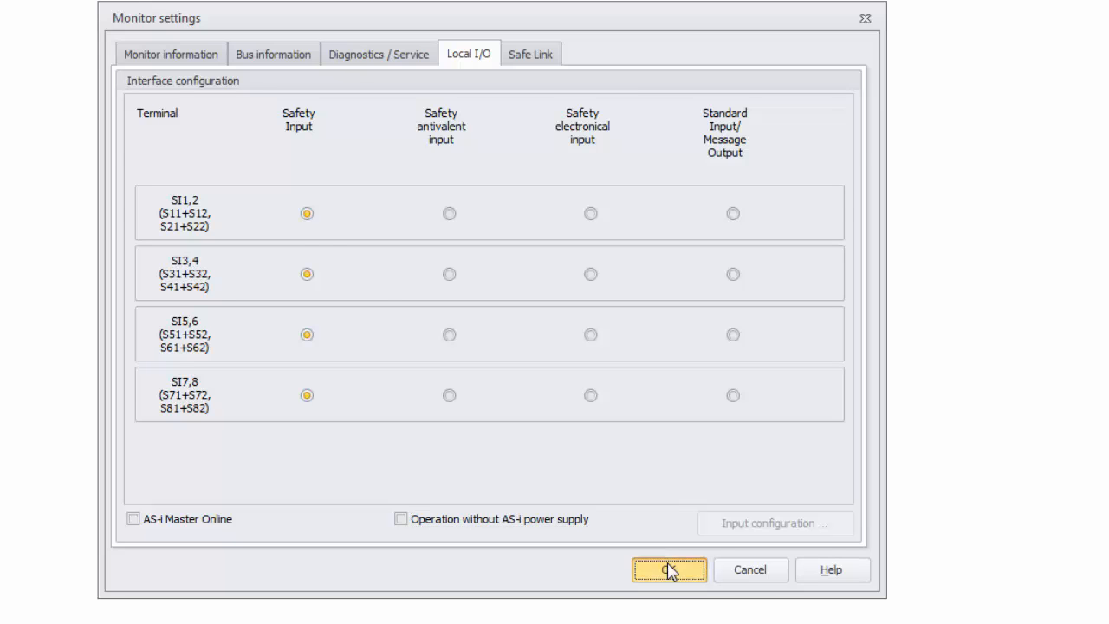
pyautogui.click(667, 568)
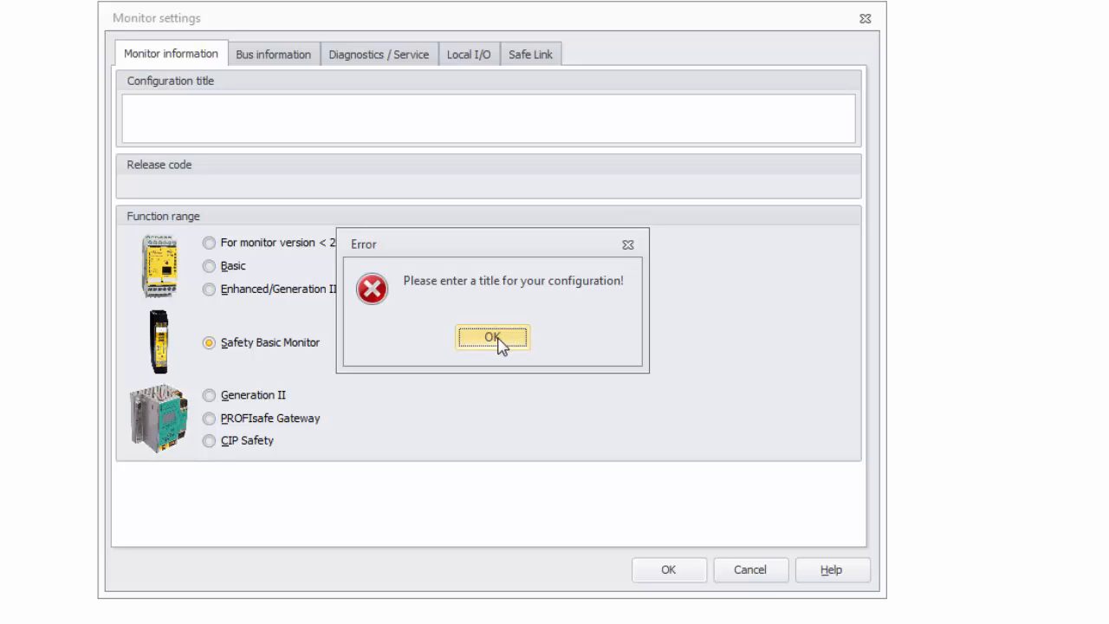
pyautogui.click(492, 337)
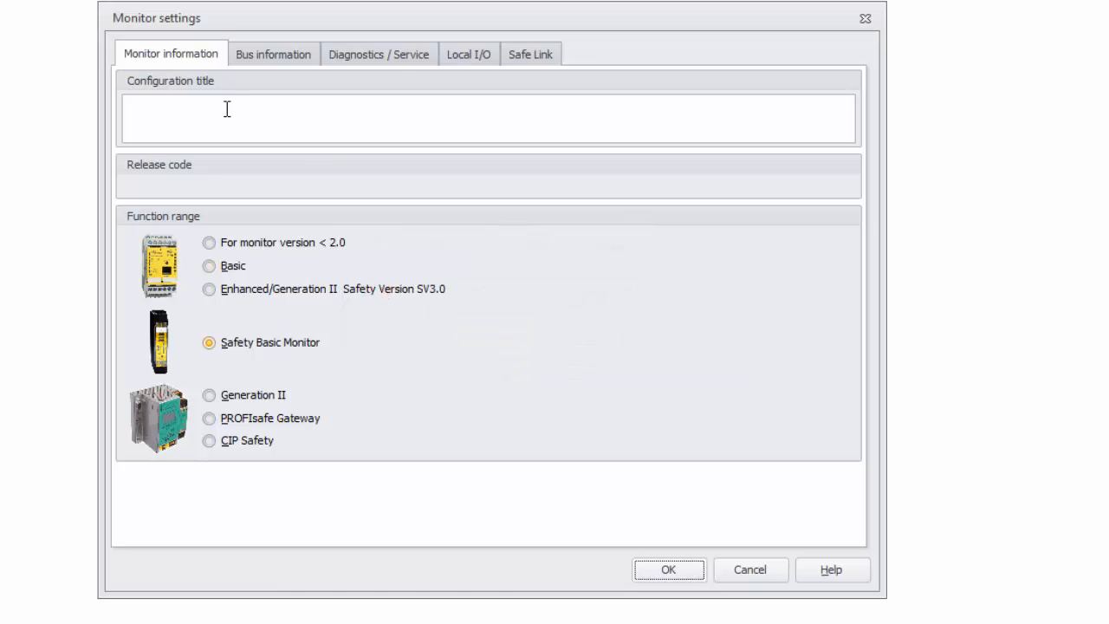
pyautogui.write('tes')
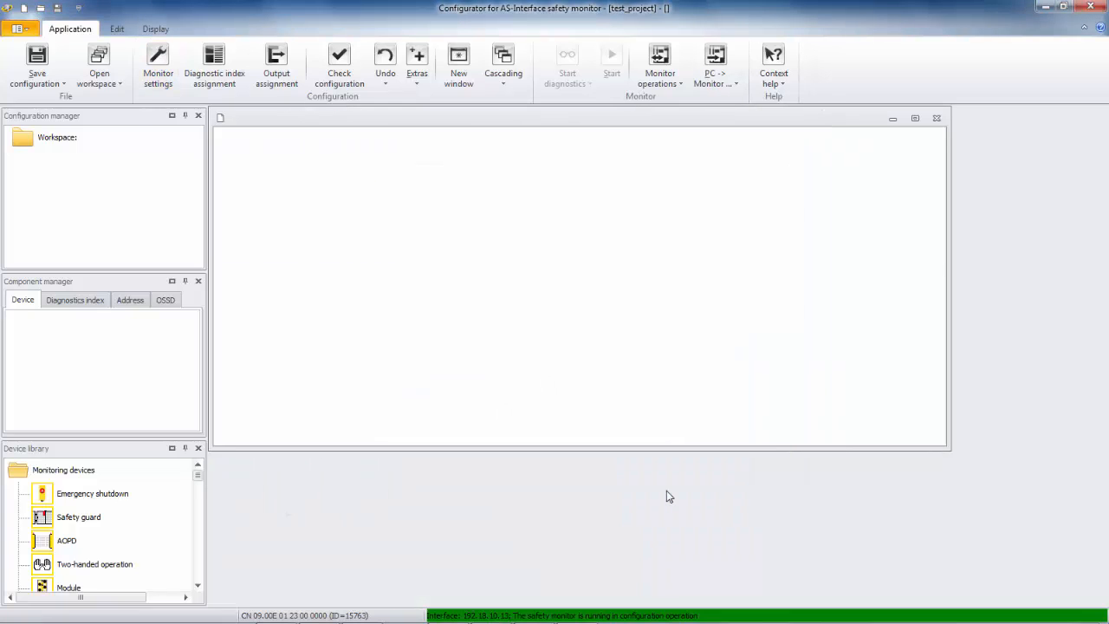
pyautogui.moveTo(665, 496)
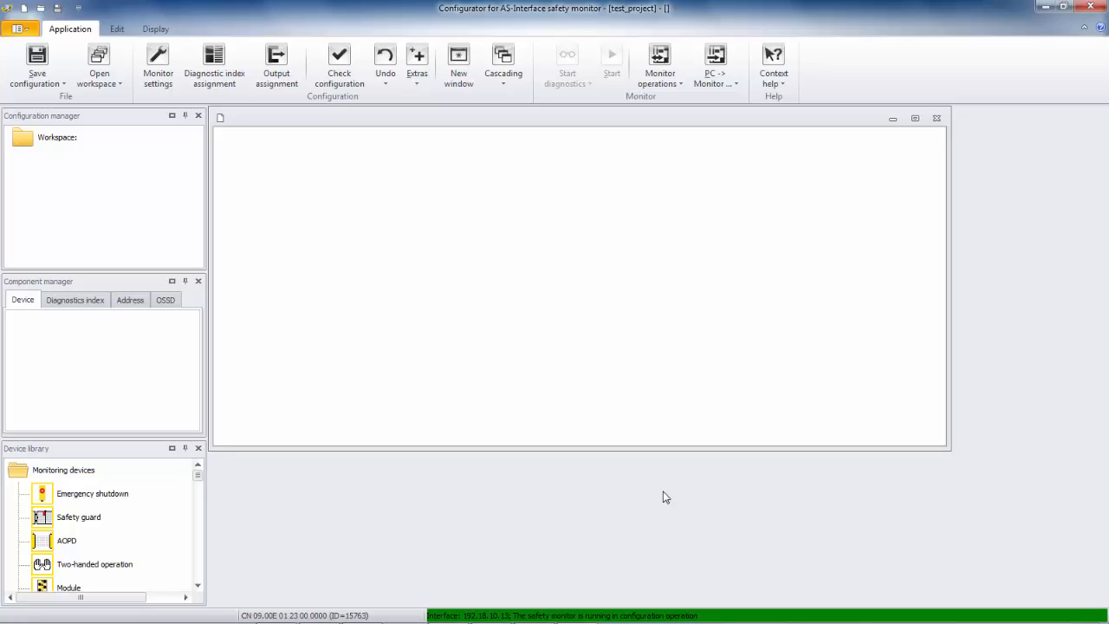
pyautogui.moveTo(593, 442)
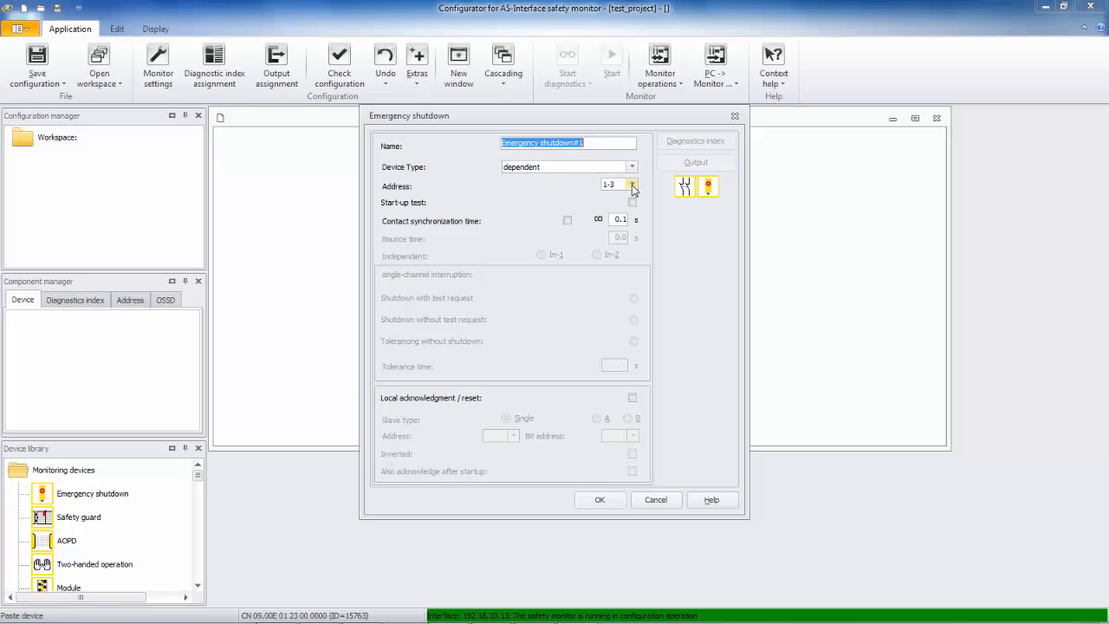
# Make the Emergency shutdown device at address 3 'dependent with filtering' and confirm it.
pyautogui.click(631, 167)
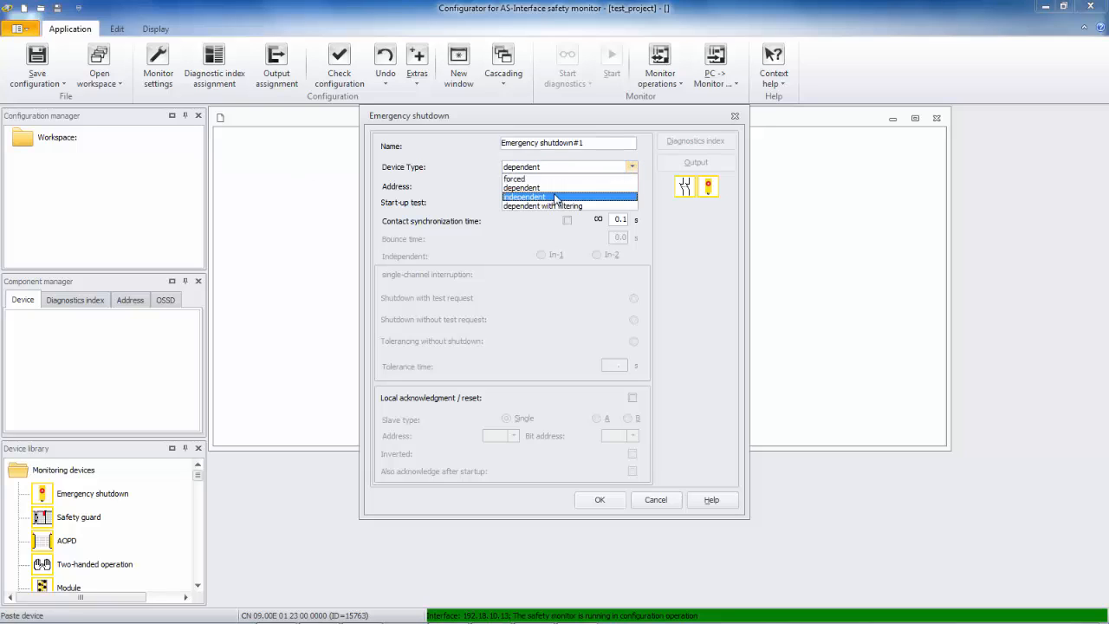
pyautogui.click(541, 204)
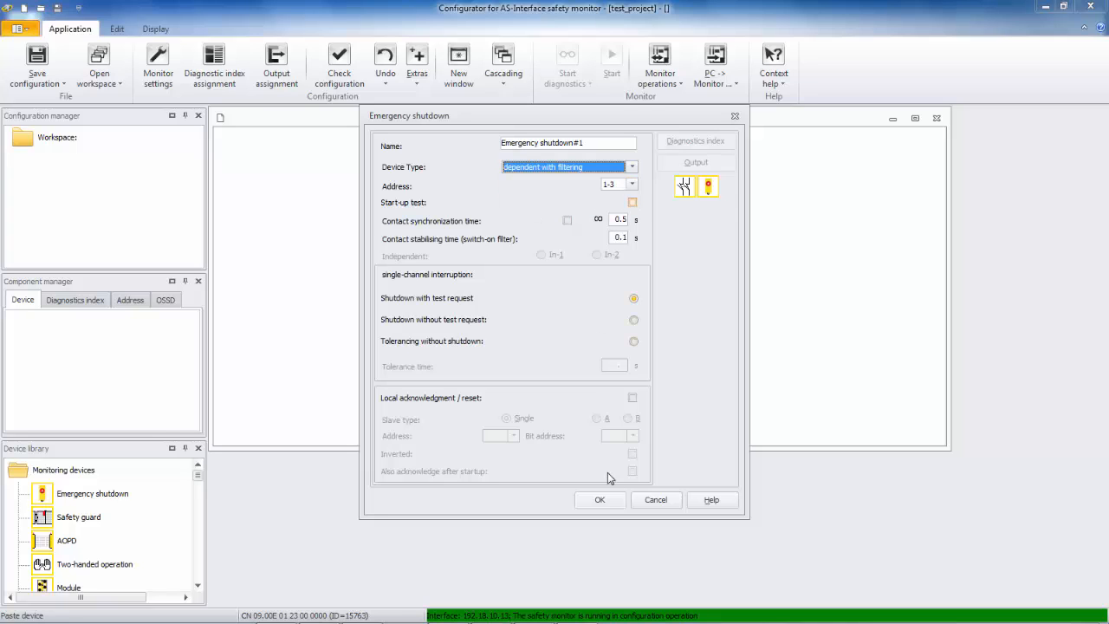
pyautogui.click(600, 499)
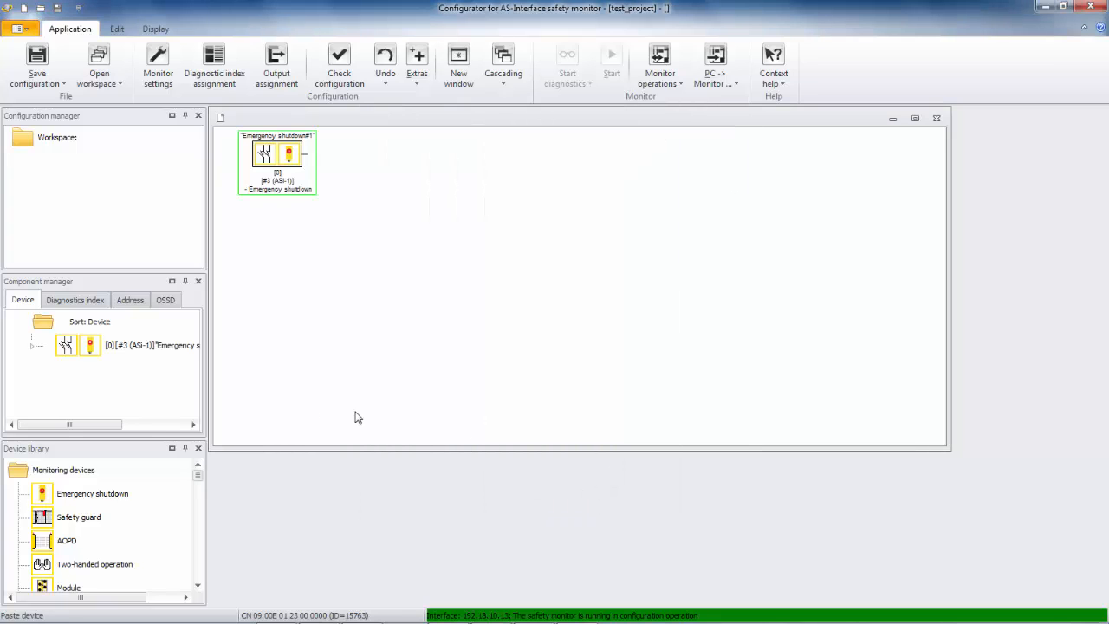
# Insert a Stop category 0 output on OSSD 1 from Output devices and confirm its dialog.
pyautogui.click(62, 470)
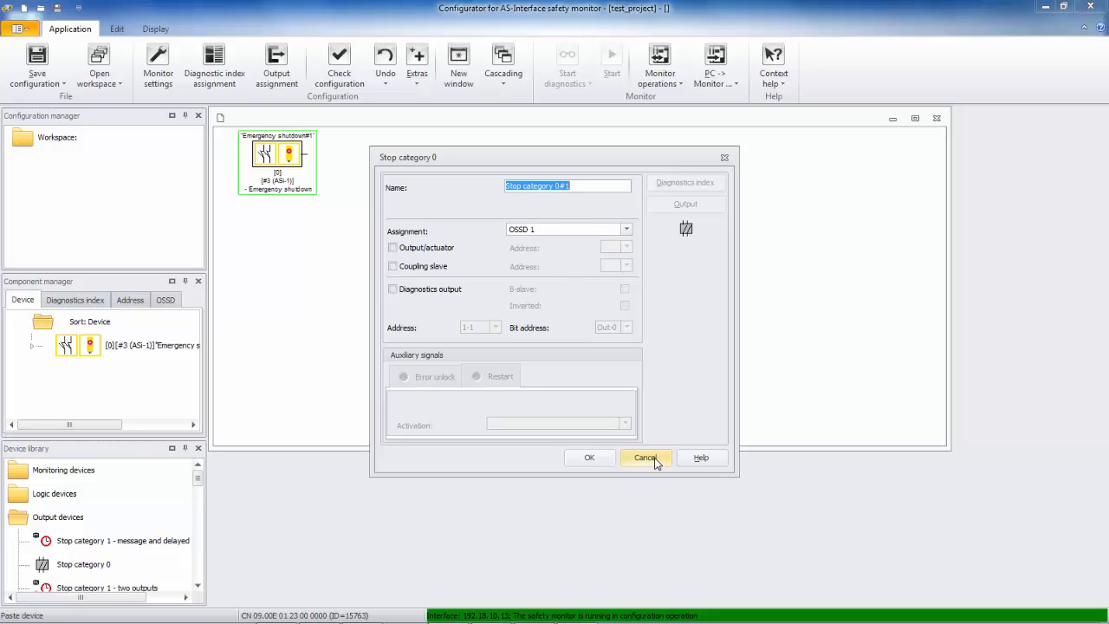
pyautogui.moveTo(590, 457)
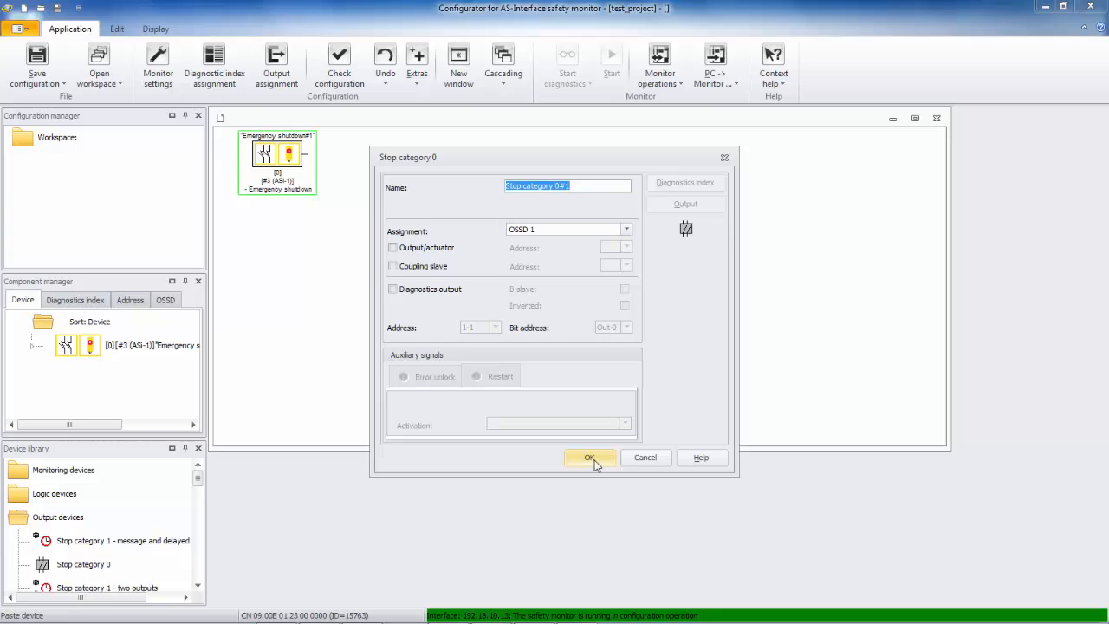
pyautogui.click(589, 458)
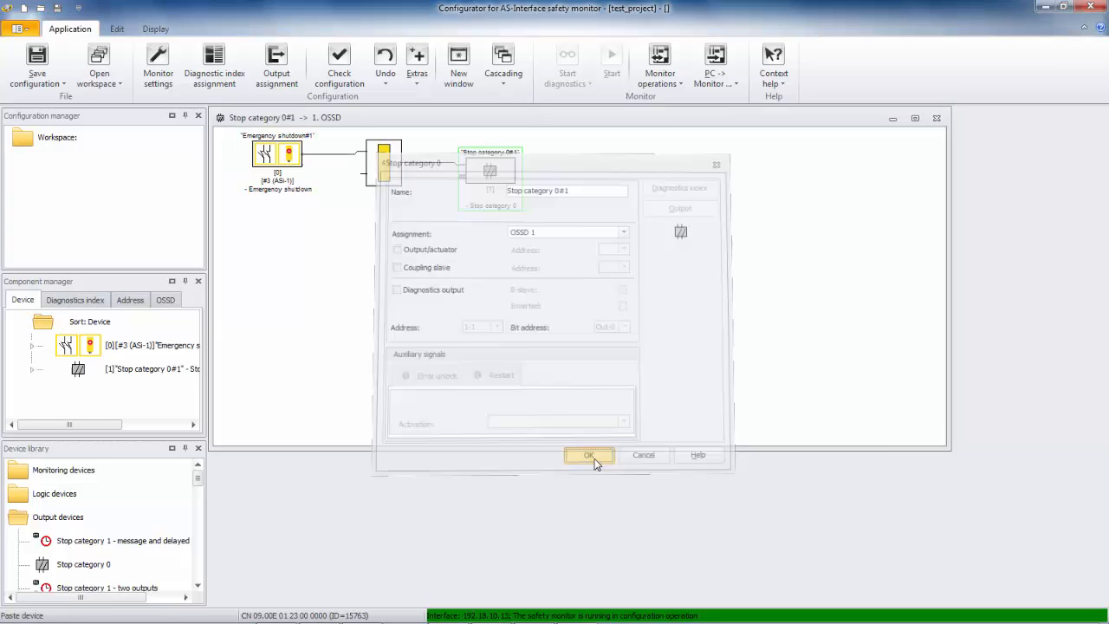
pyautogui.click(590, 454)
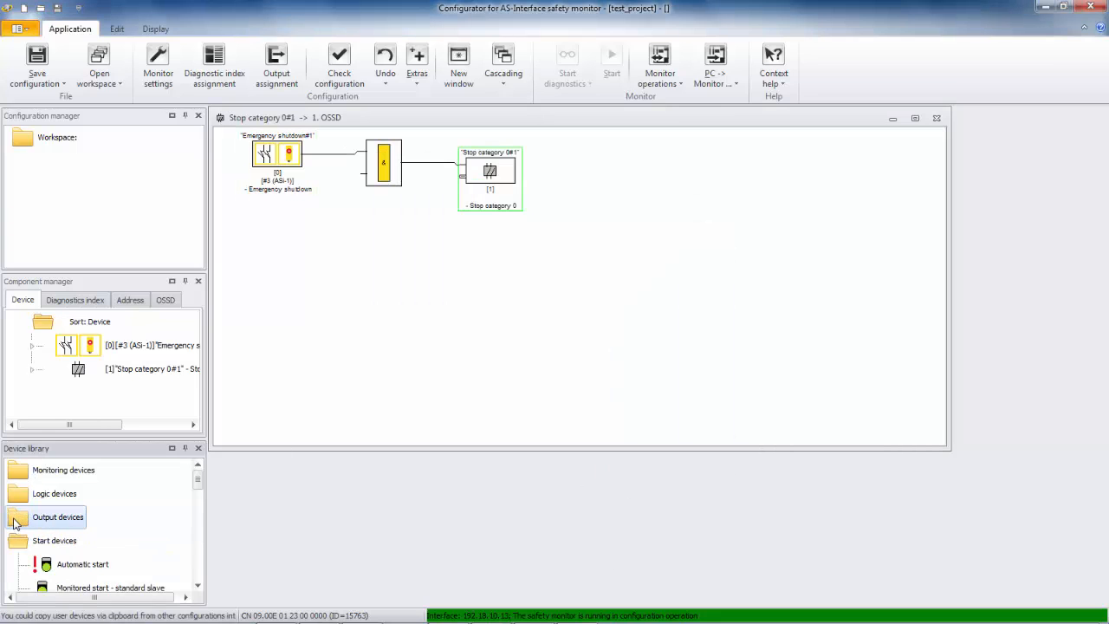
# Insert a monitored start (standard slave) at address 1-2 with bit address In-2 and confirm it.
pyautogui.scroll(-3)
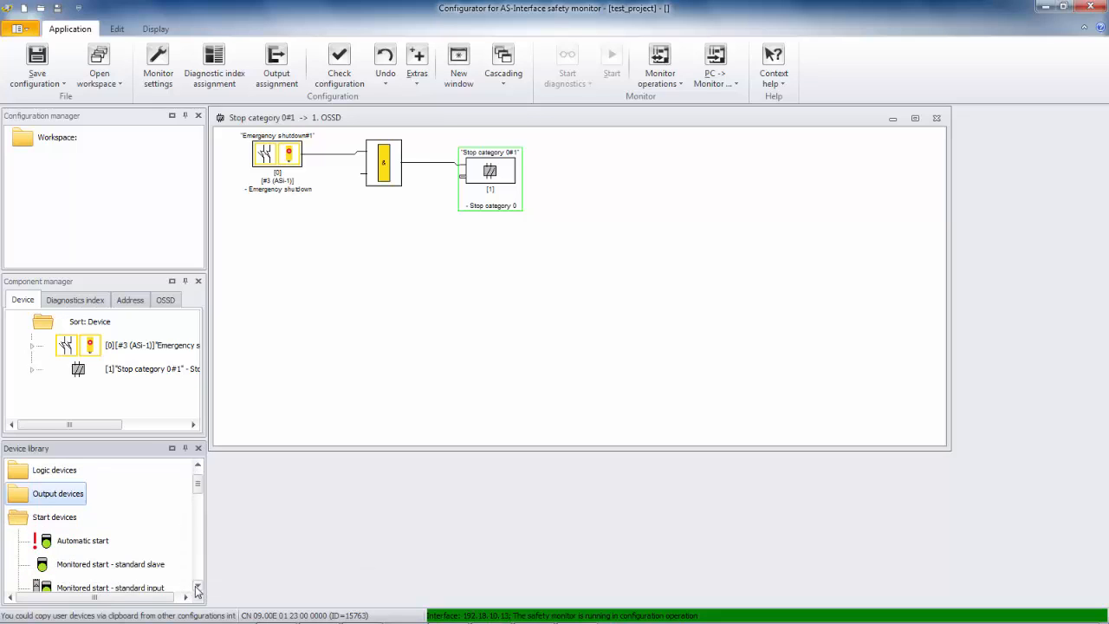
pyautogui.scroll(-3)
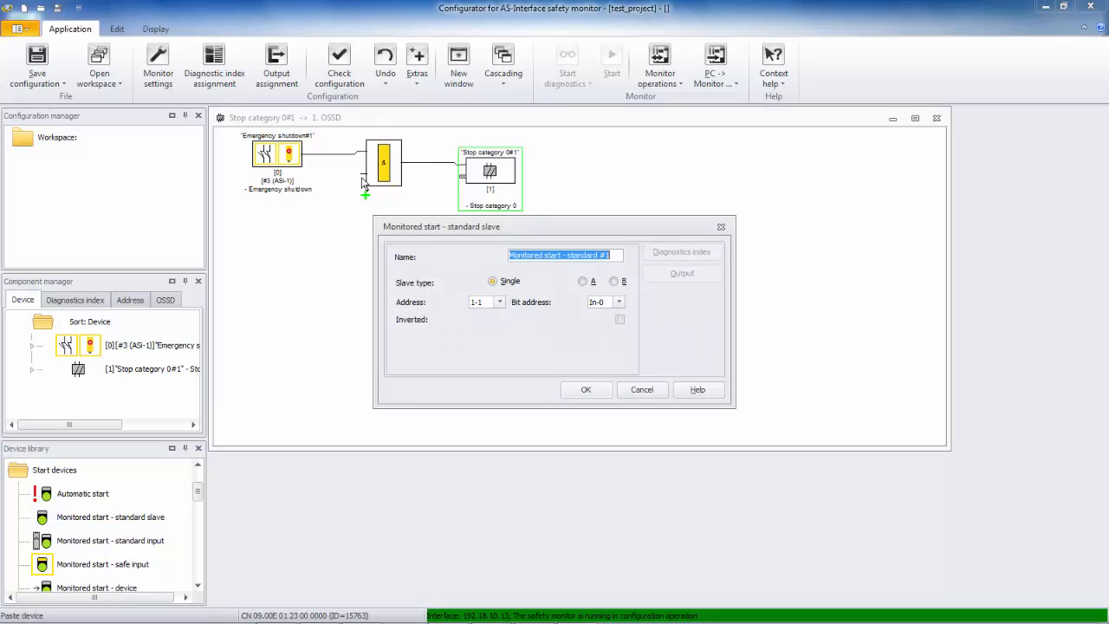
pyautogui.moveTo(513, 484)
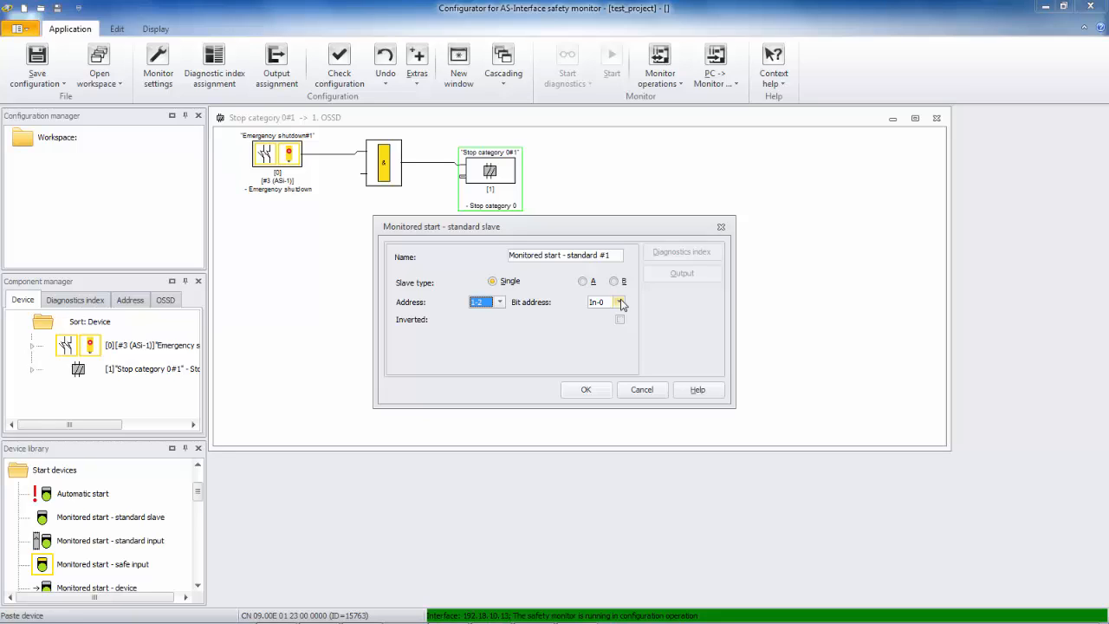
pyautogui.click(619, 301)
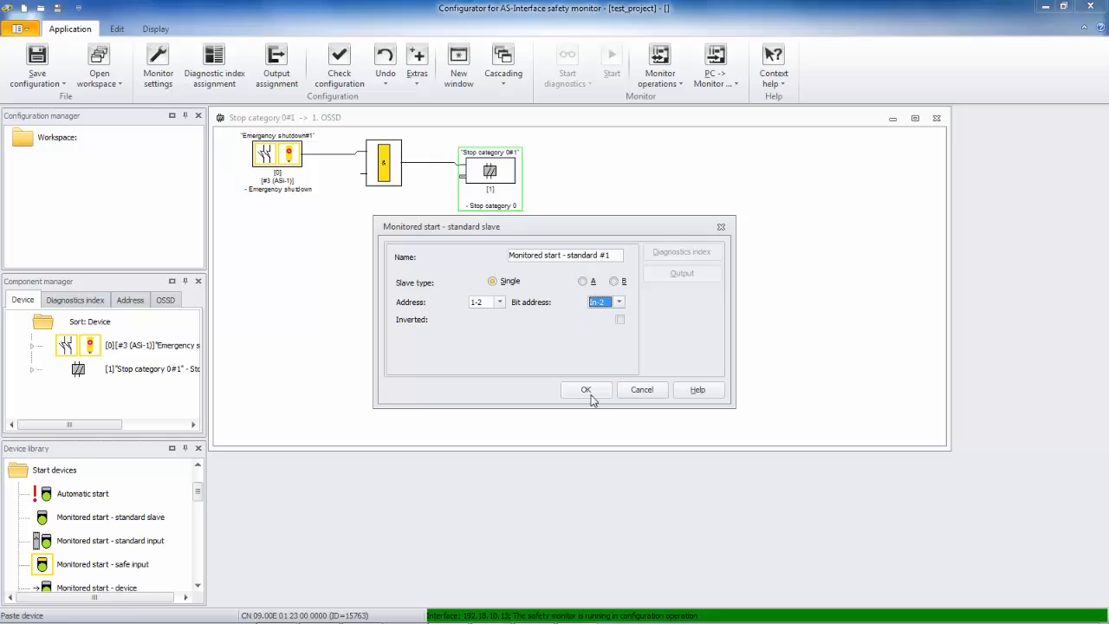
pyautogui.click(586, 388)
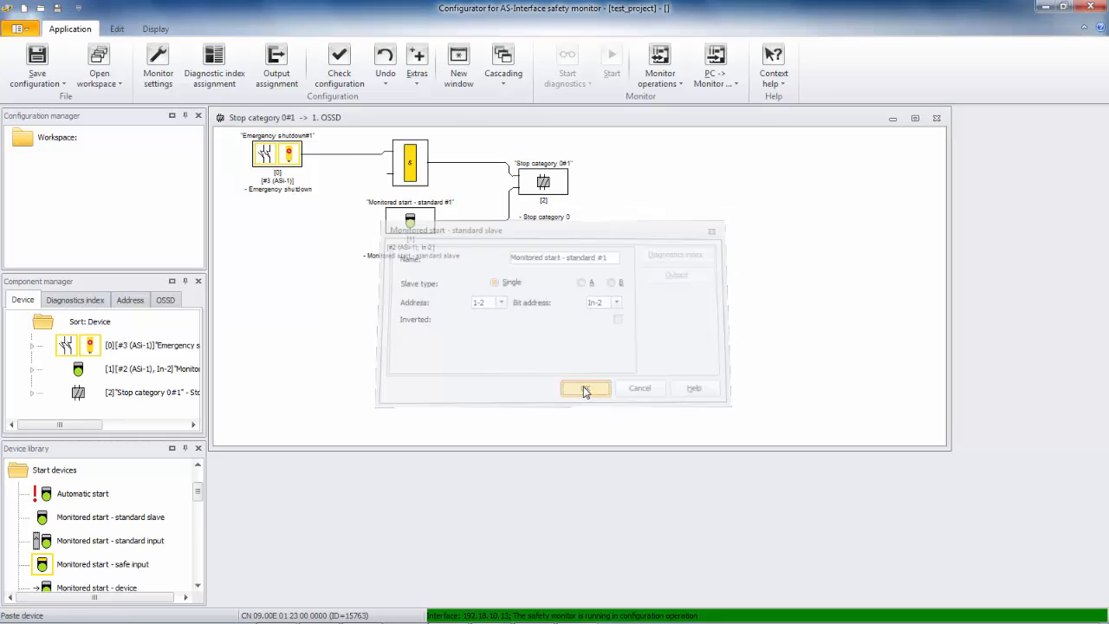
pyautogui.click(586, 388)
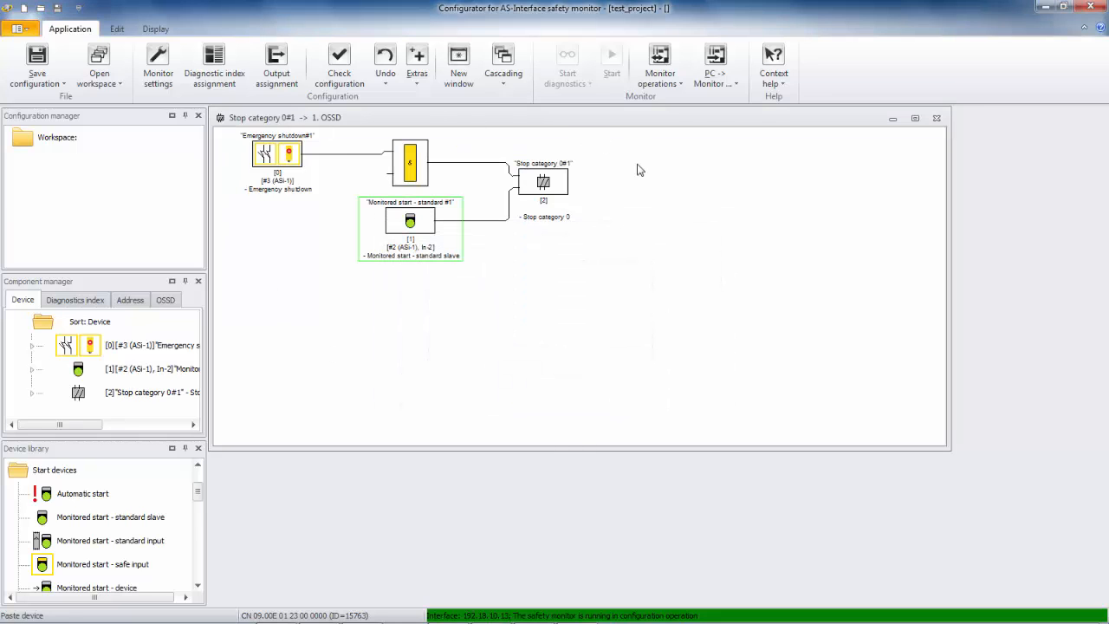
pyautogui.moveTo(286, 260)
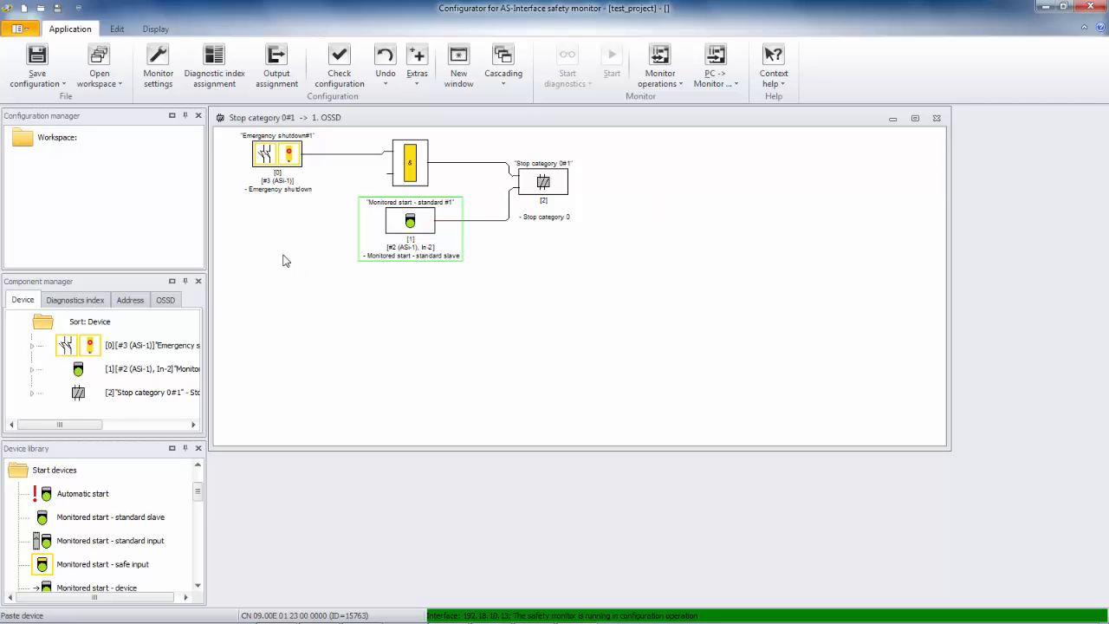
pyautogui.moveTo(298, 264)
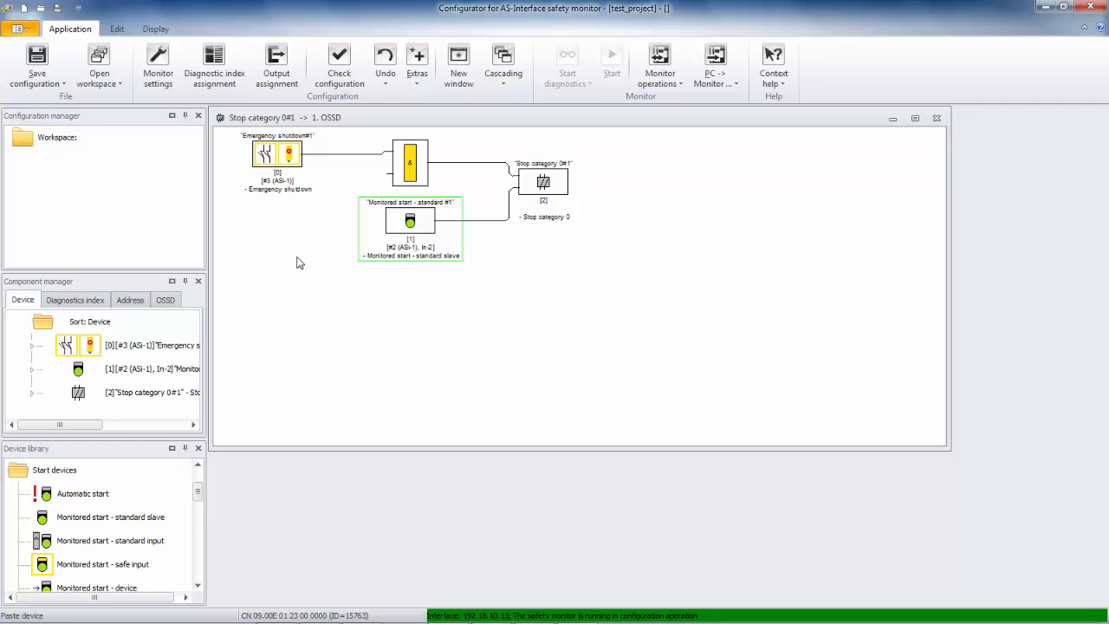
pyautogui.moveTo(619, 144)
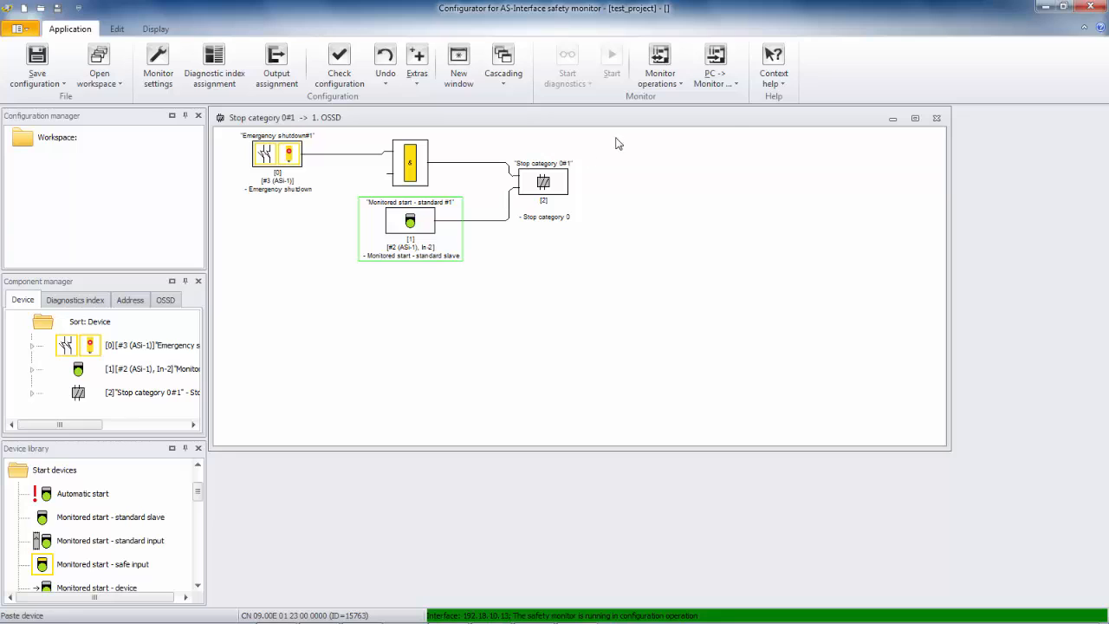
# Send the configuration to the monitor via PC -> Monitor, reaching the simulated-slaves prompt.
pyautogui.click(714, 66)
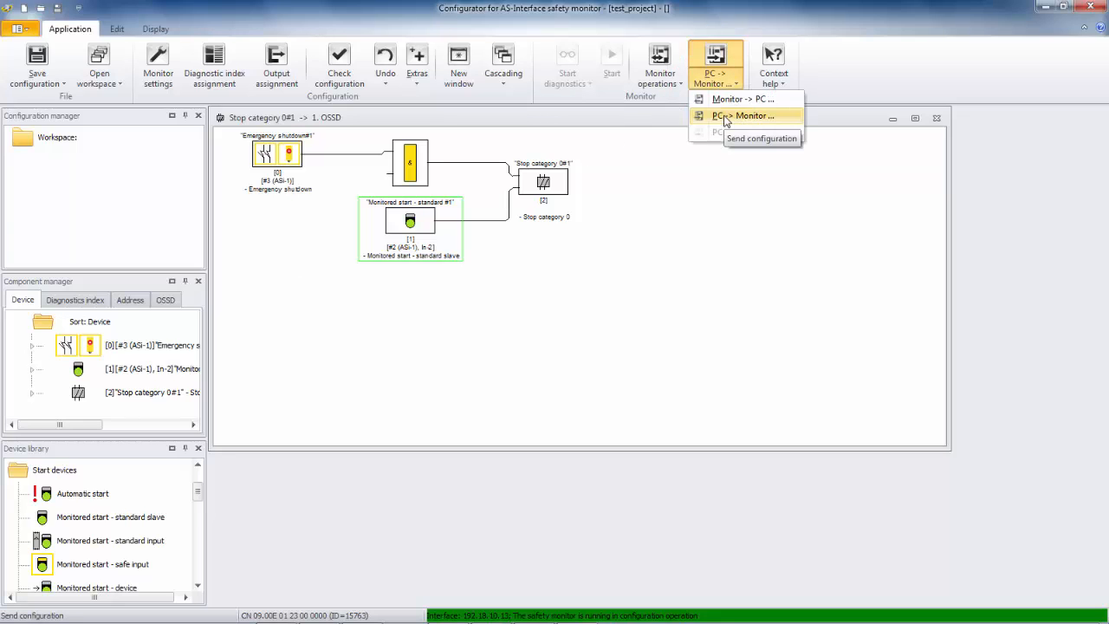
pyautogui.click(744, 115)
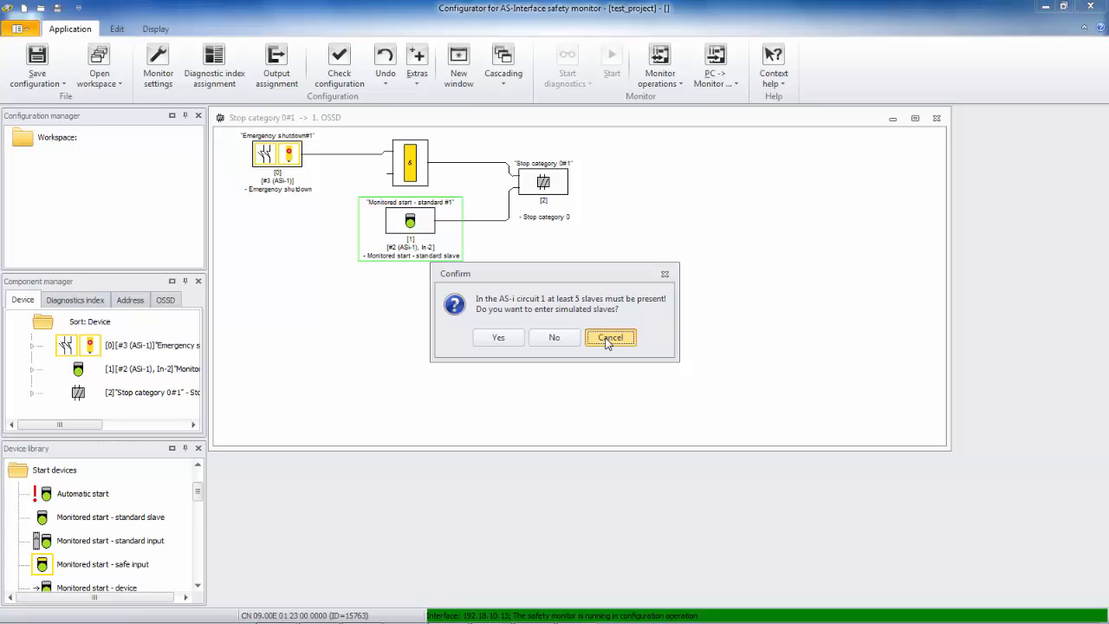
# Decline the prompt, set one simulated slave for ASi-1 in Diagnostics / Service, and close monitor settings.
pyautogui.click(610, 336)
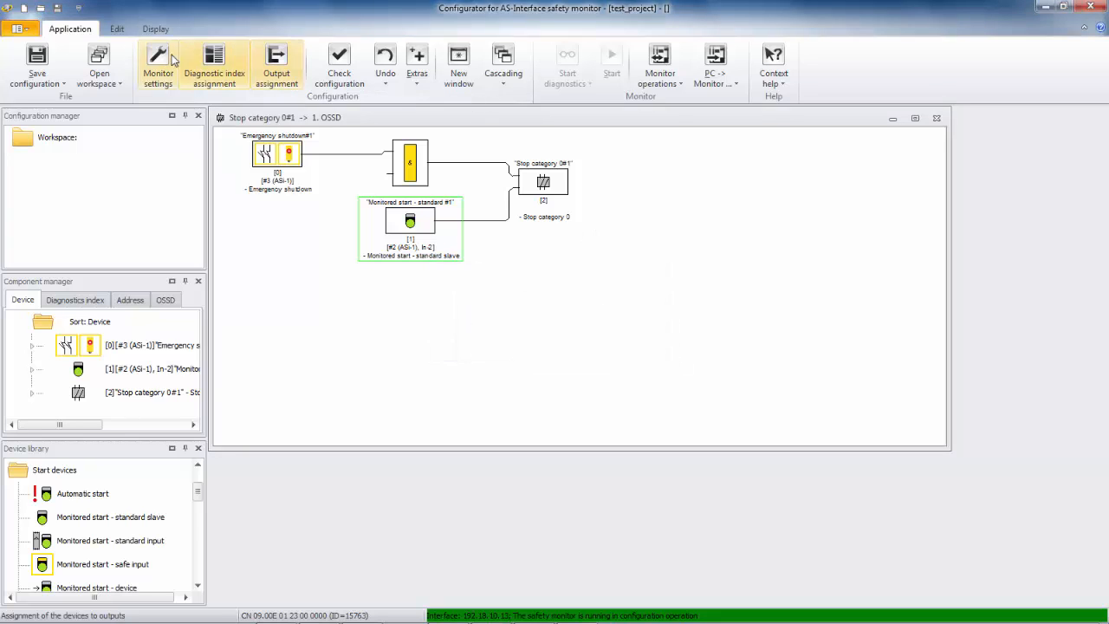
pyautogui.click(157, 66)
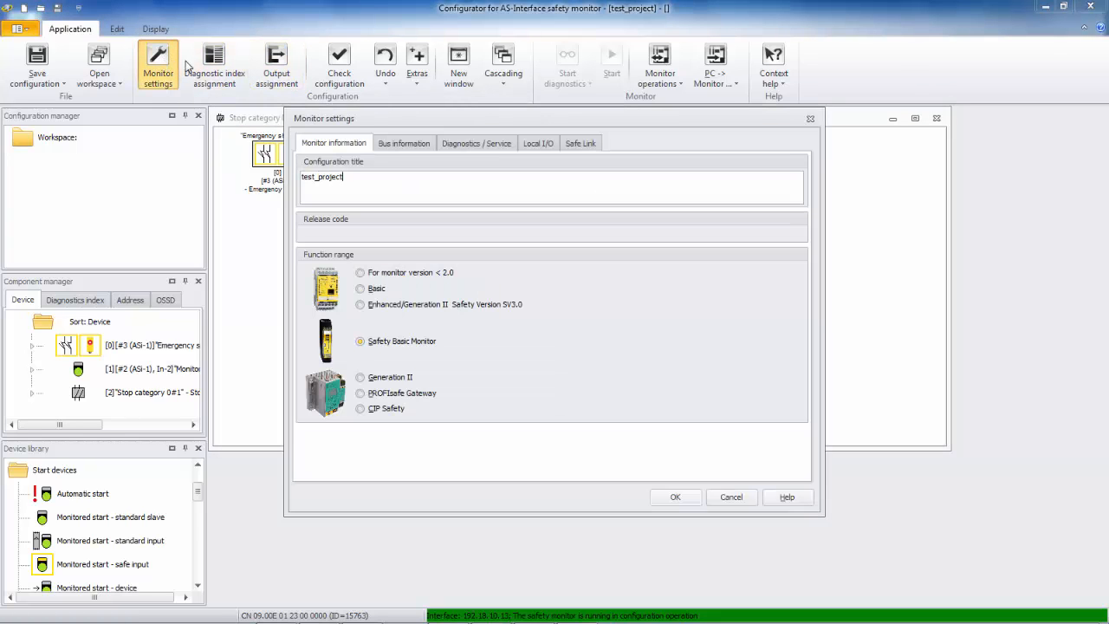
pyautogui.click(404, 142)
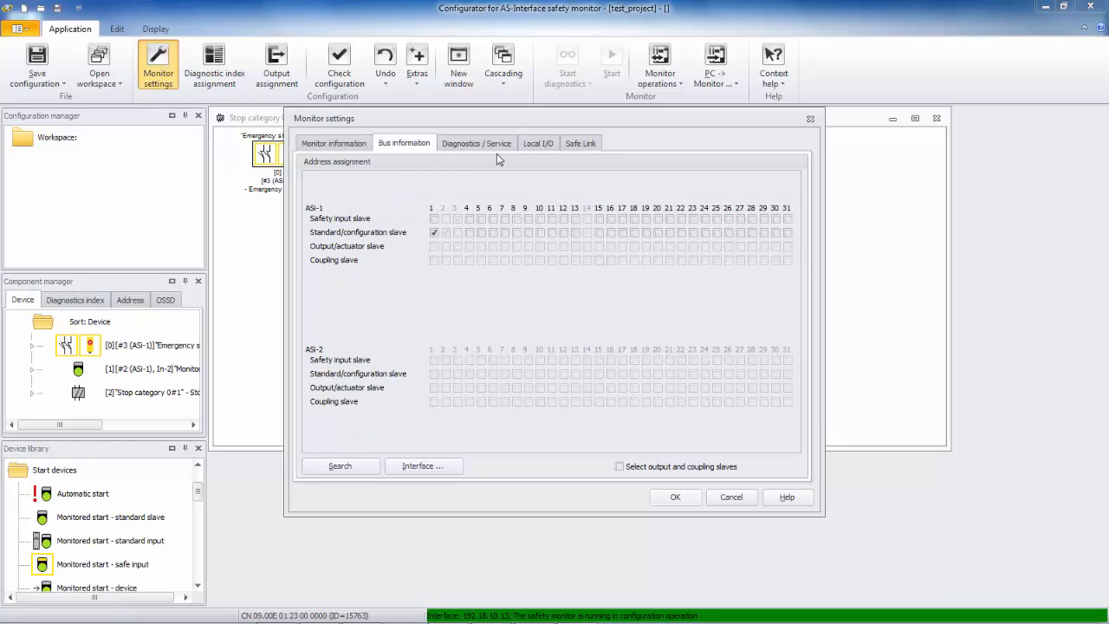
pyautogui.click(475, 143)
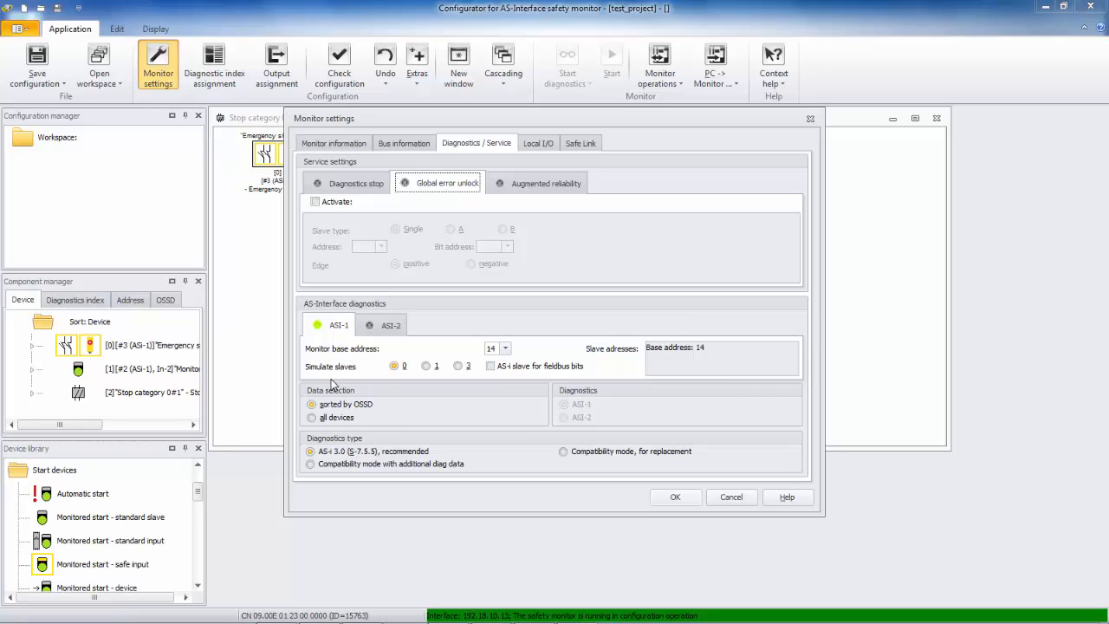
pyautogui.moveTo(316, 374)
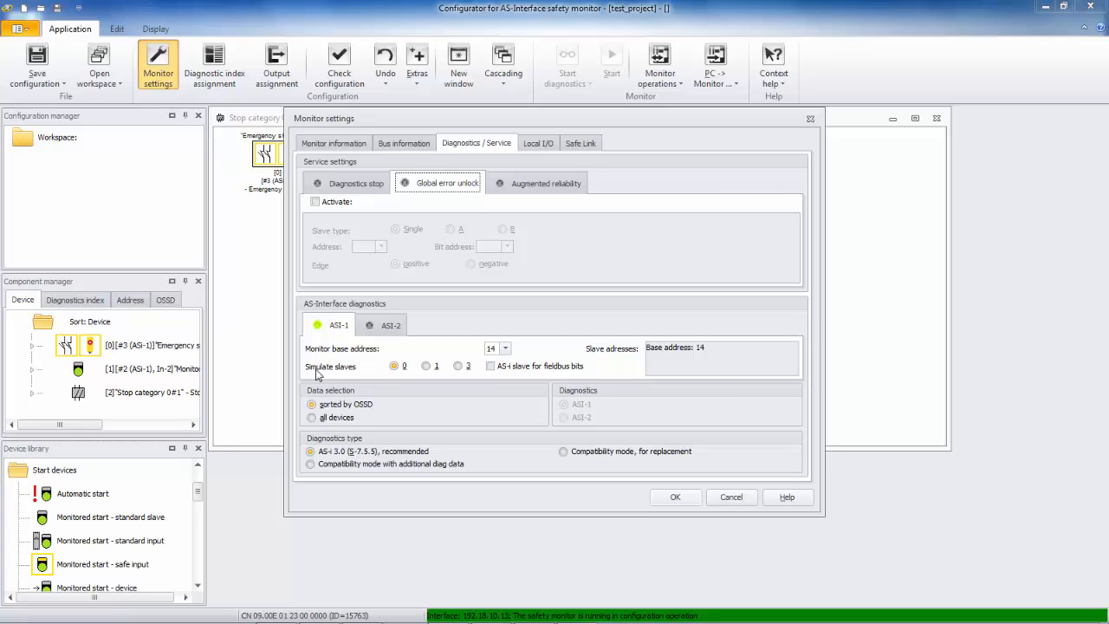
pyautogui.moveTo(350, 375)
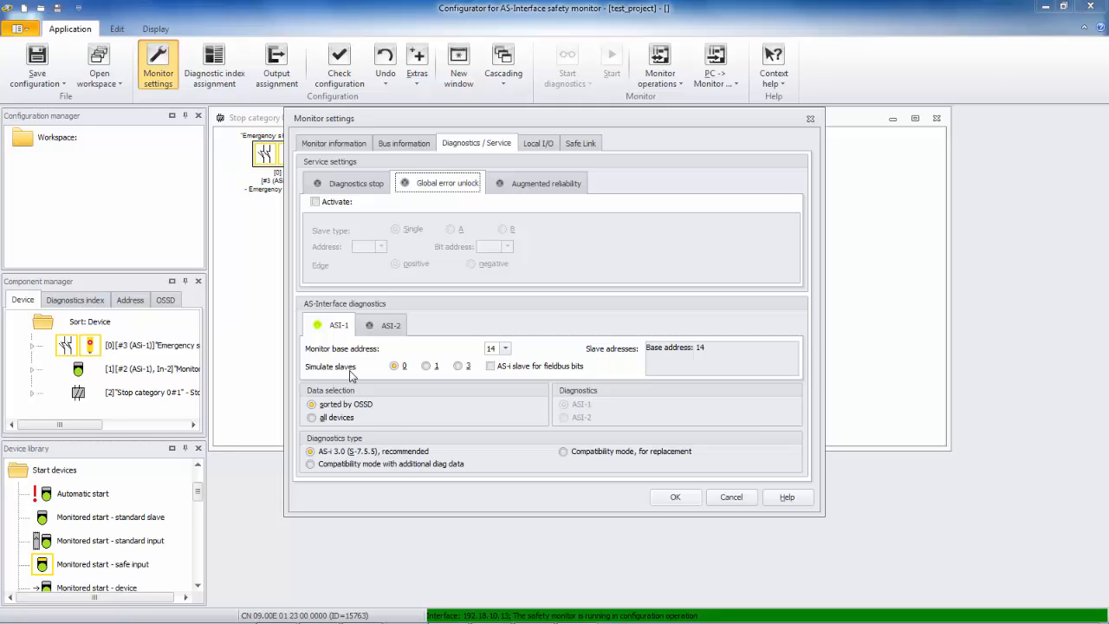
pyautogui.click(426, 366)
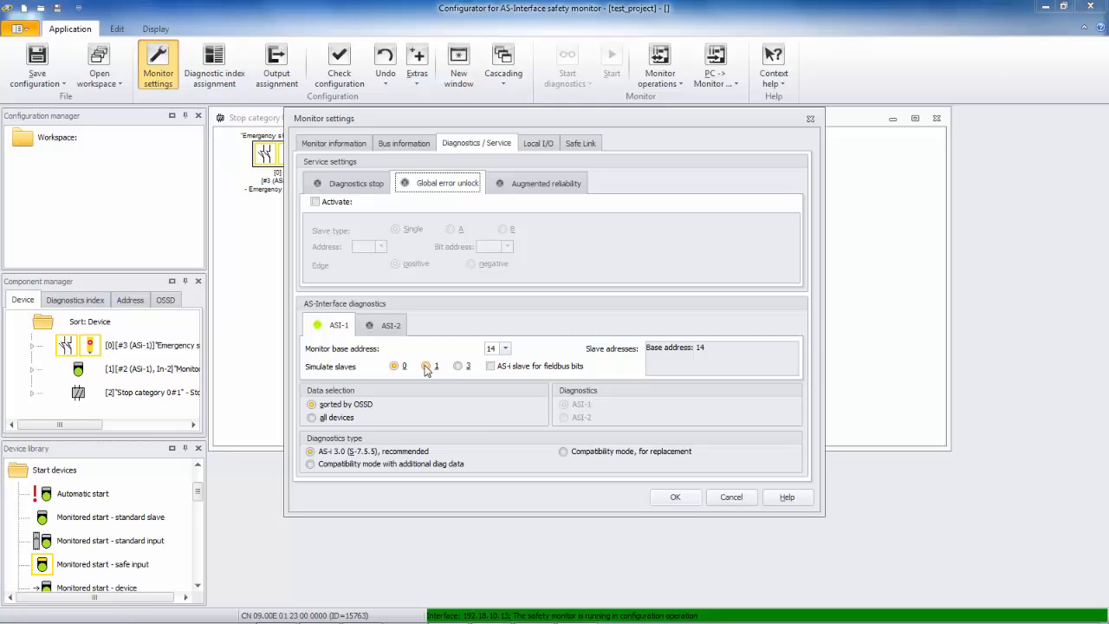
pyautogui.click(427, 365)
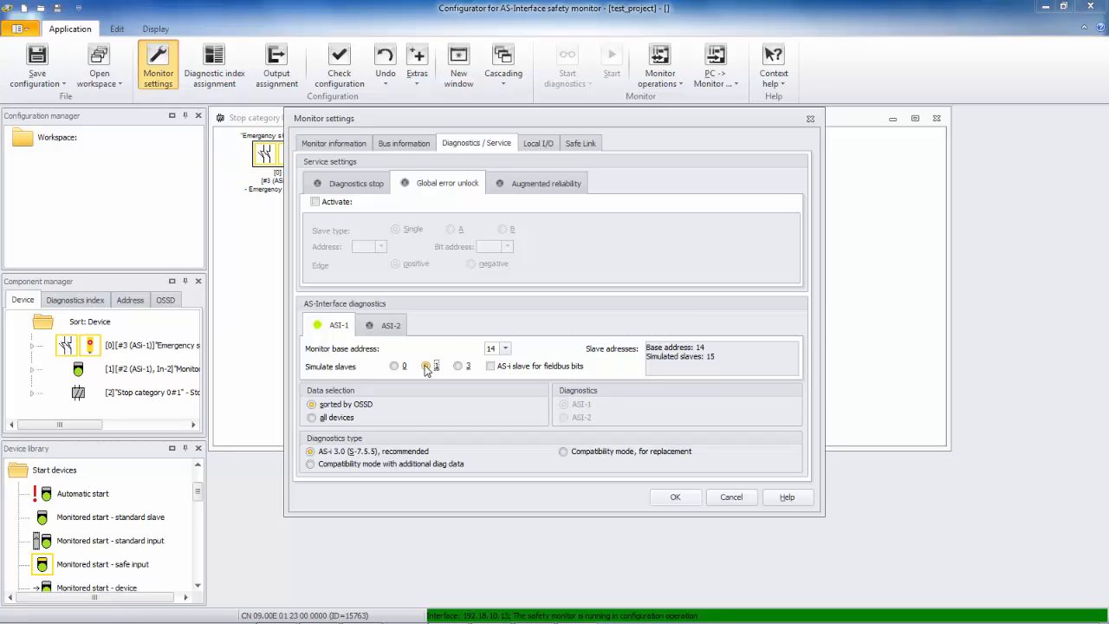
pyautogui.click(424, 364)
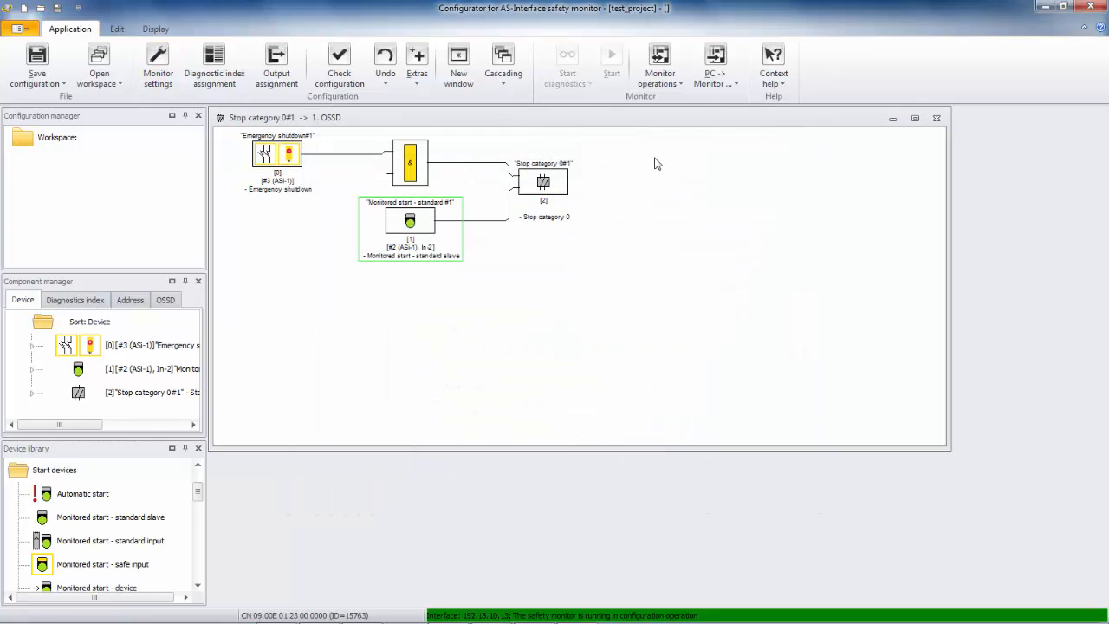
# Start PC -> Monitor download and enter the default system password.
pyautogui.click(714, 66)
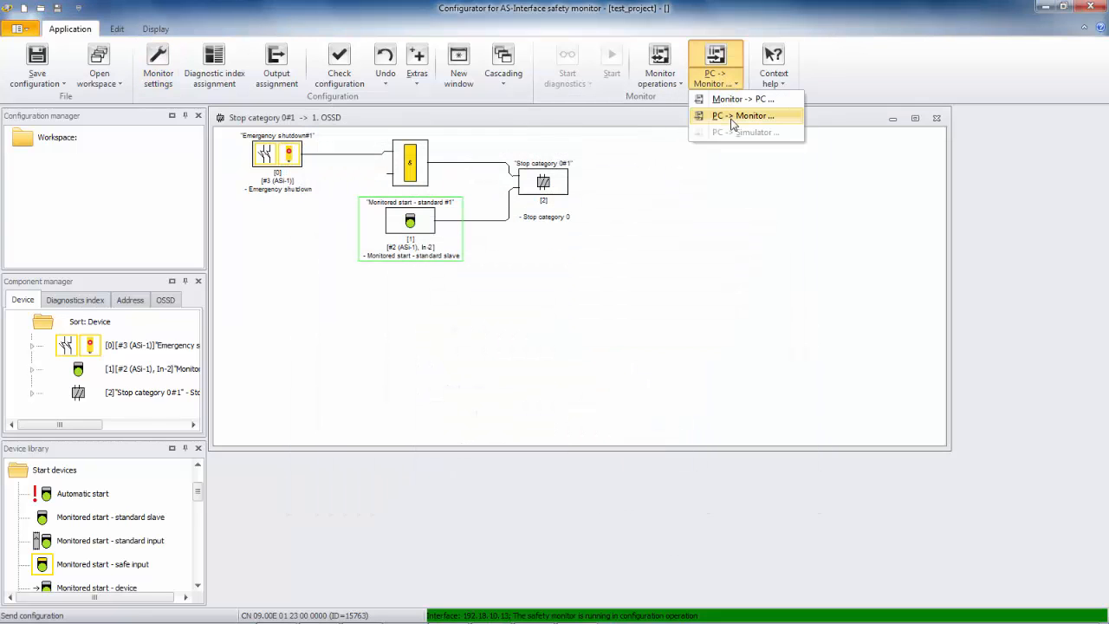
pyautogui.click(742, 115)
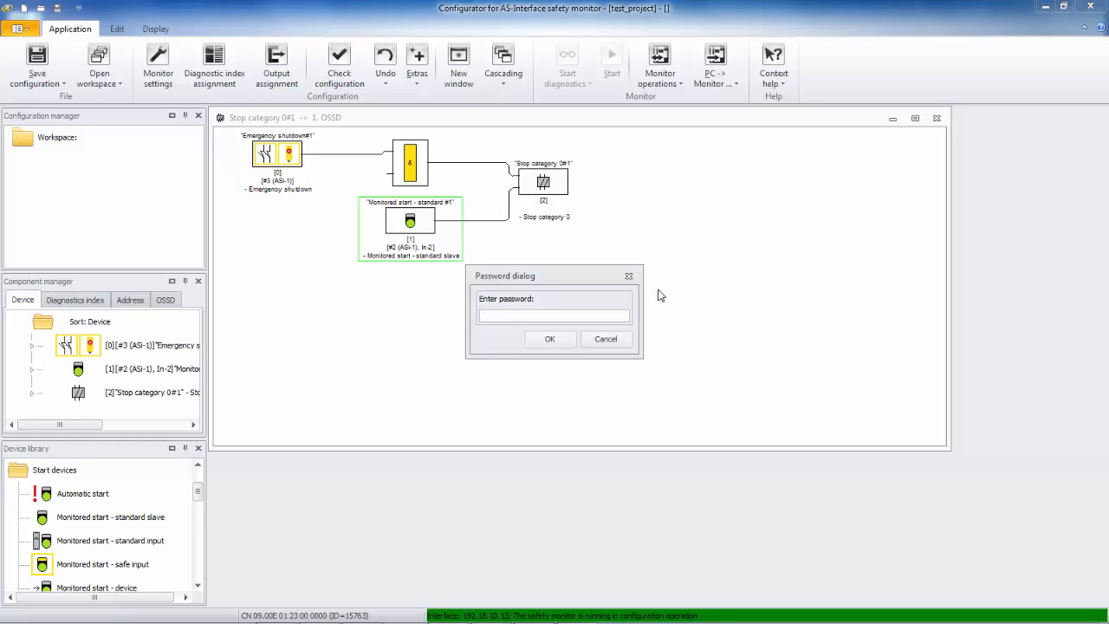
pyautogui.click(555, 315)
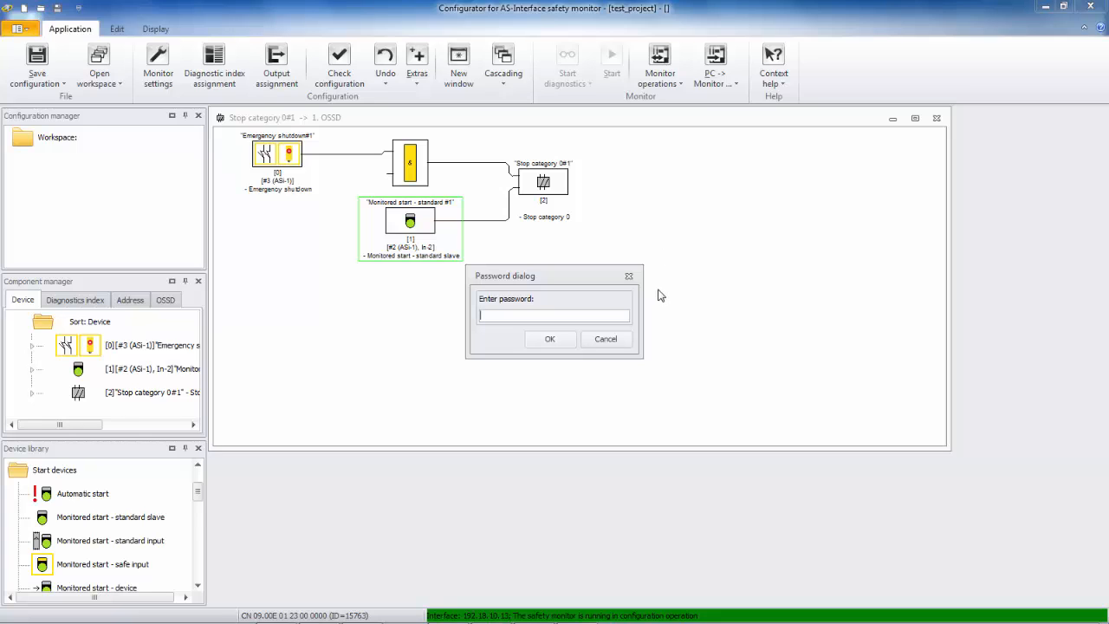
pyautogui.write('*****')
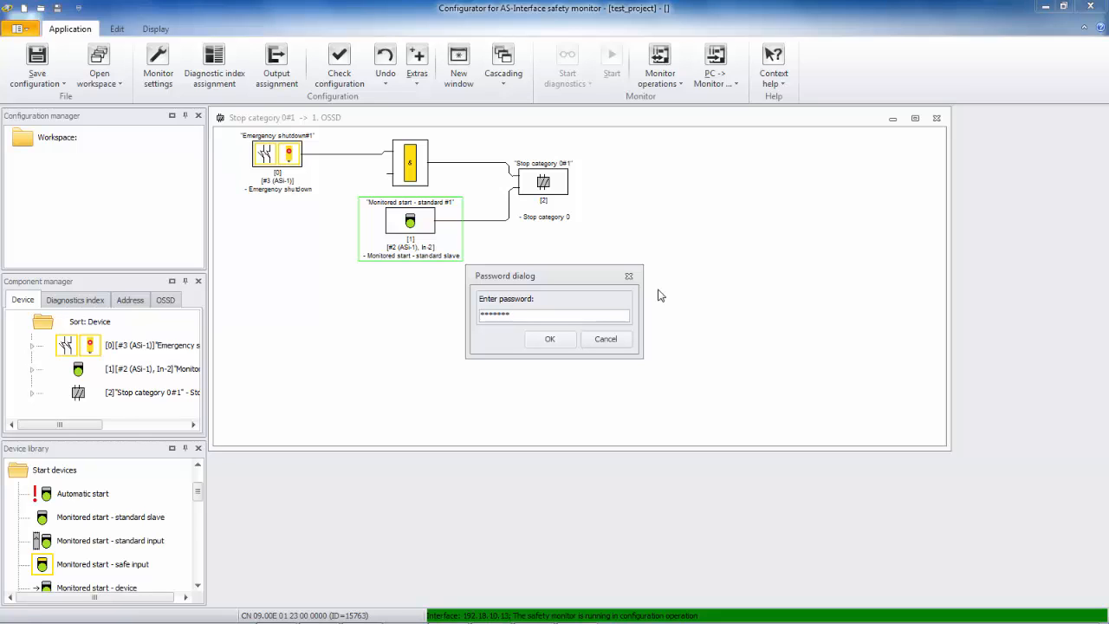
pyautogui.write('•')
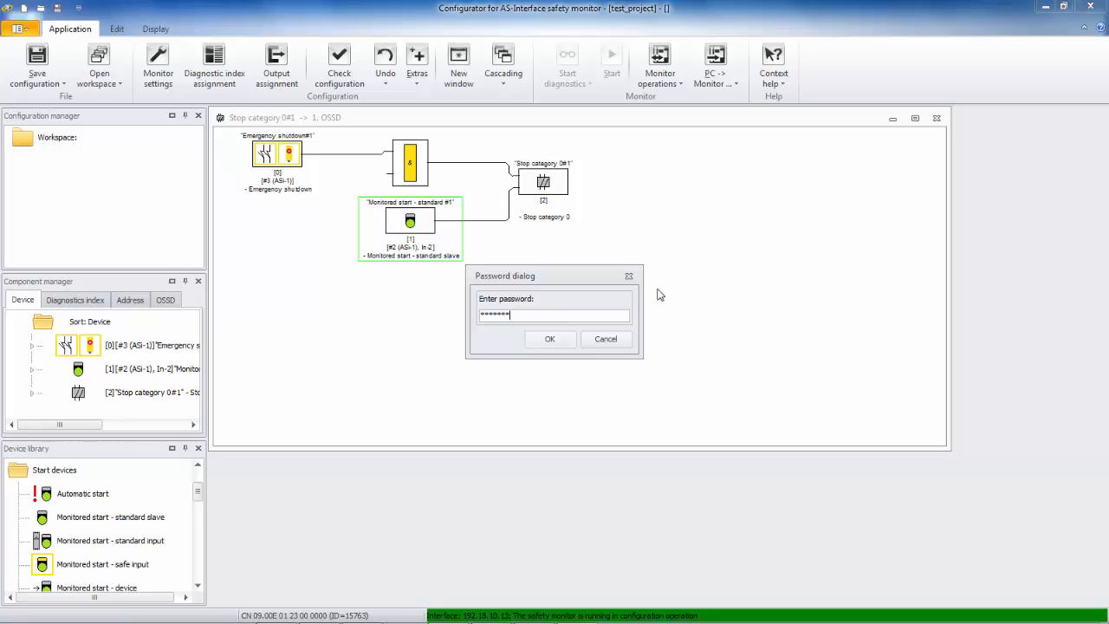
pyautogui.moveTo(584, 326)
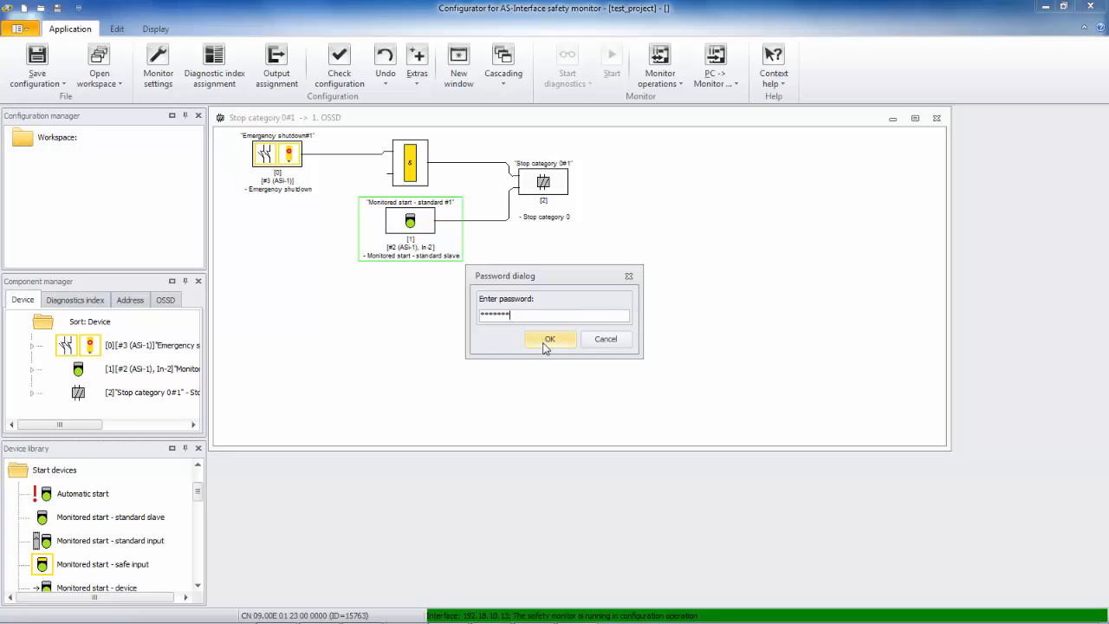
pyautogui.click(550, 338)
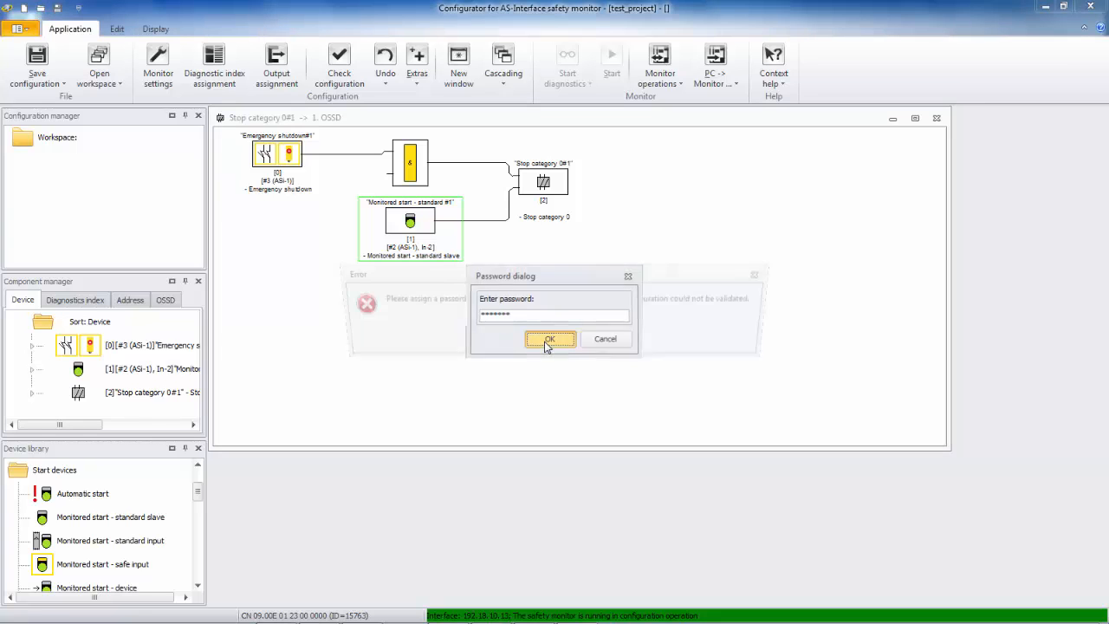
# Dismiss the unassigned-password error and assign a new monitor password.
pyautogui.click(552, 339)
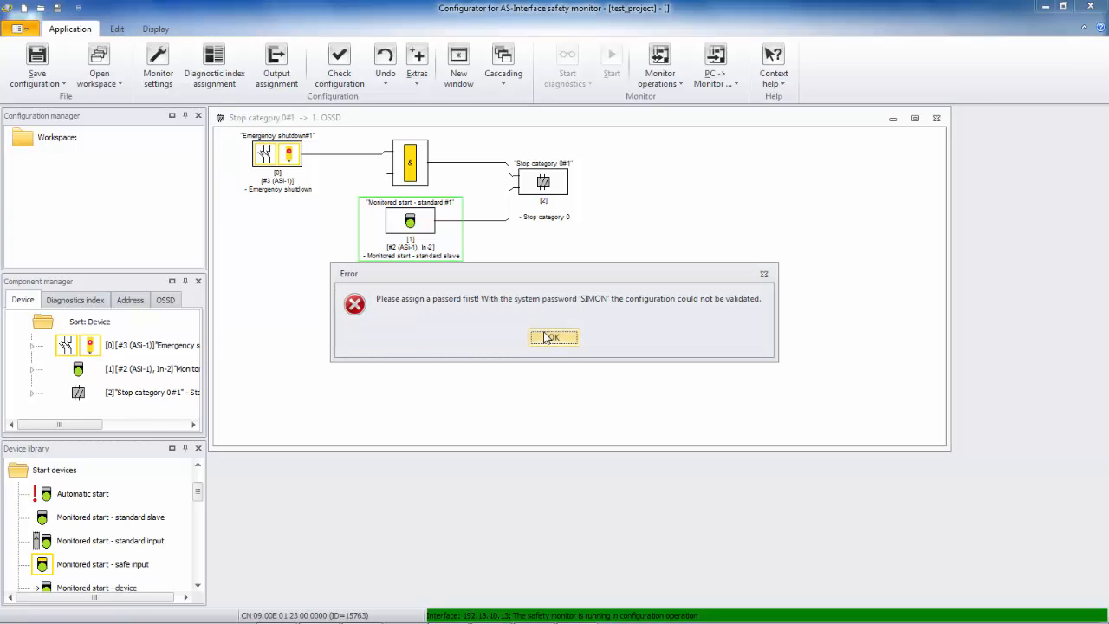
pyautogui.click(553, 336)
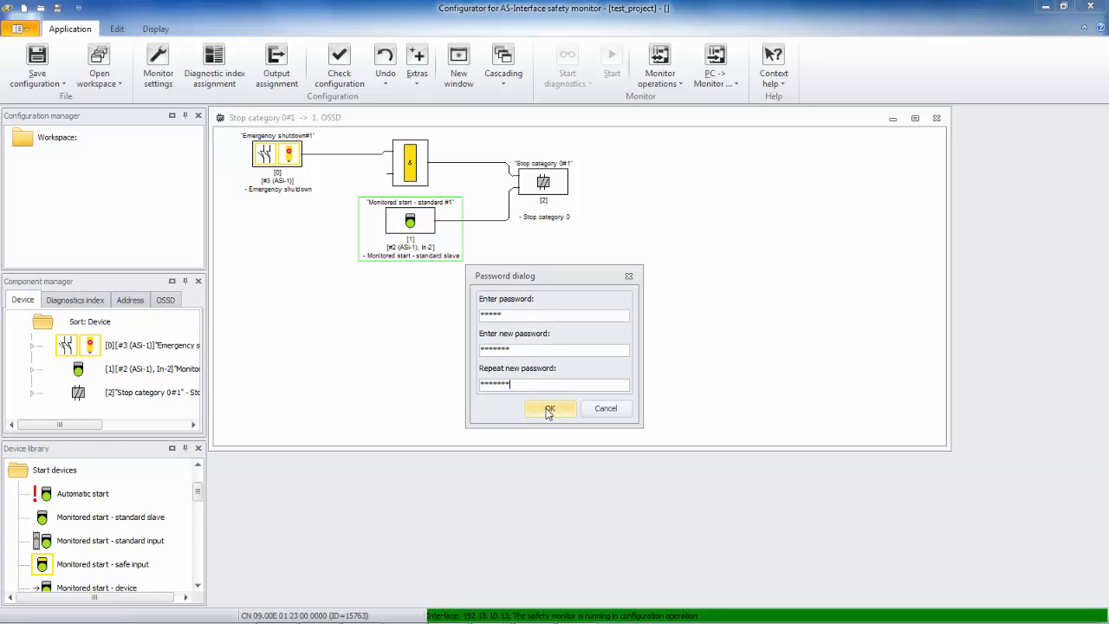
pyautogui.click(550, 409)
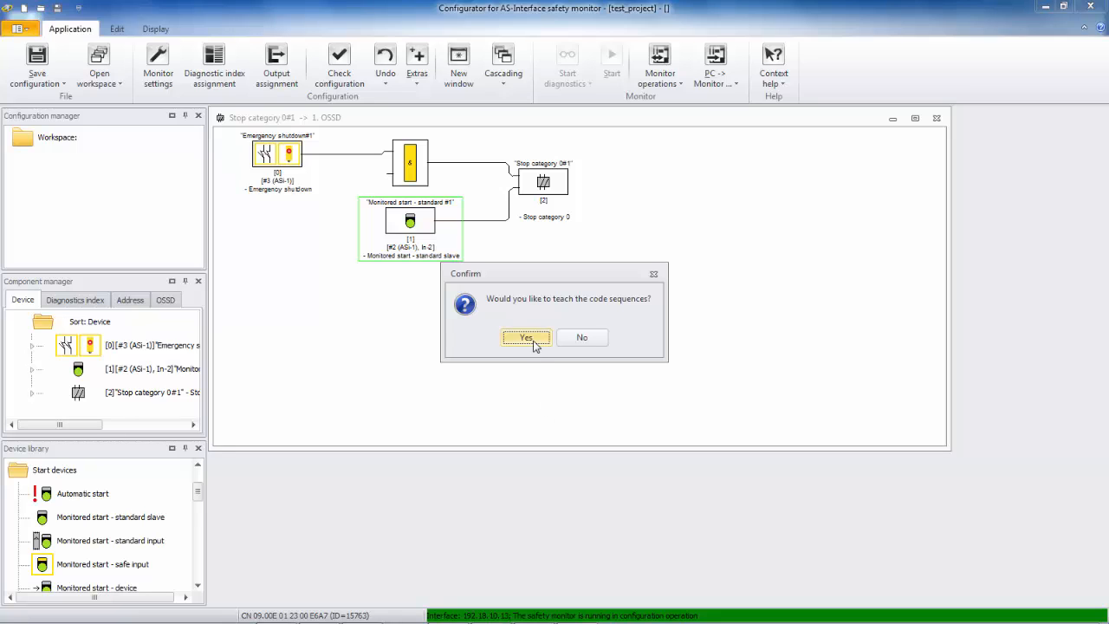
# Teach the code sequence to the monitor and acknowledge the plaintext log notice.
pyautogui.click(527, 337)
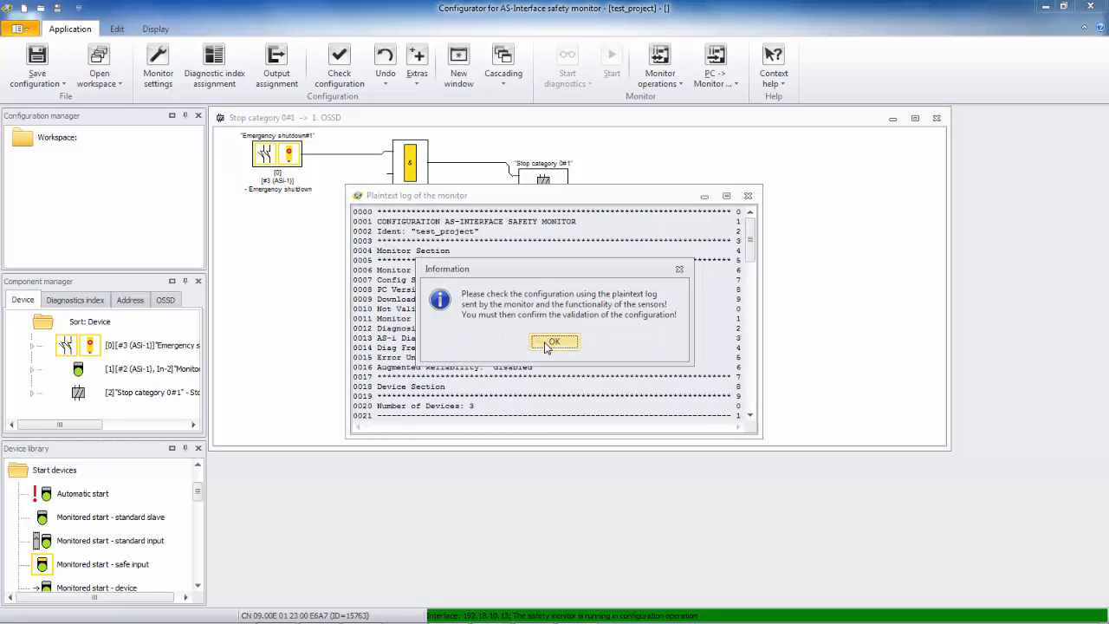
pyautogui.click(555, 341)
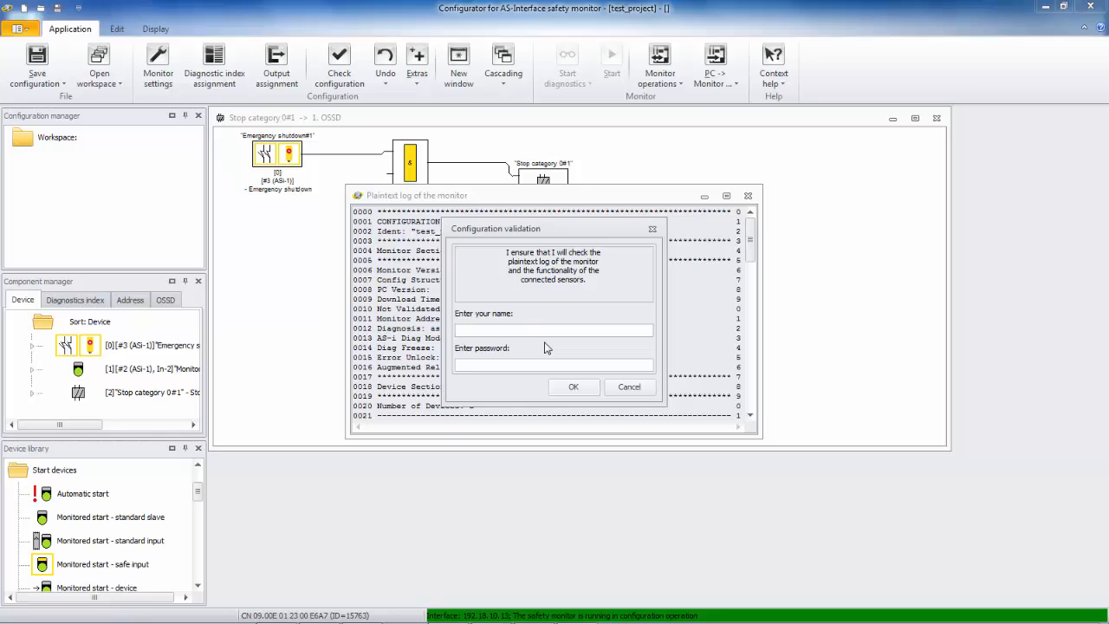
# Validate the configuration with name 'sa' and password, then activate protective operation.
pyautogui.click(554, 329)
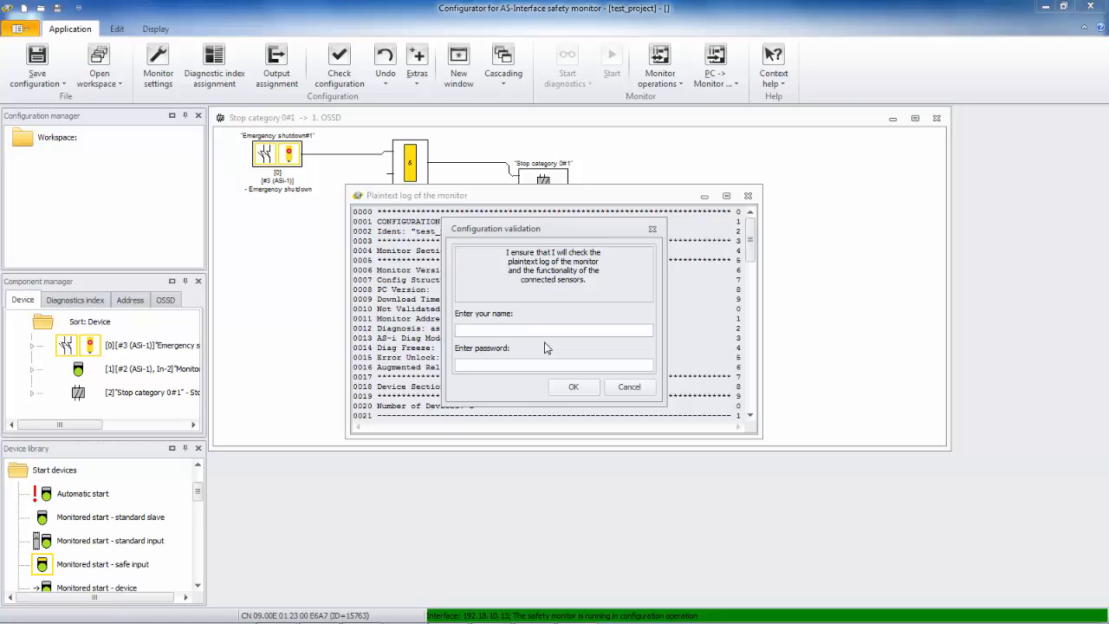
pyautogui.write('sa')
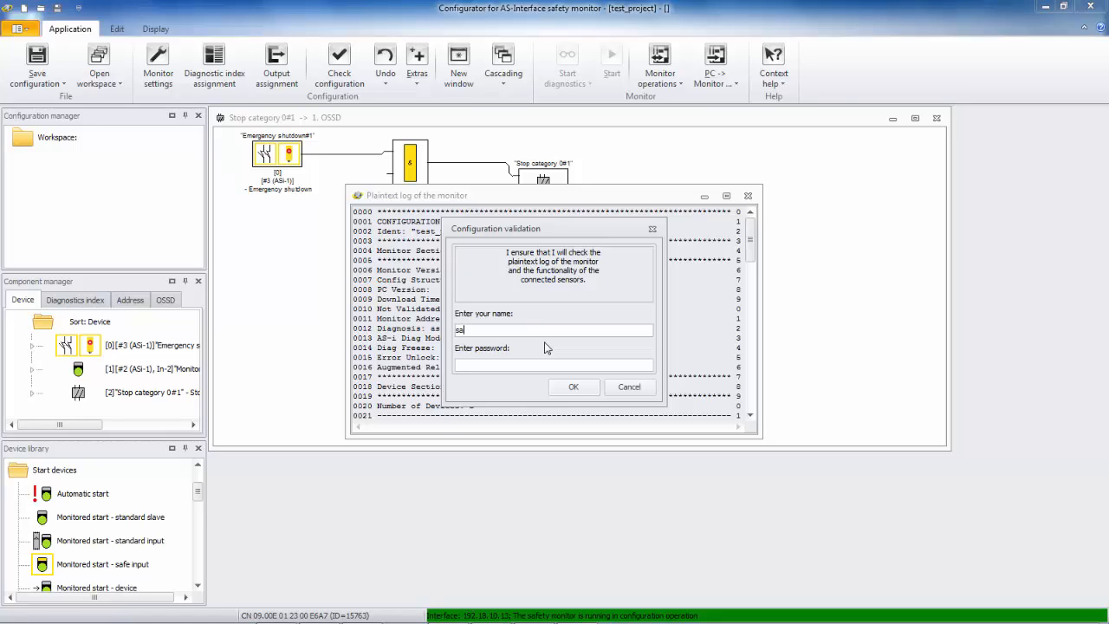
pyautogui.write('***')
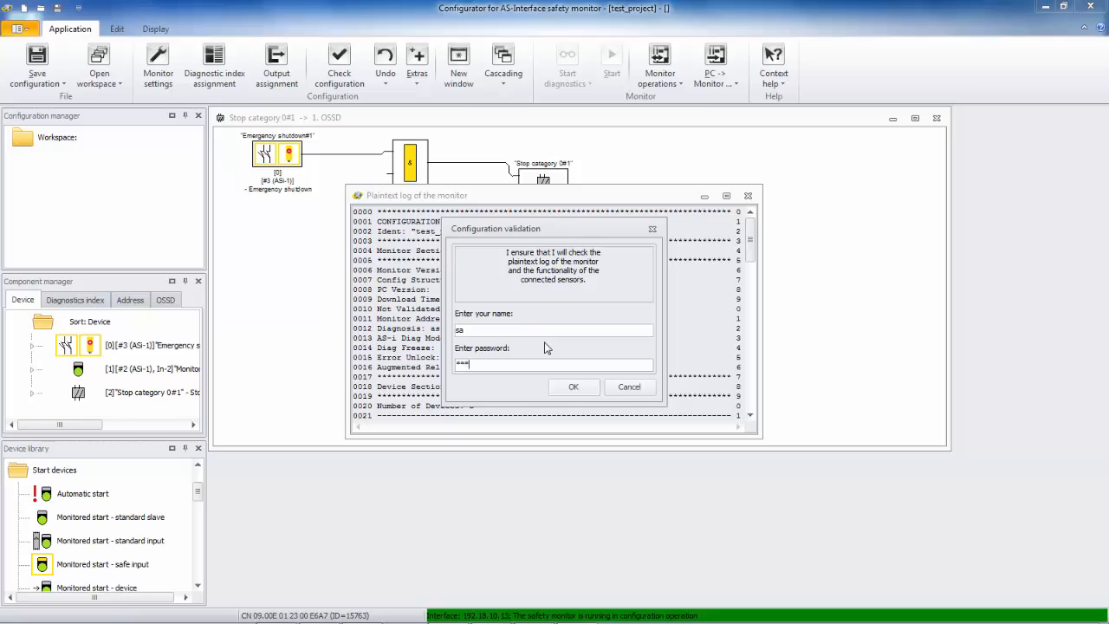
pyautogui.click(572, 386)
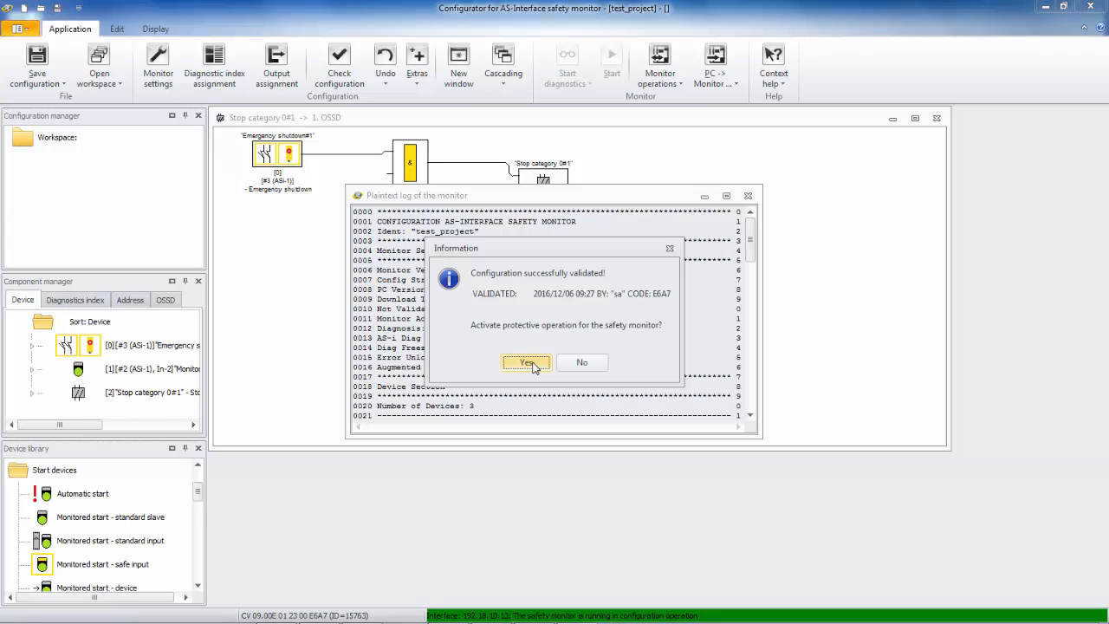
pyautogui.click(526, 363)
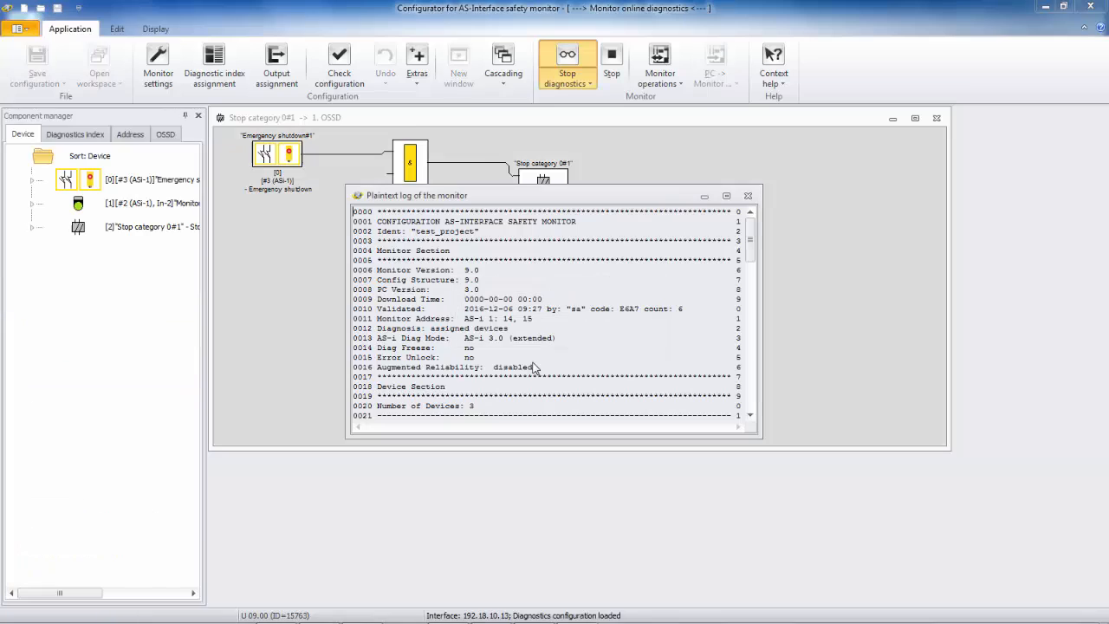
# Close the plaintext log so the online diagnostics circuit shows all elements green.
pyautogui.click(748, 194)
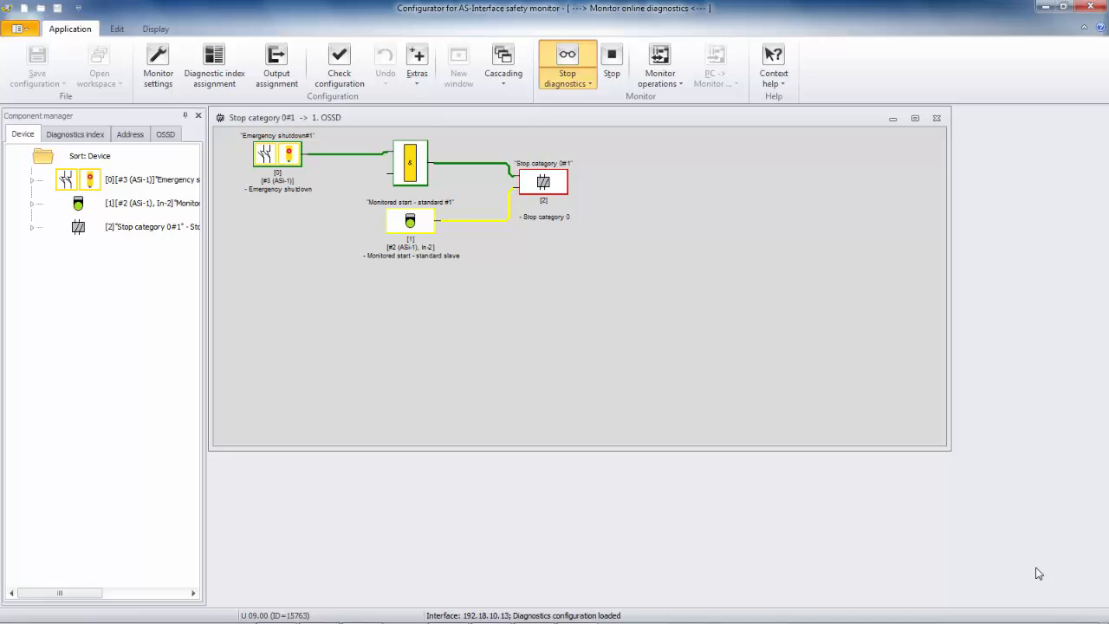
pyautogui.moveTo(541, 343)
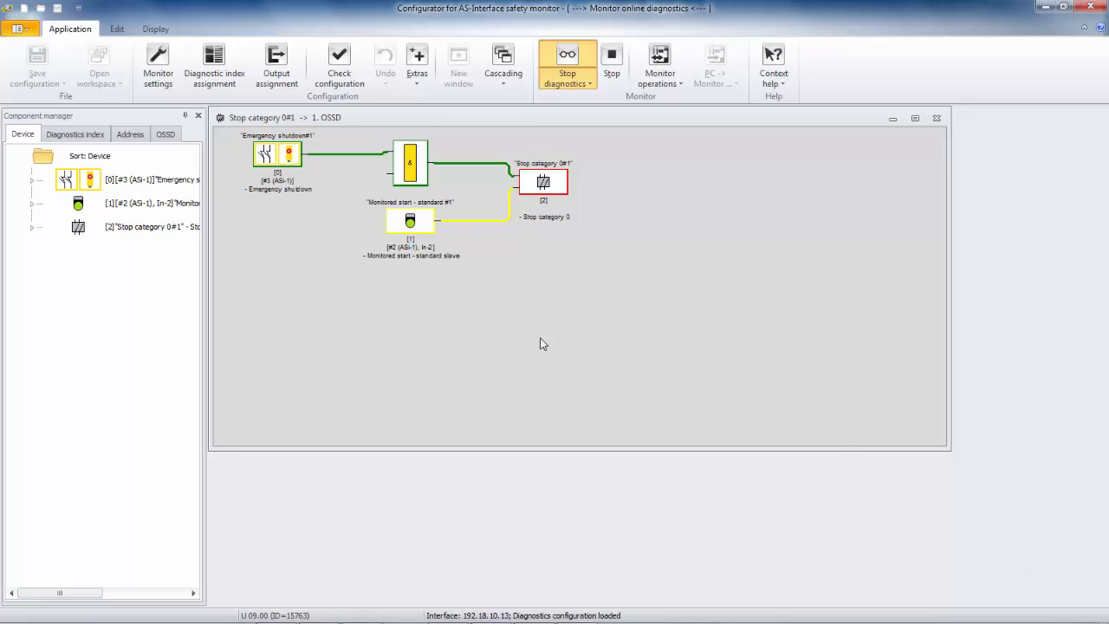
pyautogui.moveTo(312, 166)
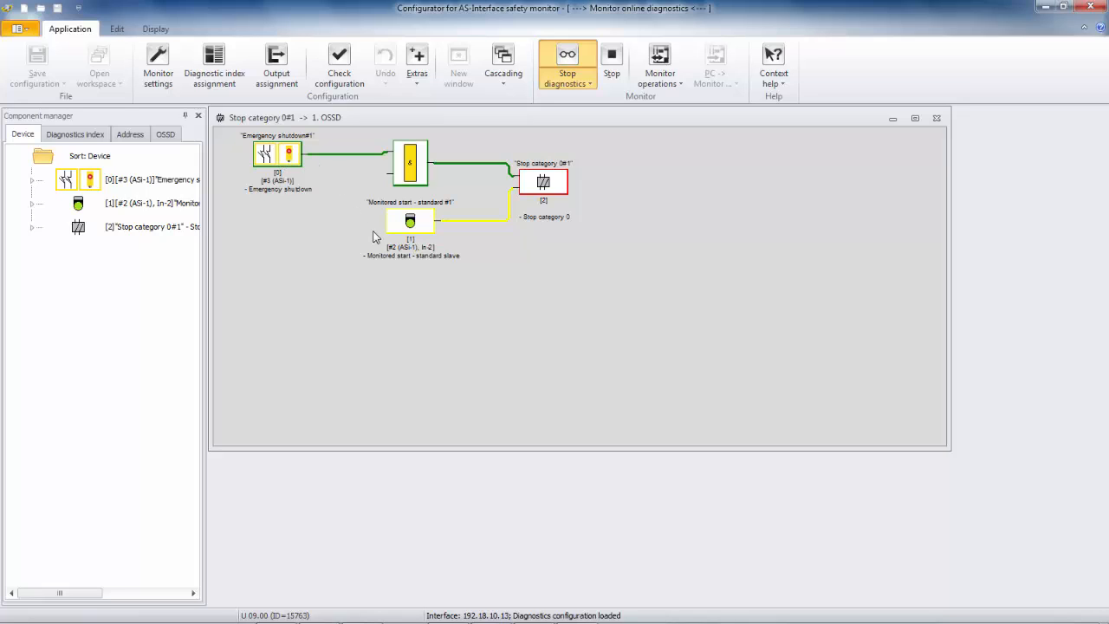
pyautogui.moveTo(376, 218)
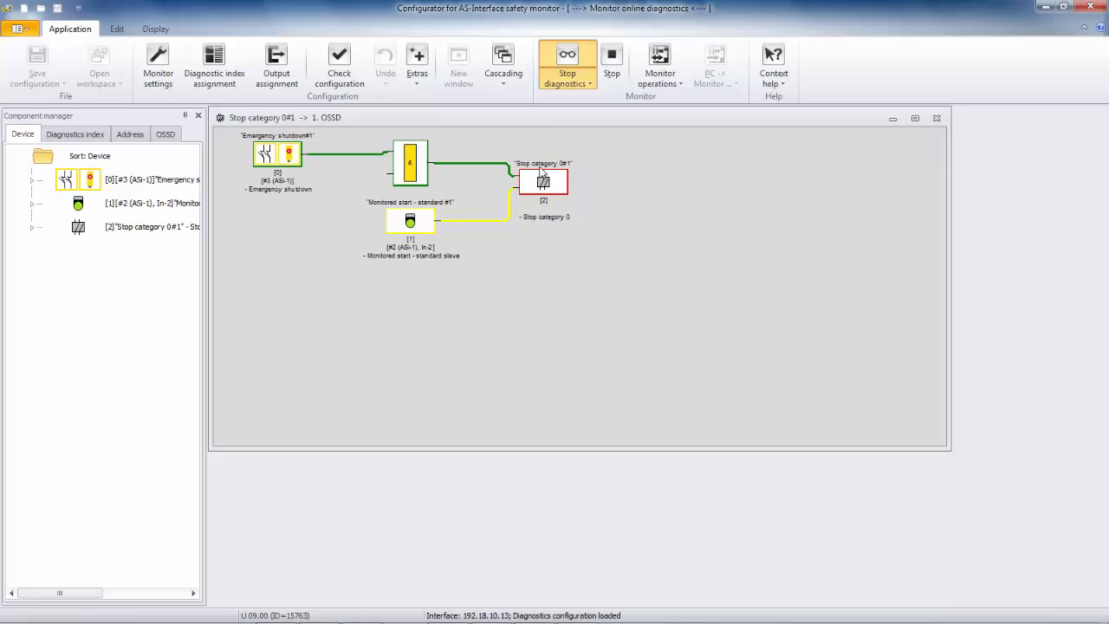
pyautogui.moveTo(532, 192)
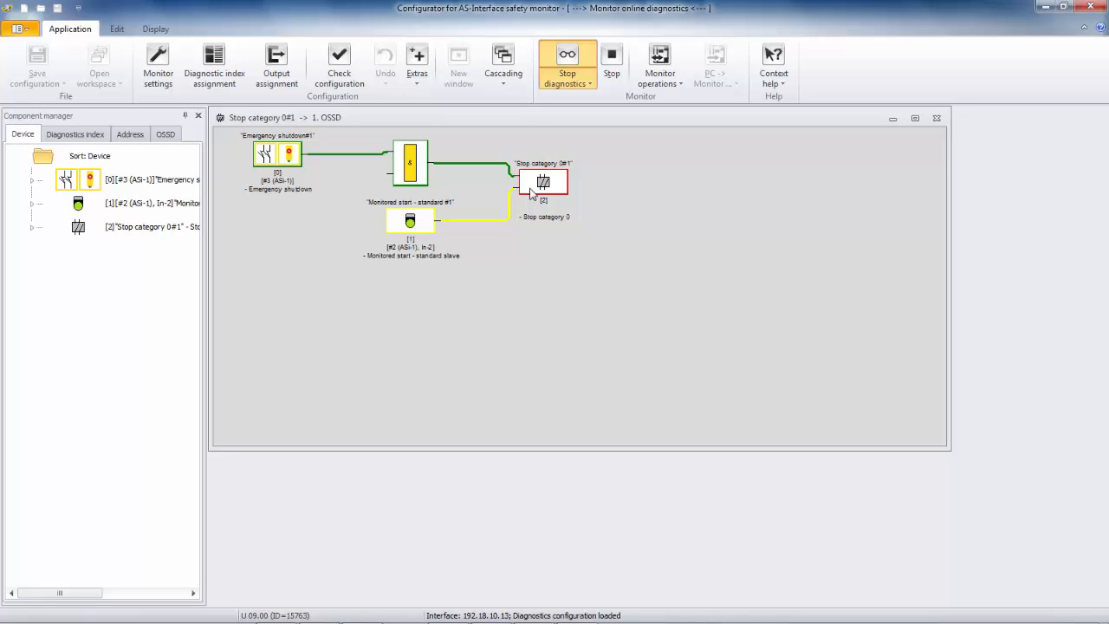
pyautogui.moveTo(436, 263)
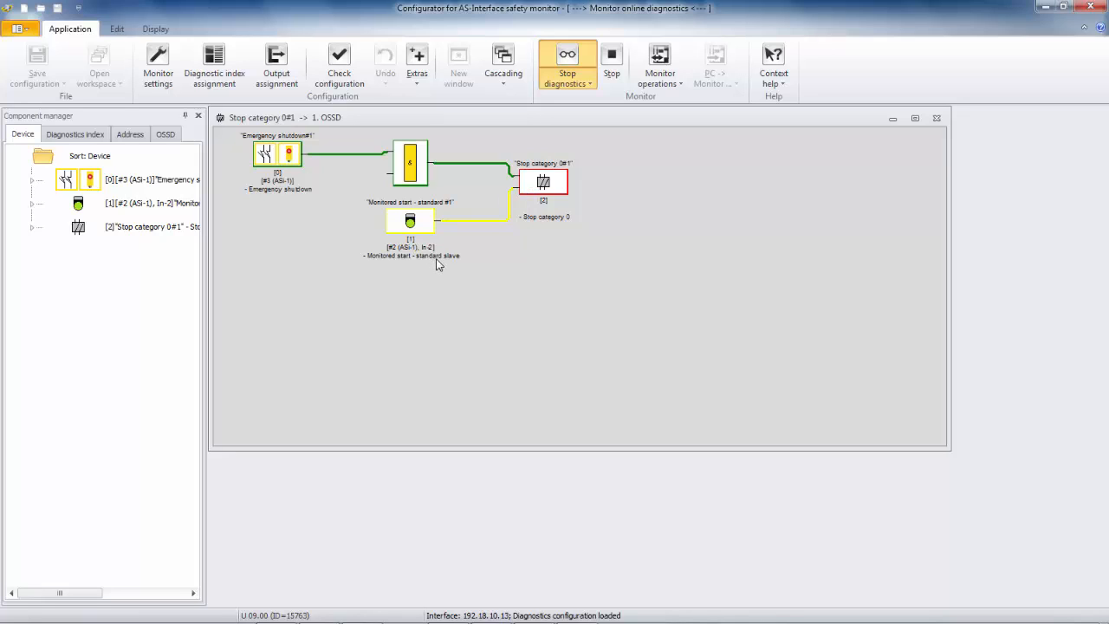
pyautogui.moveTo(437, 261)
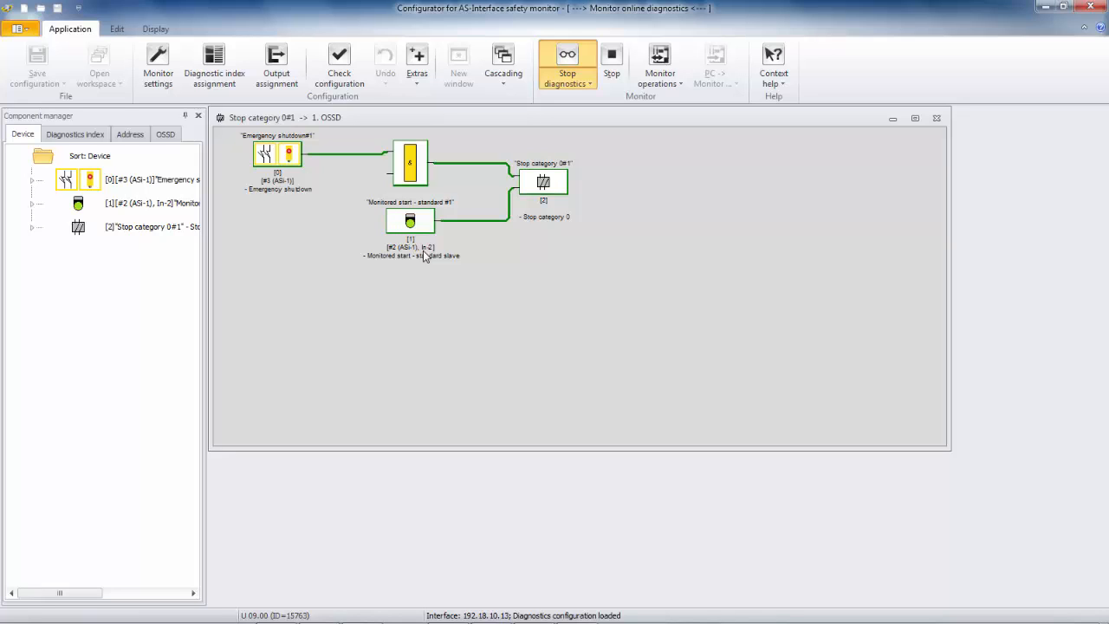
pyautogui.moveTo(994, 371)
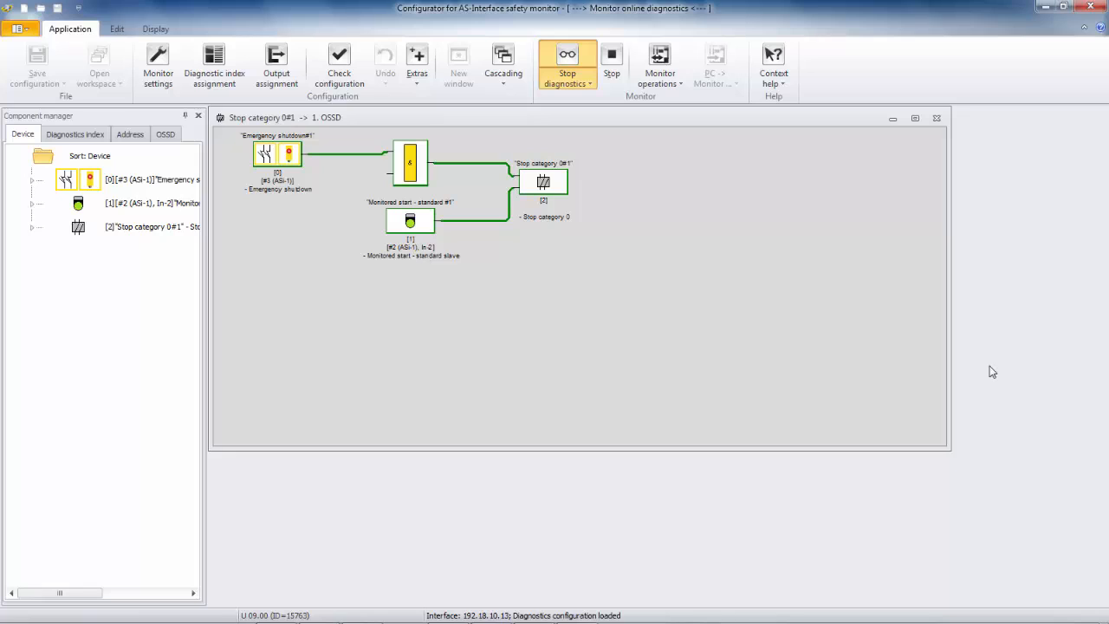